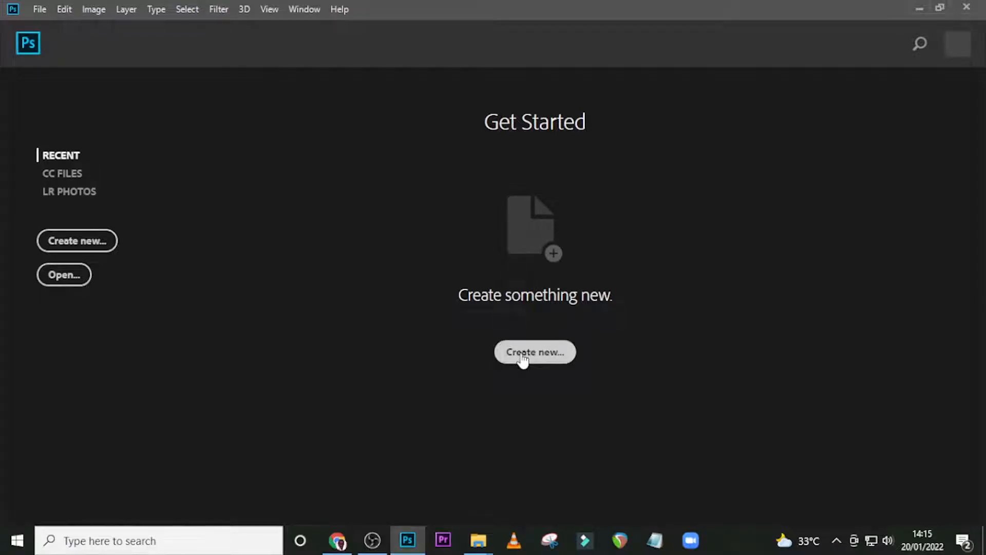
# - Start a new document sized 1920 × 1080 px at 72 ppi
pyautogui.click(535, 351)
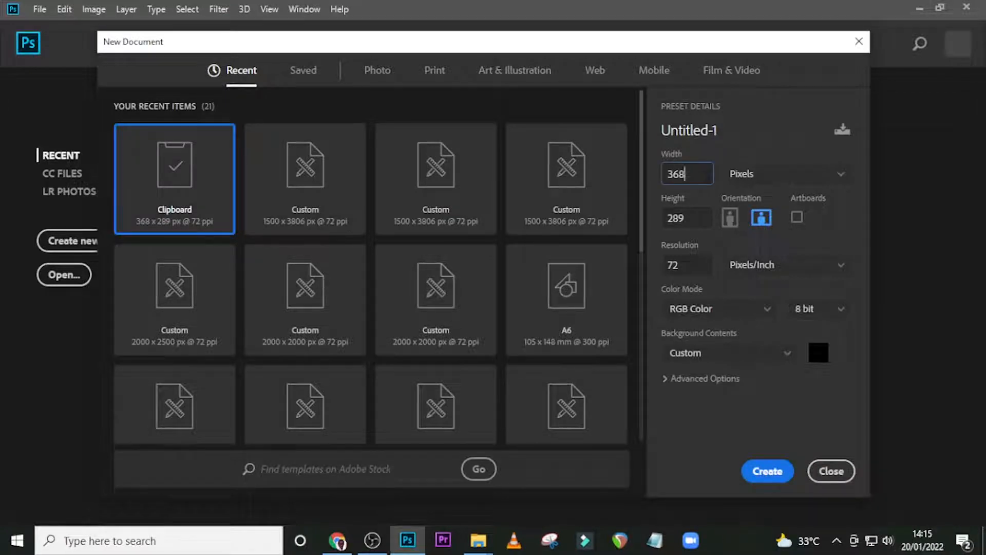
pyautogui.tripleClick(685, 174)
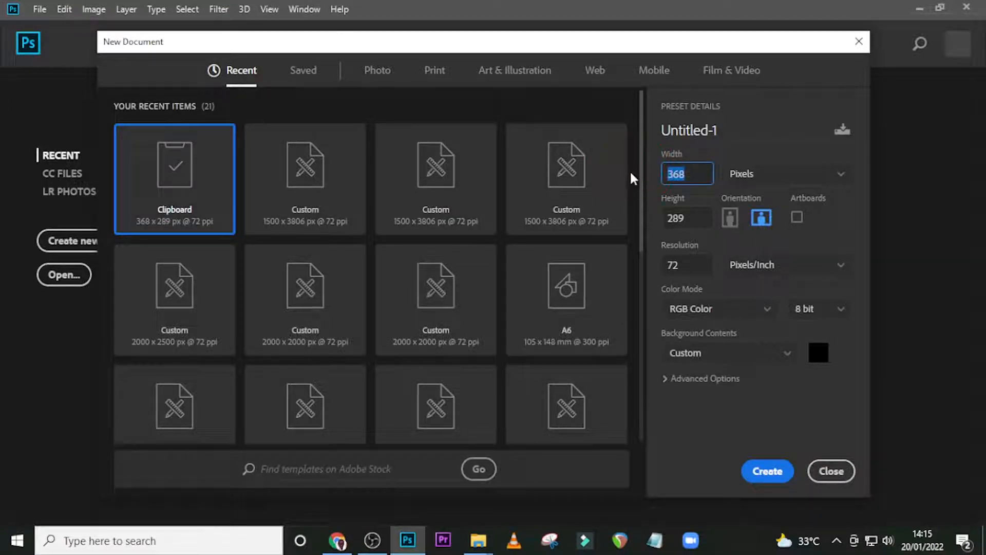
pyautogui.write('19')
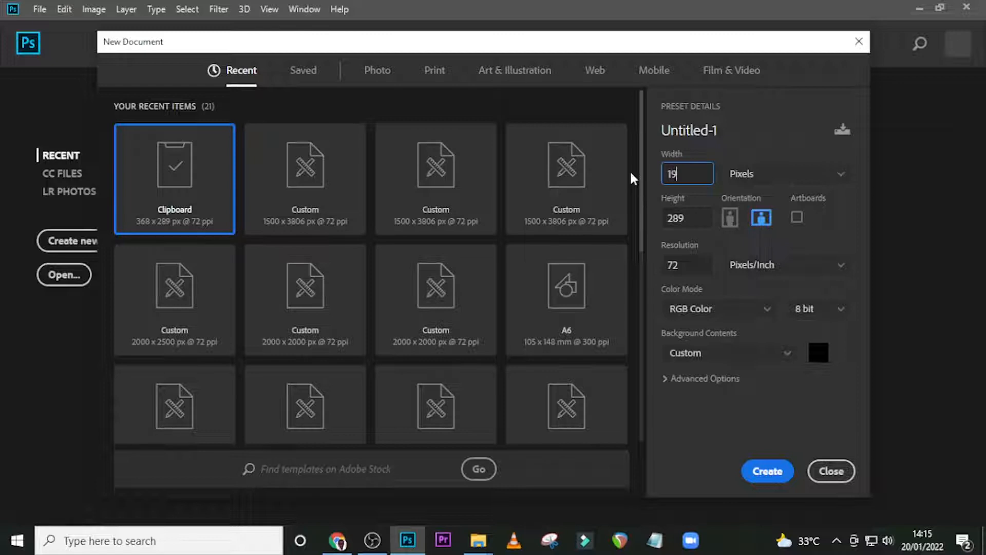
pyautogui.write('20')
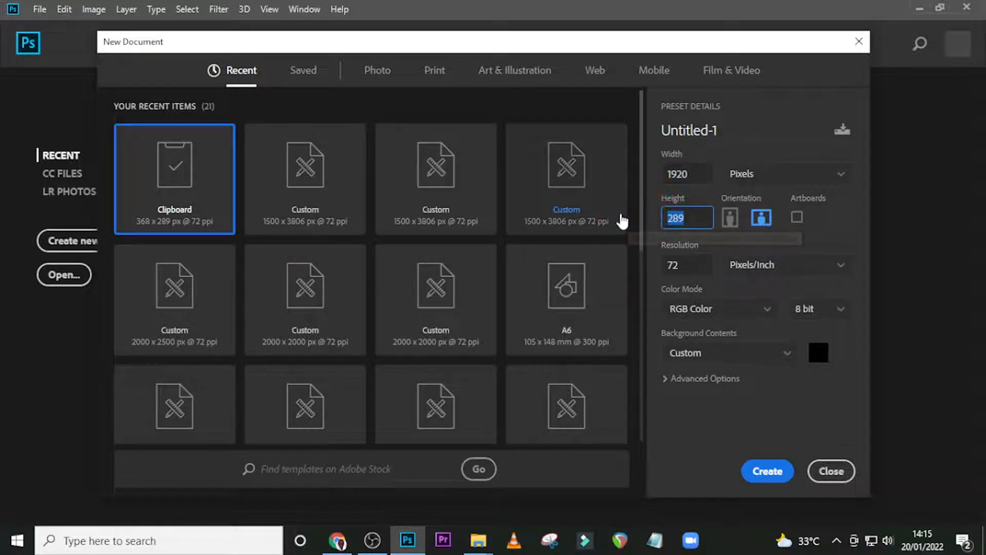
pyautogui.write('1080')
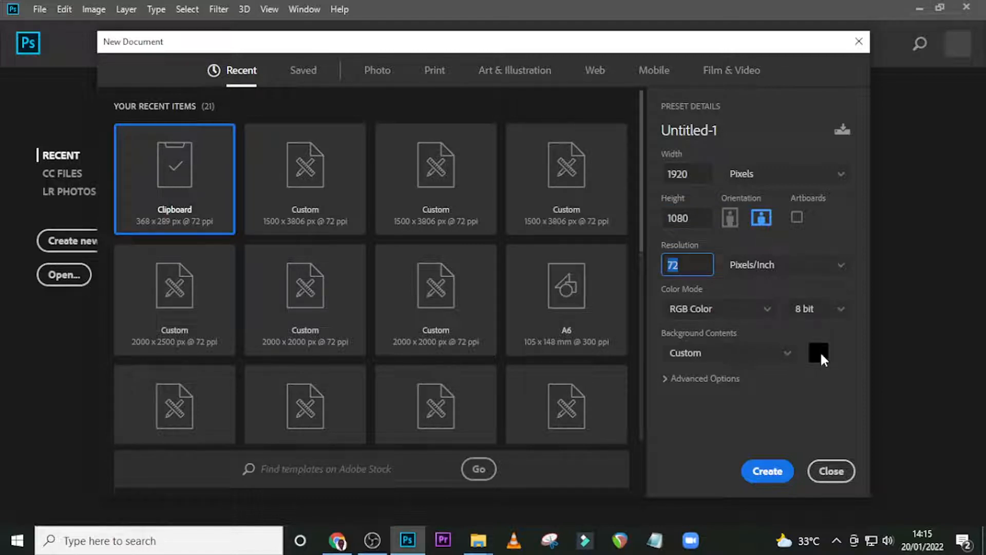
# - Set the background to black and name the preset MATRIX
pyautogui.click(819, 353)
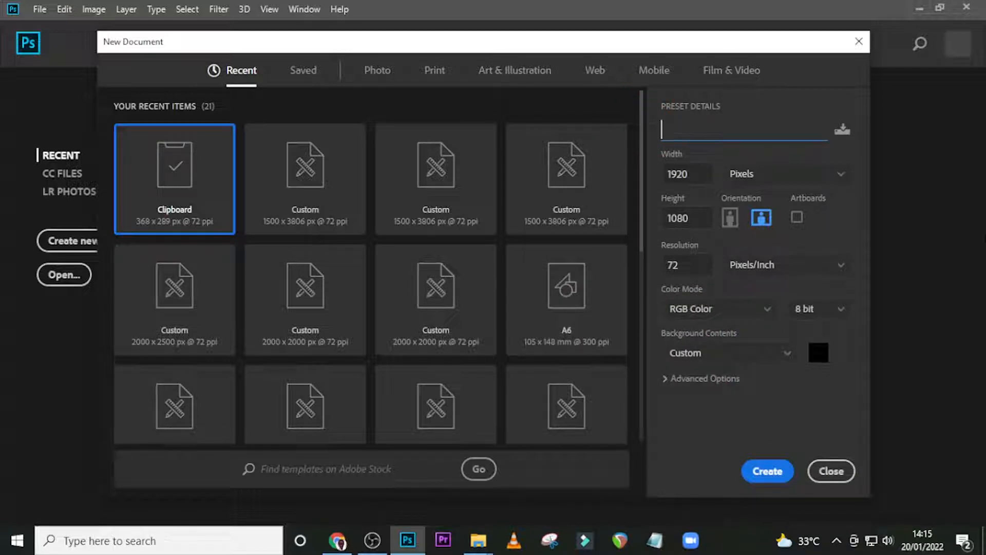
pyautogui.write('MAT')
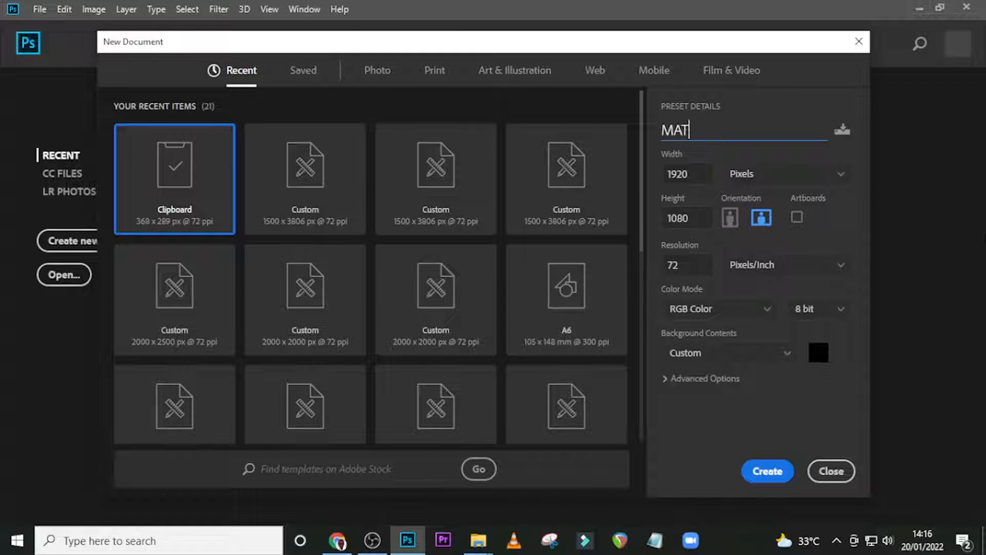
pyautogui.write('RIX')
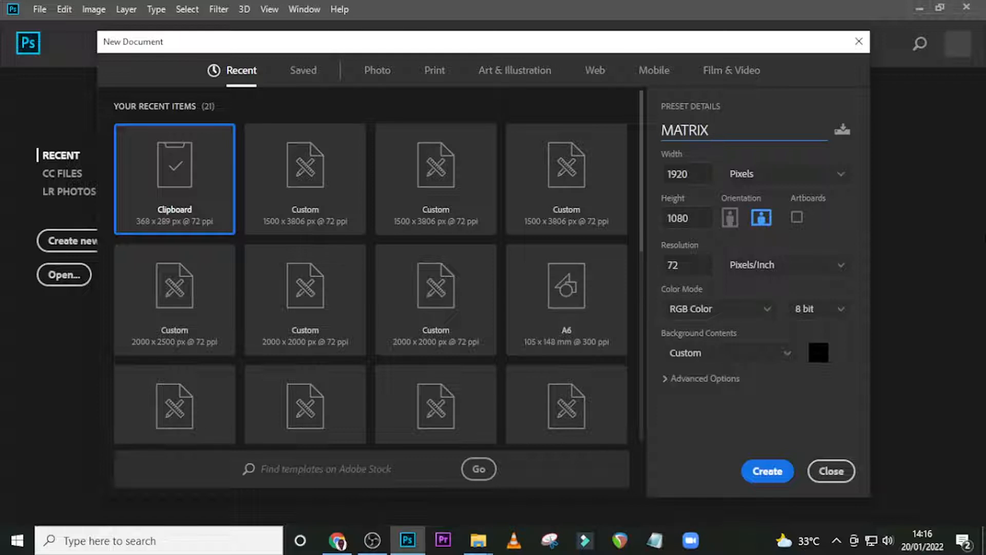
pyautogui.moveTo(766, 470)
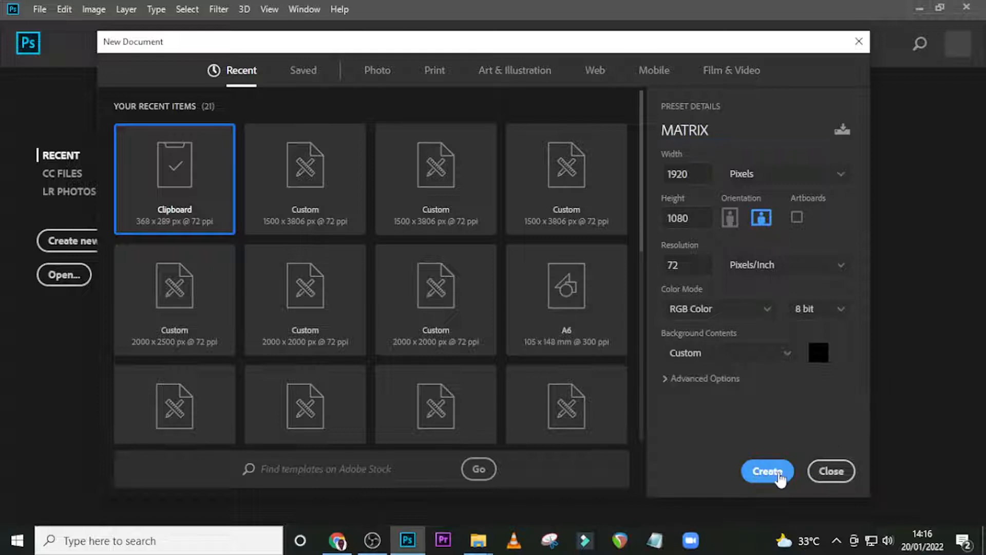
# - Create the MATRIX document and apply a 2-column, 2-row guide layout without margins
pyautogui.click(766, 472)
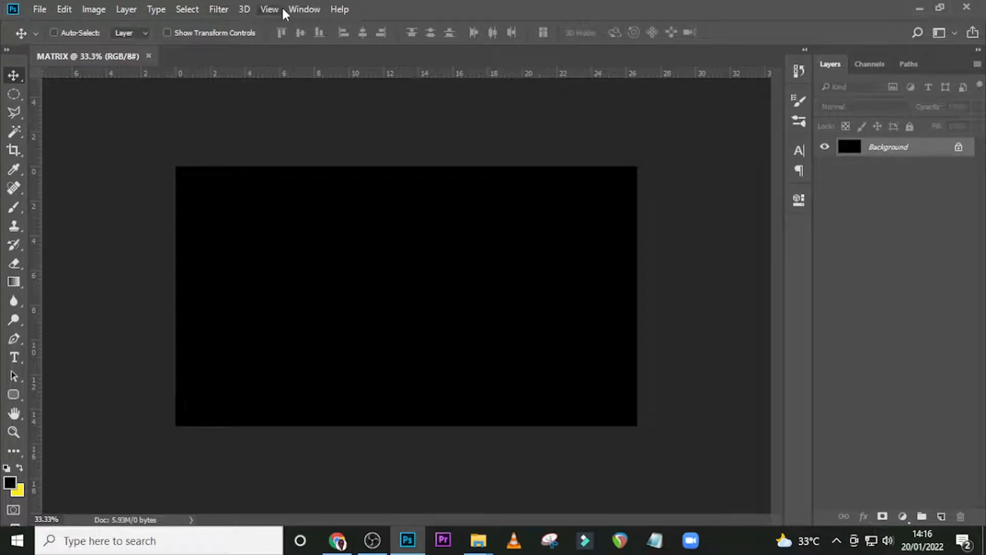
pyautogui.click(269, 9)
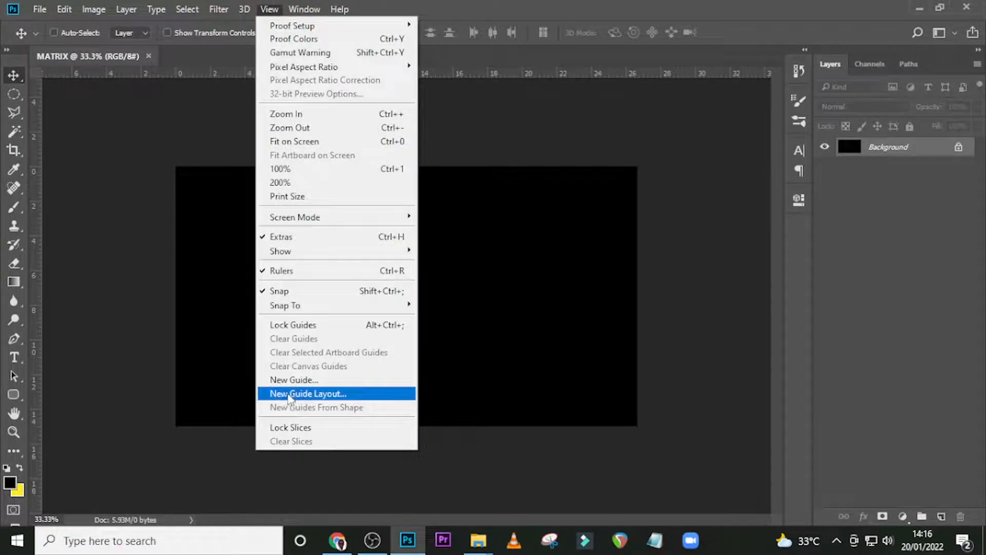
pyautogui.click(308, 394)
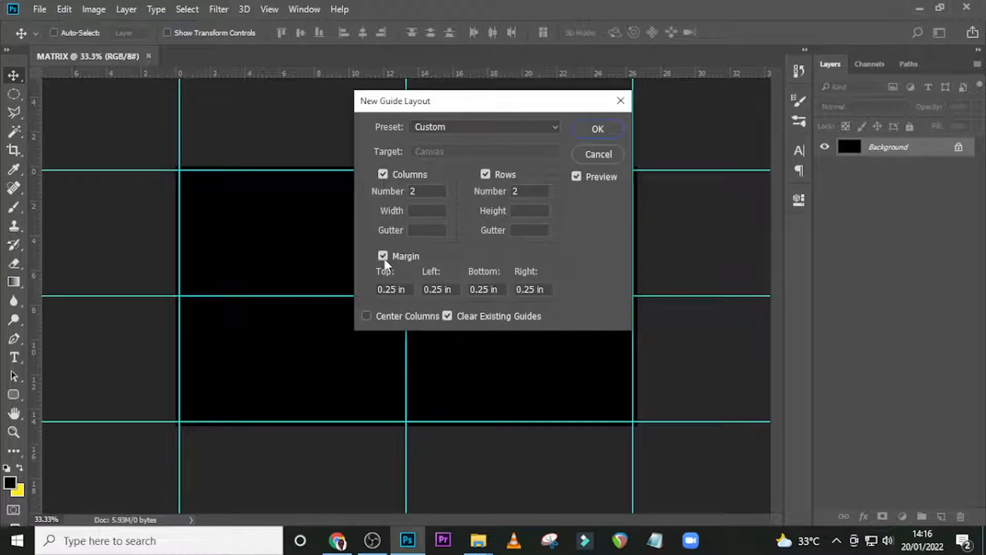
pyautogui.click(383, 256)
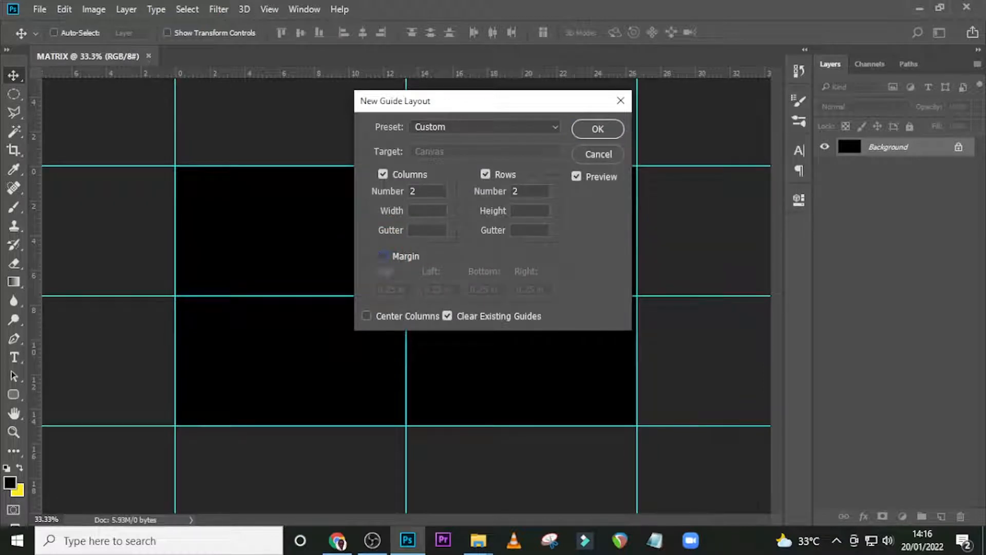
pyautogui.click(596, 130)
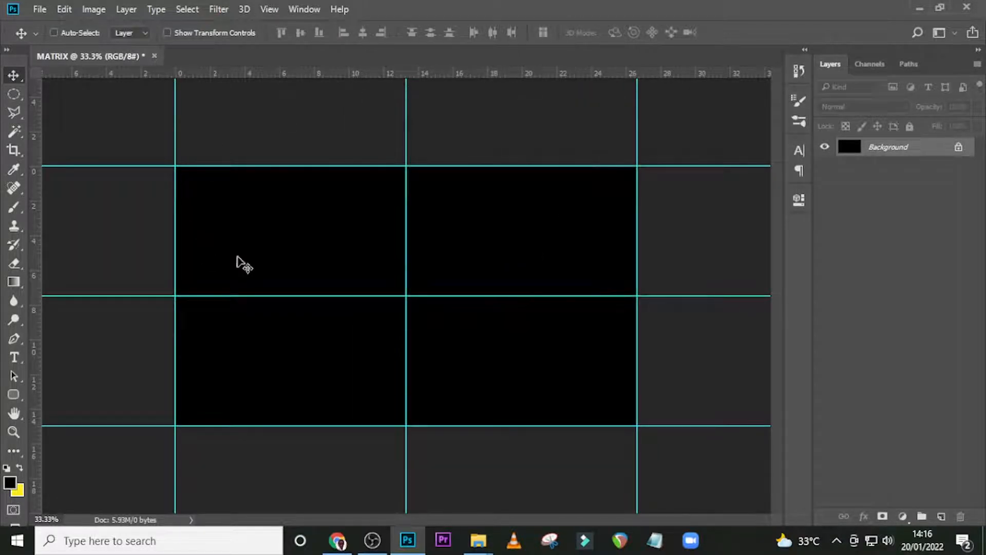
pyautogui.moveTo(642, 548)
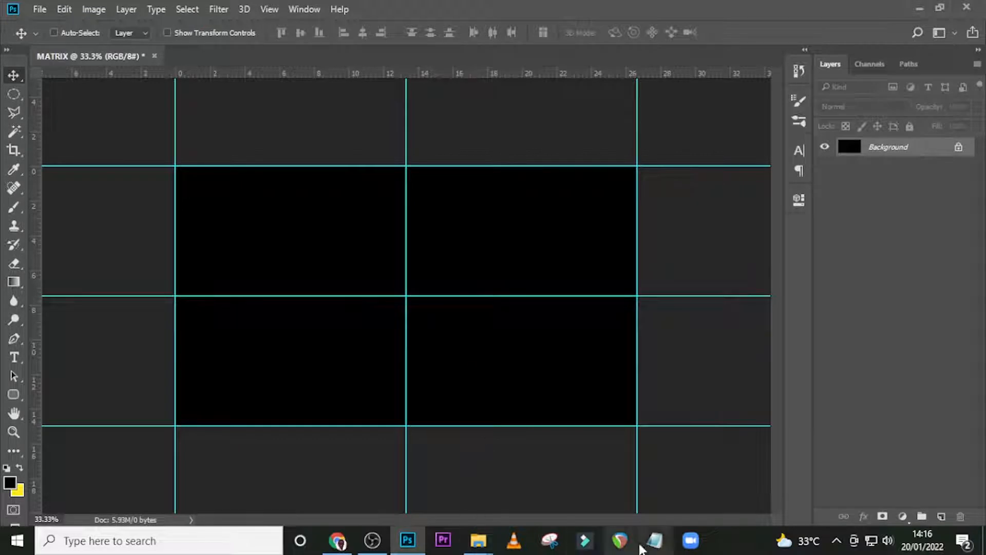
# - Show the sunglasses face PNG as raw text in Notepad and scroll down into its data
pyautogui.click(655, 541)
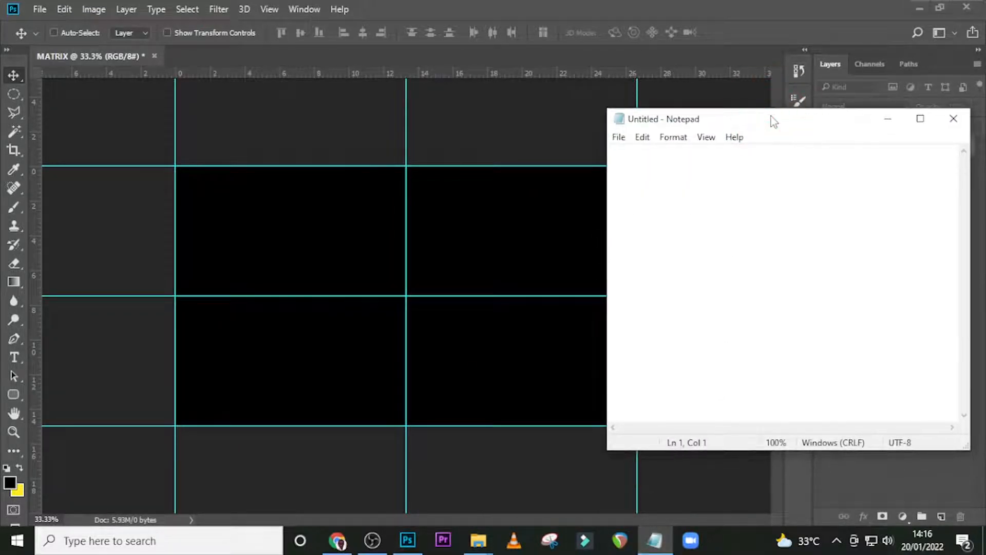
pyautogui.moveTo(747, 121)
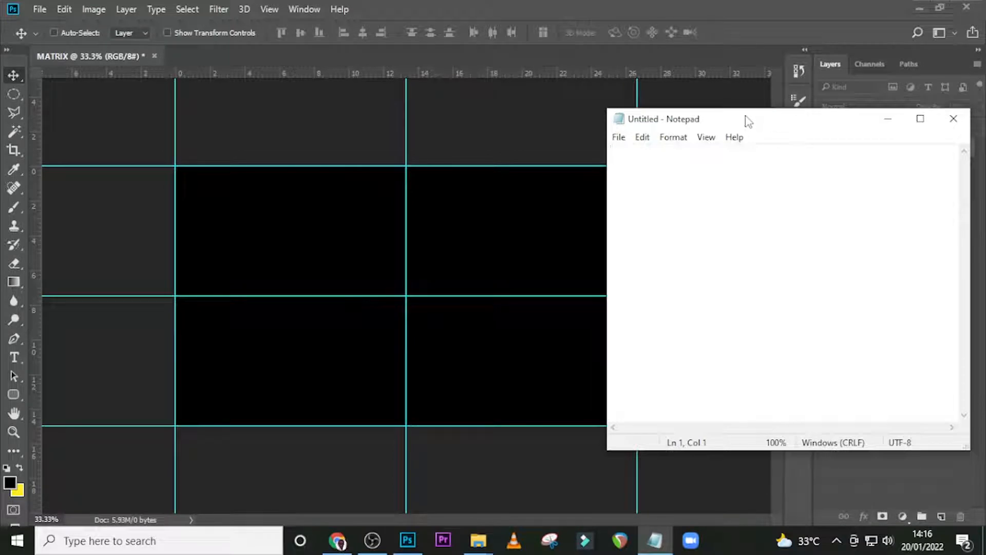
pyautogui.moveTo(478, 541)
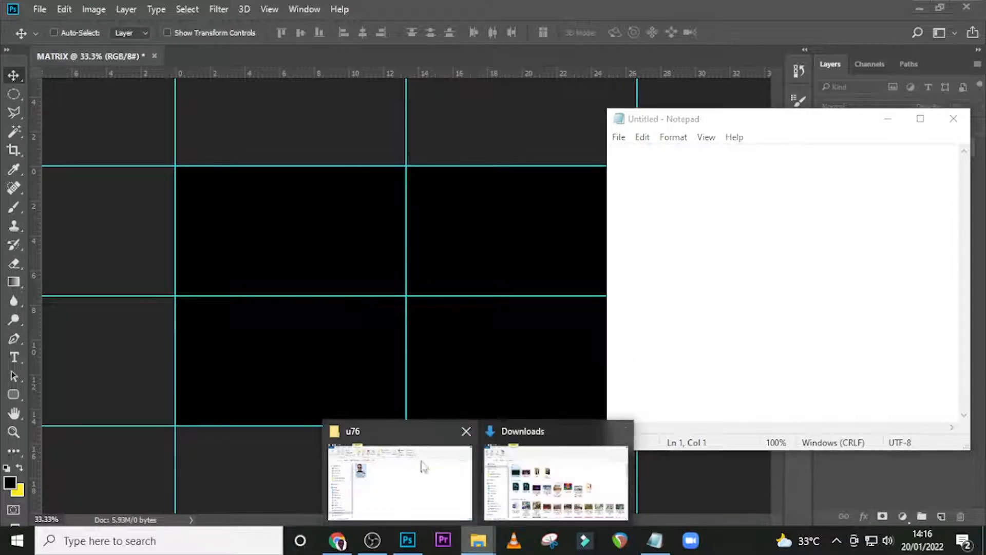
pyautogui.click(398, 481)
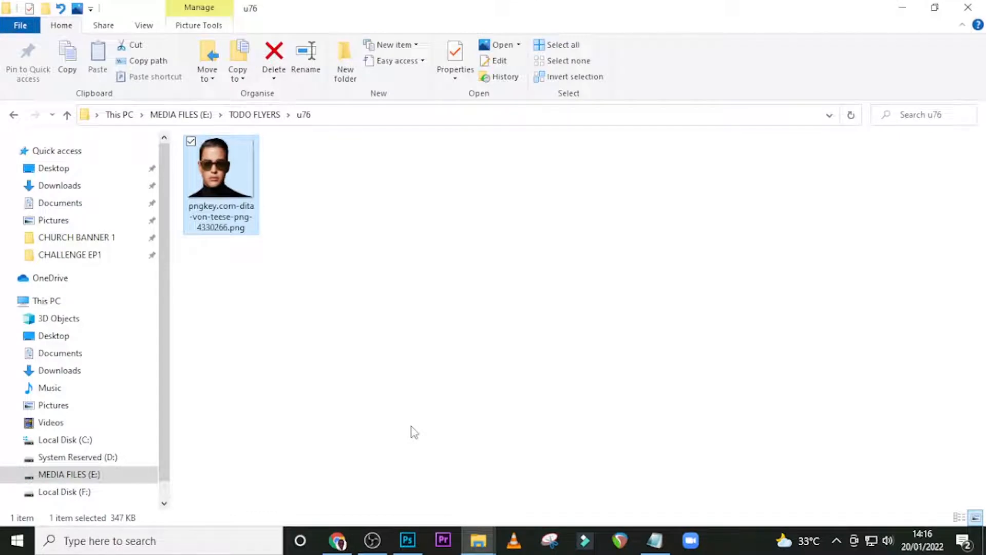
pyautogui.moveTo(214, 176)
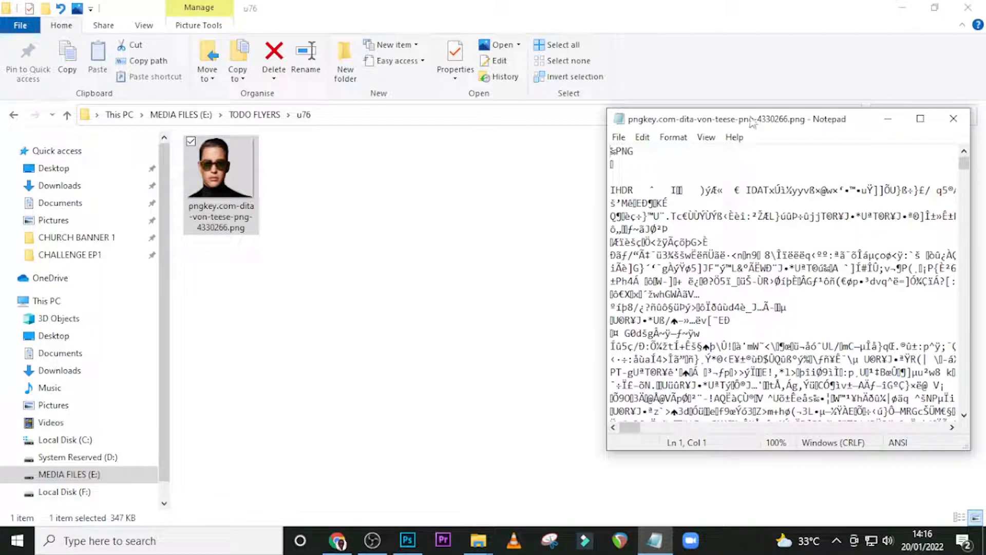
pyautogui.moveTo(881, 209)
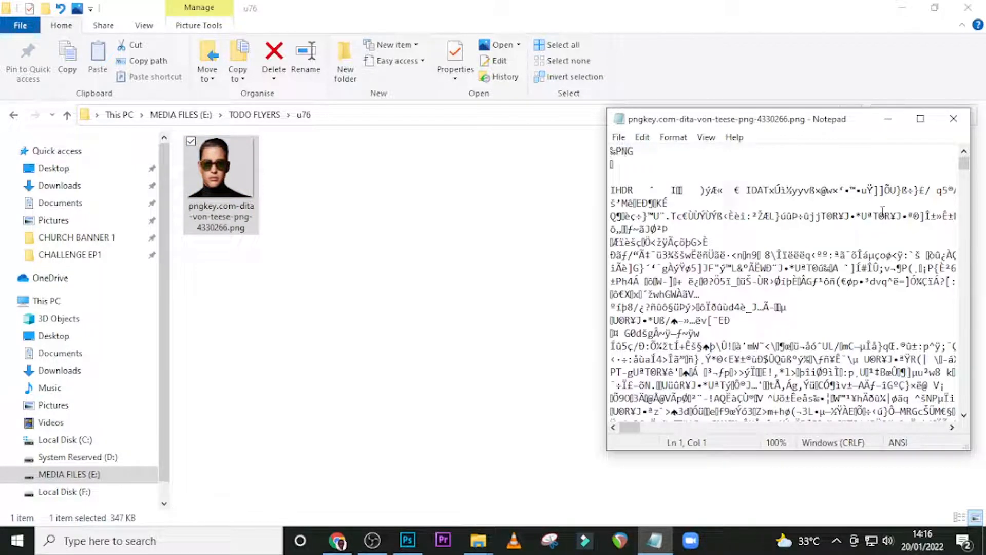
pyautogui.scroll(-3)
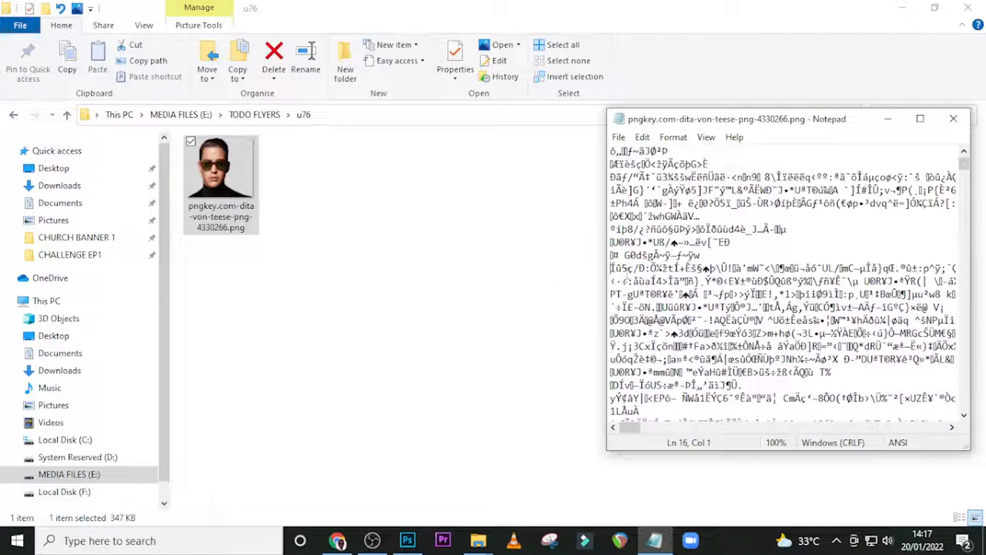
pyautogui.scroll(-3)
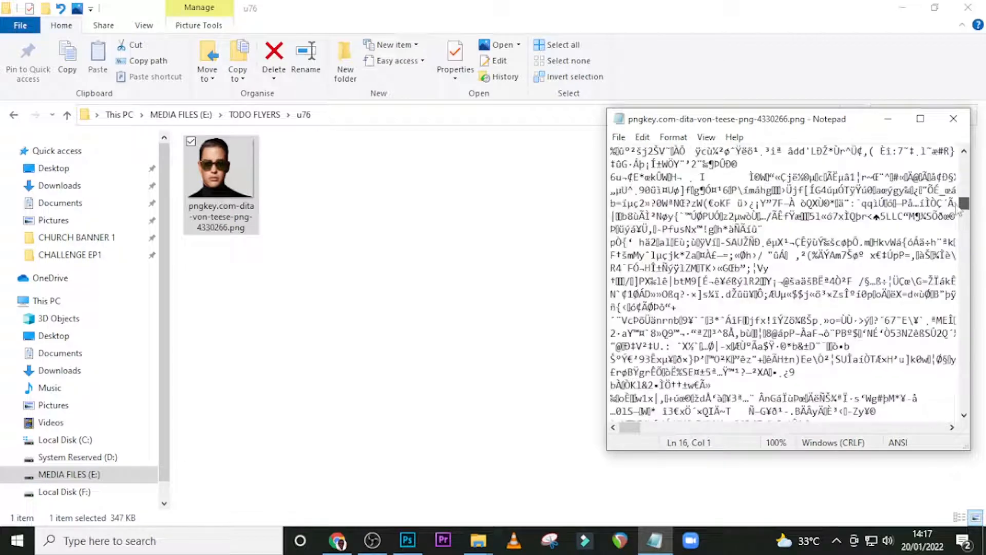
pyautogui.scroll(-3)
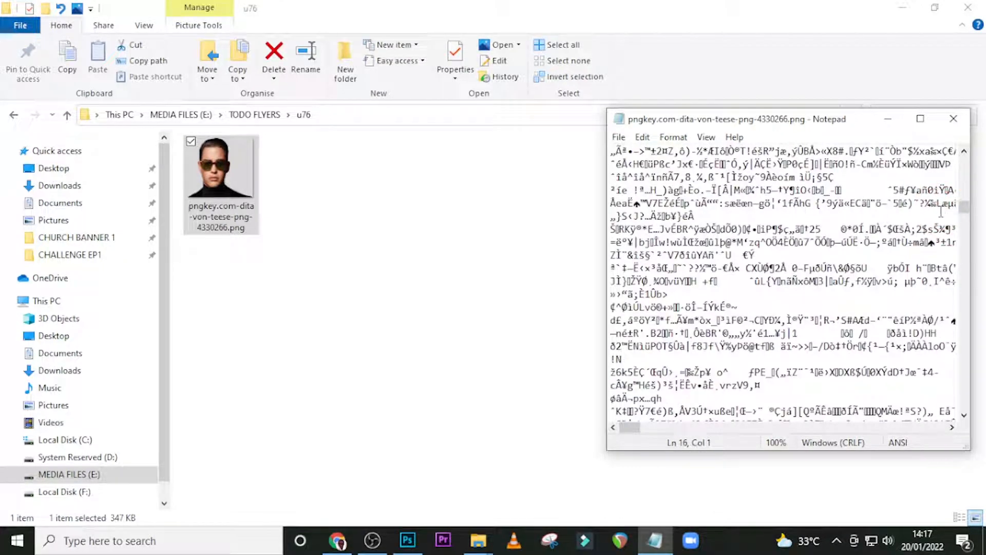
# - Shift-select a block of the PNG's characters, copy it, and minimize Notepad
pyautogui.press('shift')
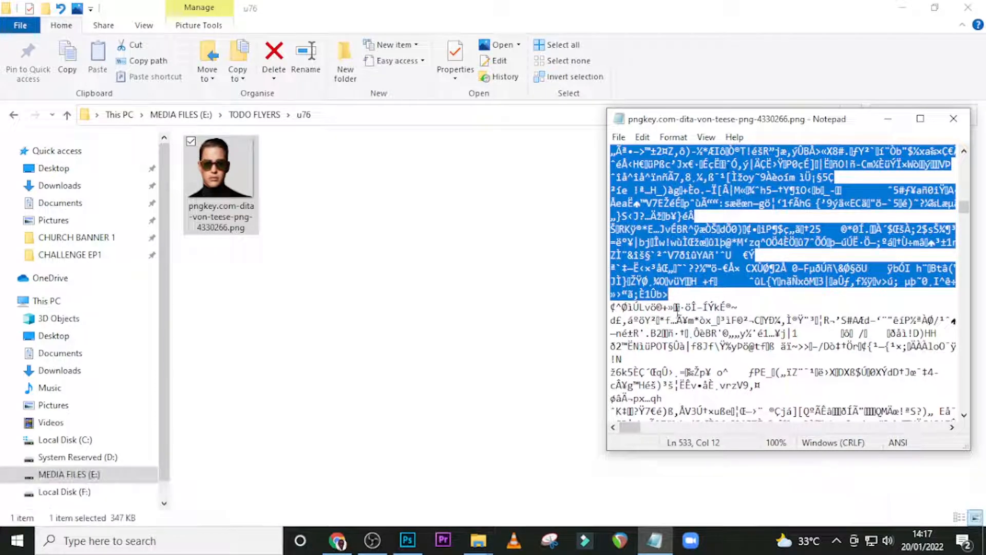
pyautogui.press('ctrl+c')
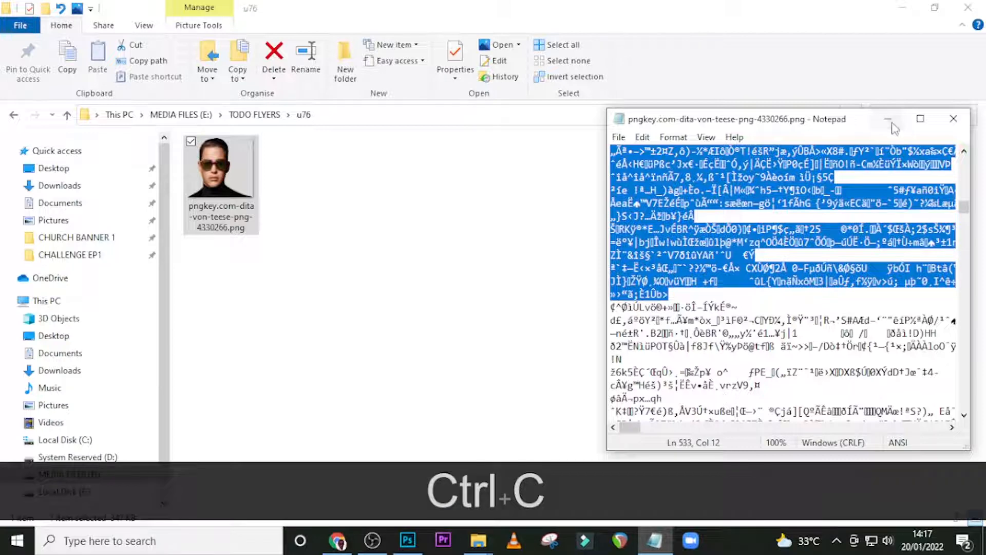
pyautogui.click(953, 119)
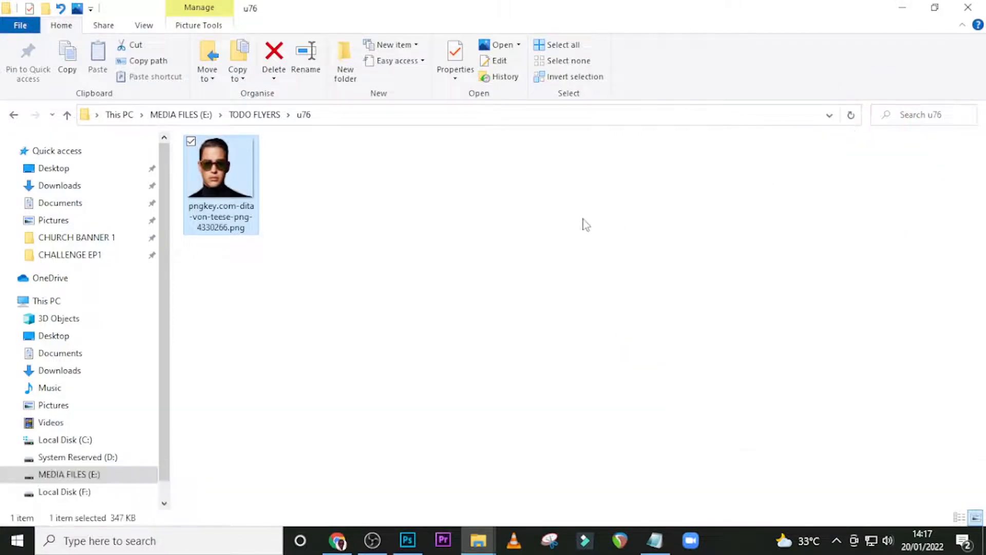
# - Drag a vertical paragraph text box across the black area in Qwigley 20 pt
pyautogui.click(408, 540)
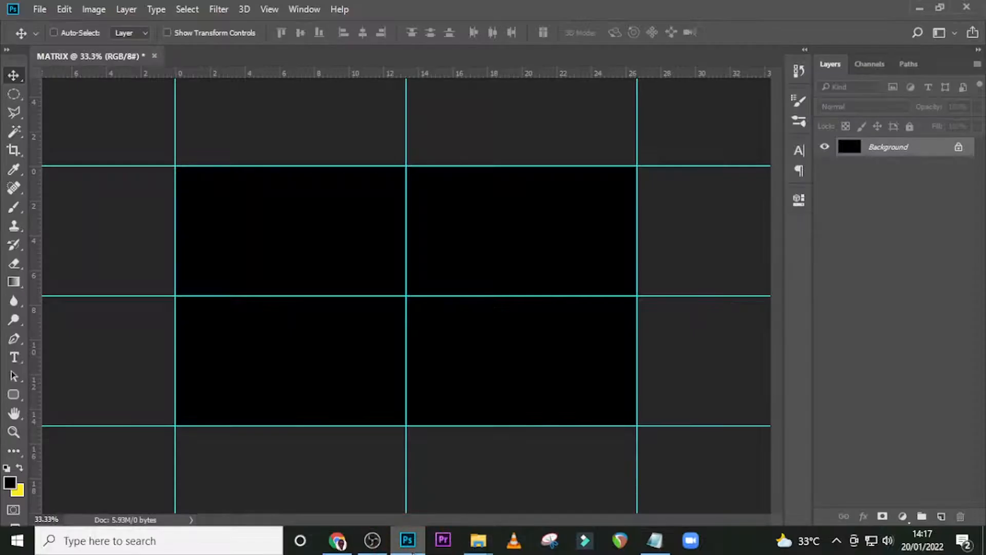
pyautogui.click(14, 357)
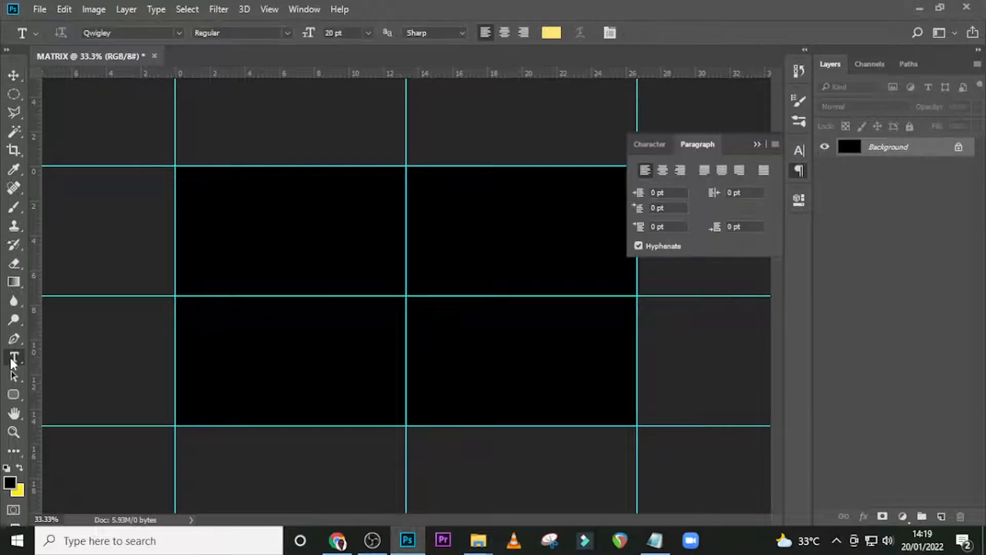
pyautogui.rightClick(13, 358)
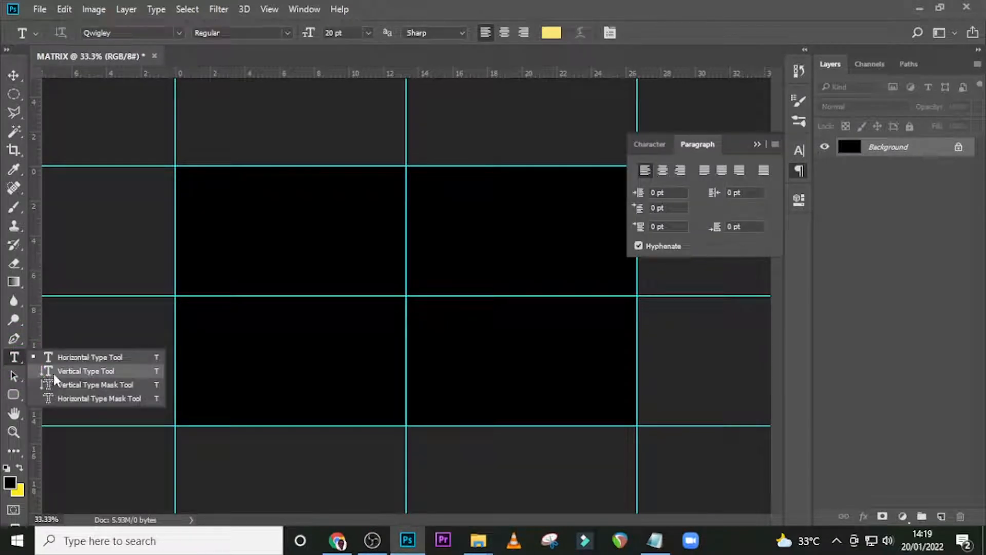
pyautogui.click(87, 371)
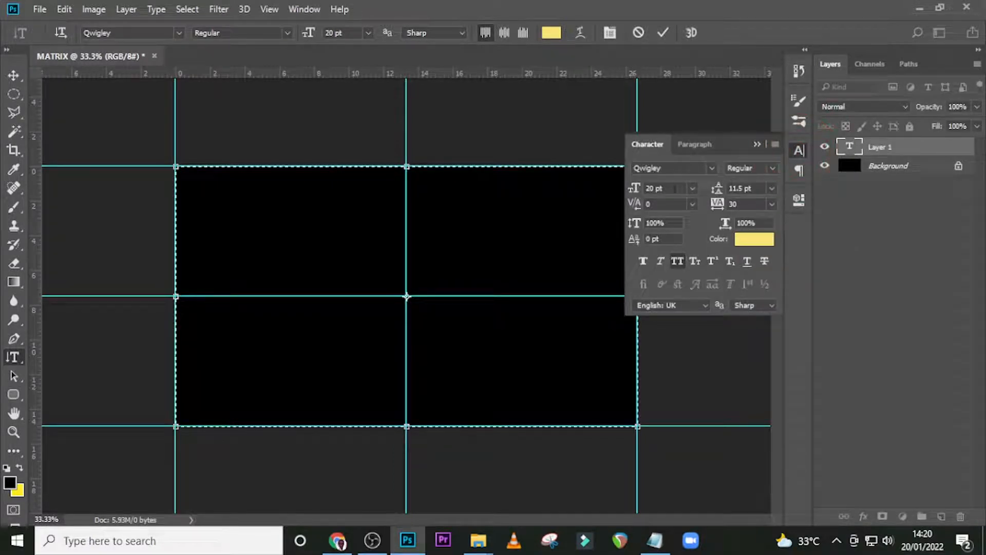
pyautogui.tripleClick(663, 188)
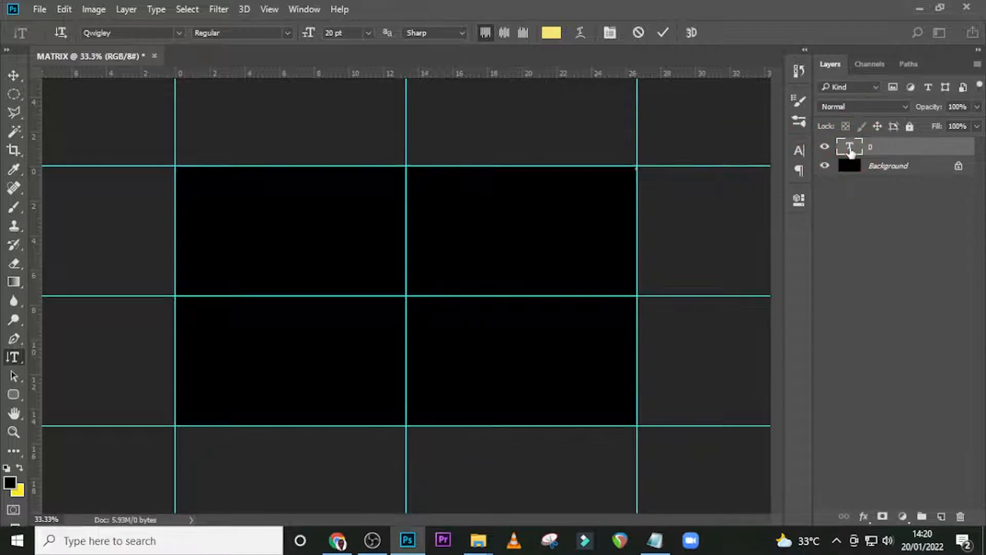
# - Paste the copied code into the text box as columns of characters and commit it
pyautogui.press('ctrl+v')
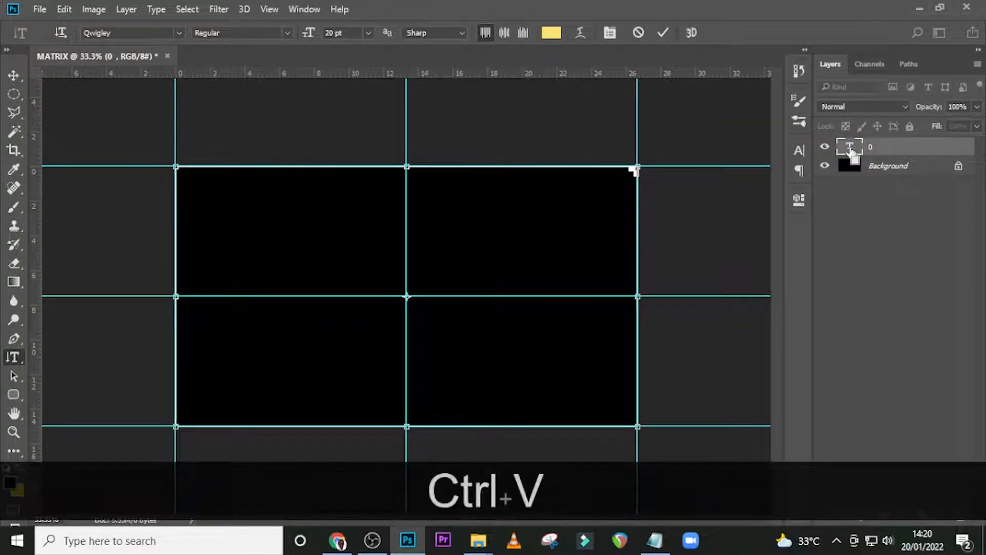
pyautogui.press('ctrl+v')
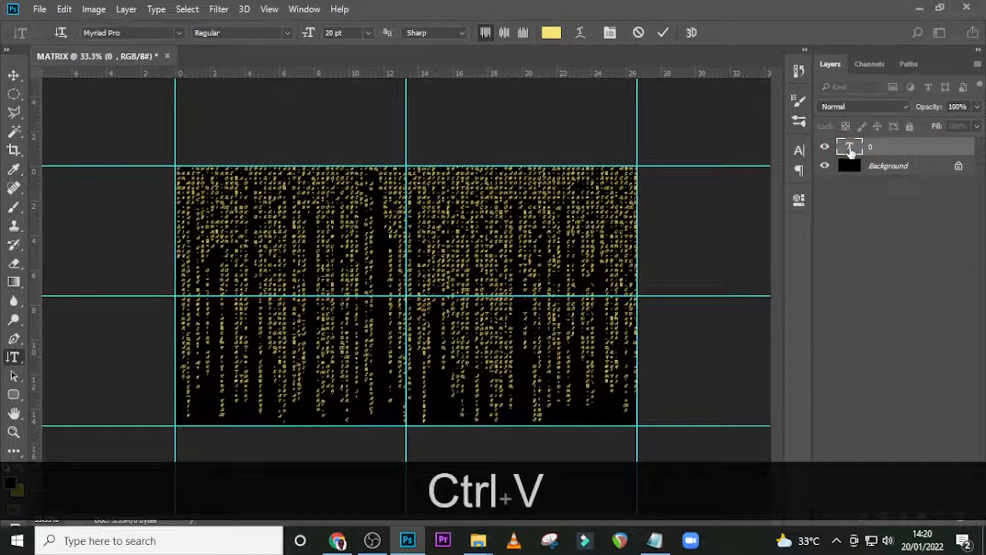
pyautogui.press('ctrl+v')
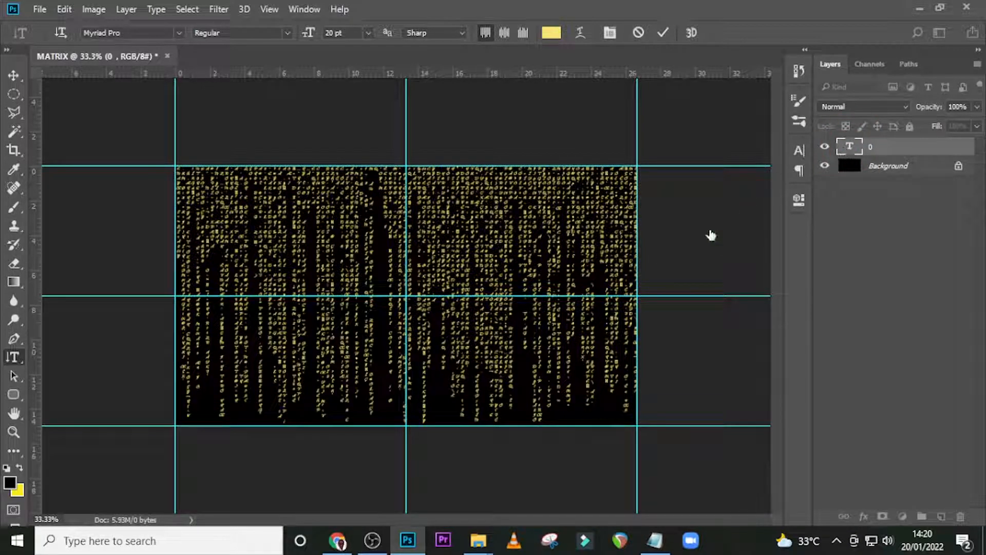
pyautogui.moveTo(380, 261)
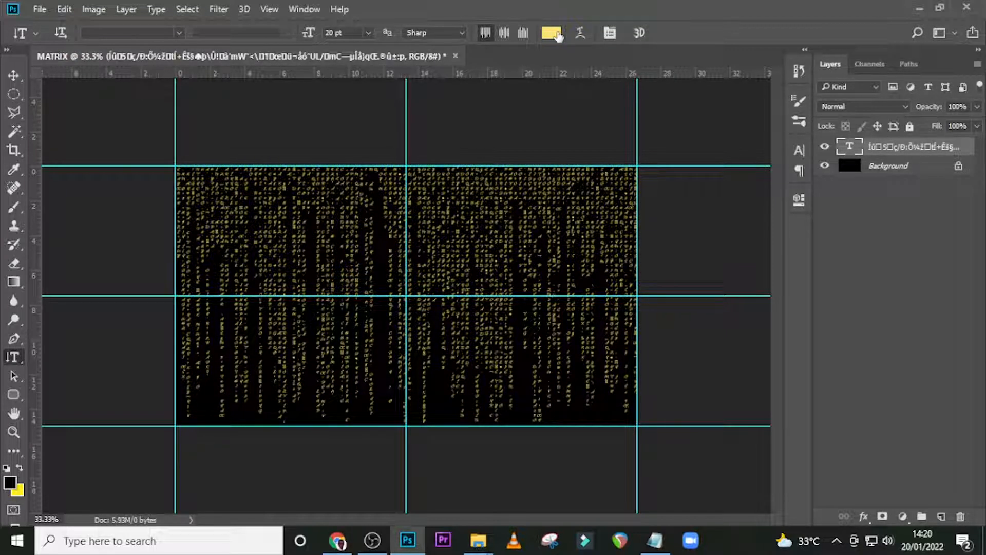
# - Recolour the code text bright green via the options-bar swatch
pyautogui.click(551, 32)
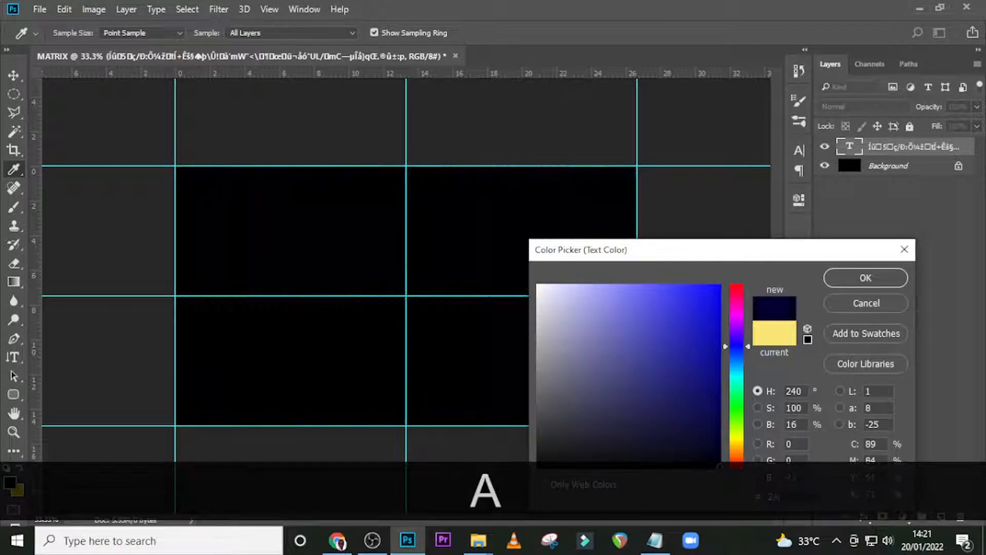
pyautogui.click(717, 287)
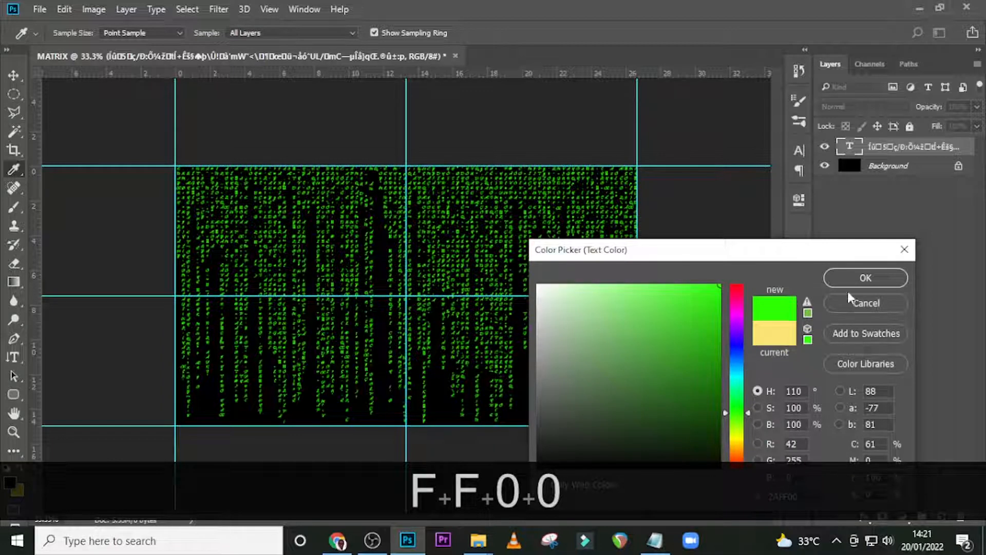
pyautogui.click(865, 278)
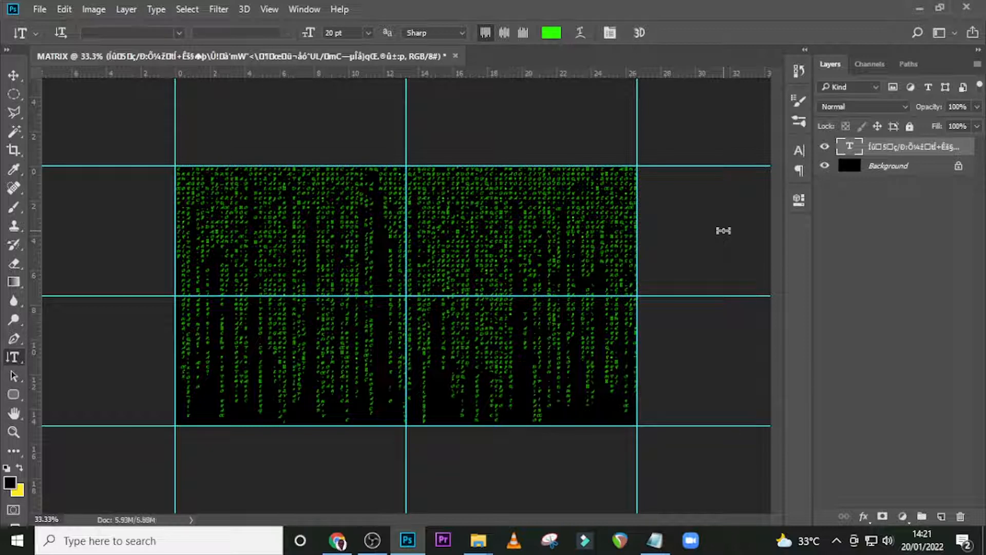
# - Duplicate the code layer and give the copy tighter, the original wider leading/tracking
pyautogui.press('ctrl+j')
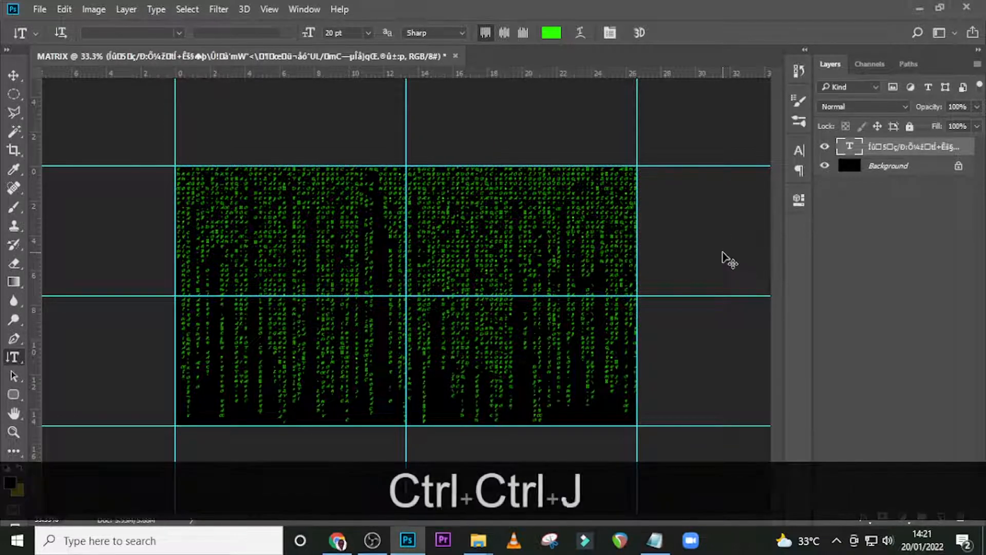
pyautogui.press('ctrl+j')
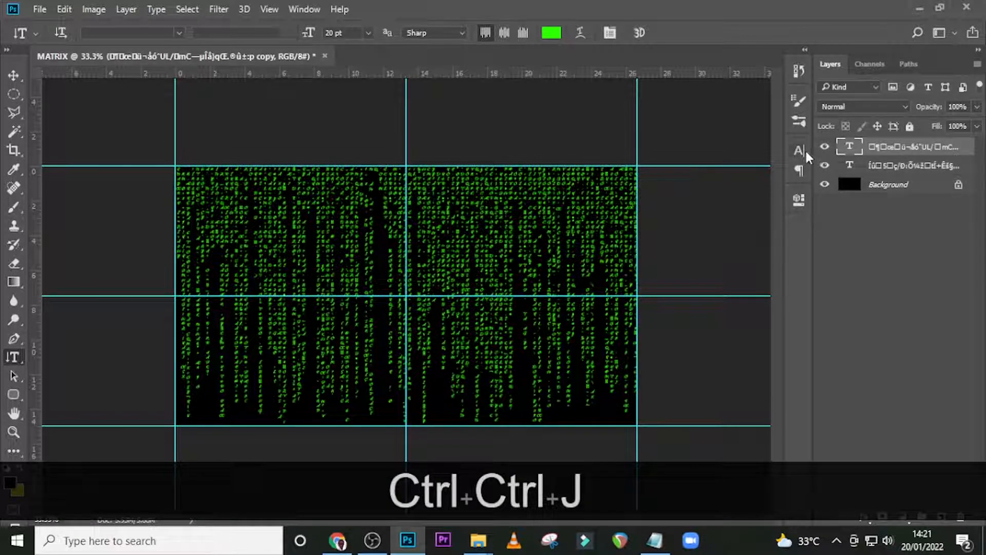
pyautogui.click(798, 150)
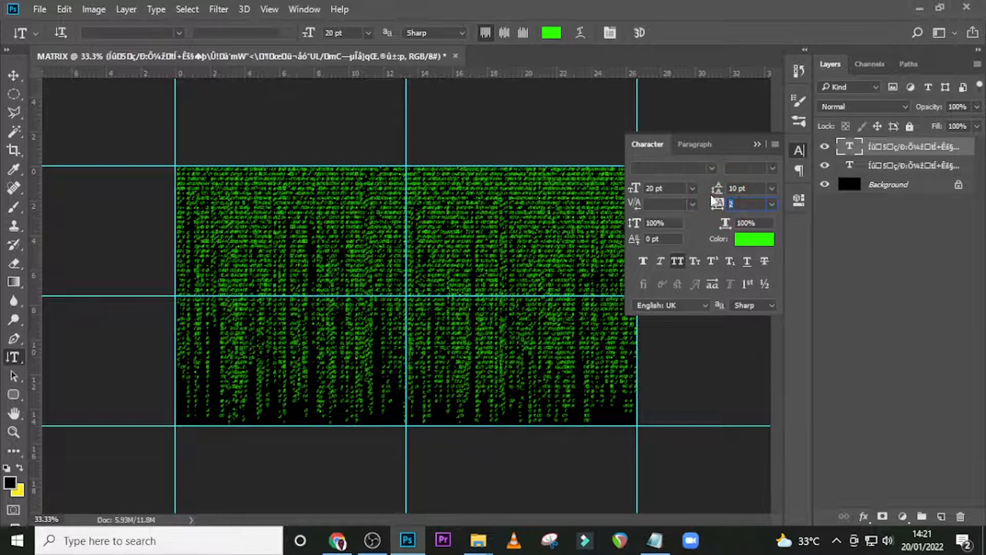
pyautogui.press('Enter')
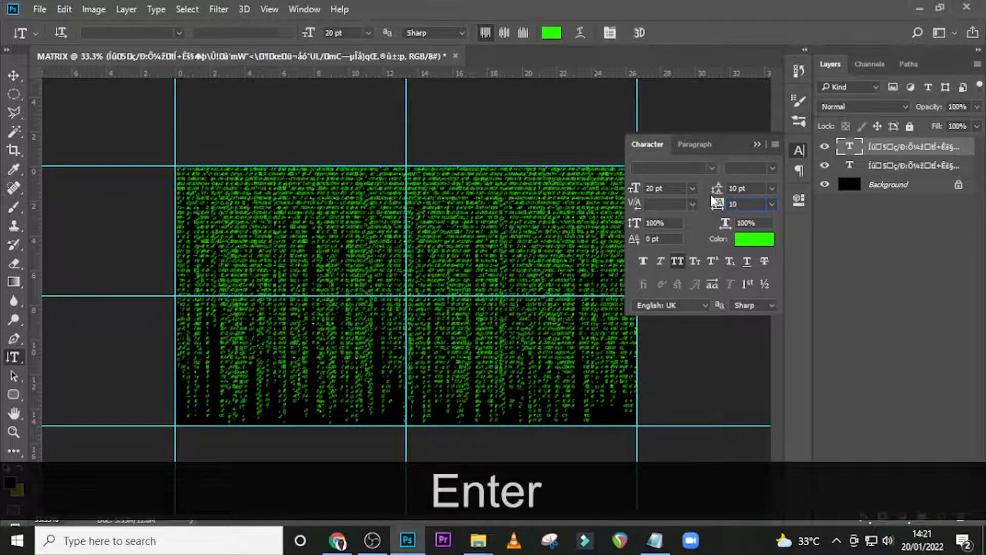
pyautogui.press('enter')
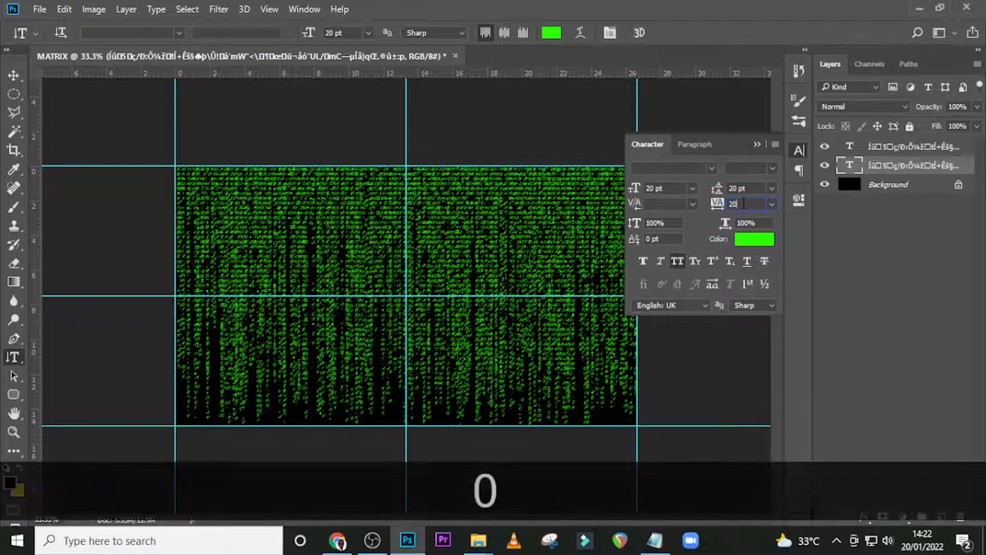
pyautogui.press('Enter')
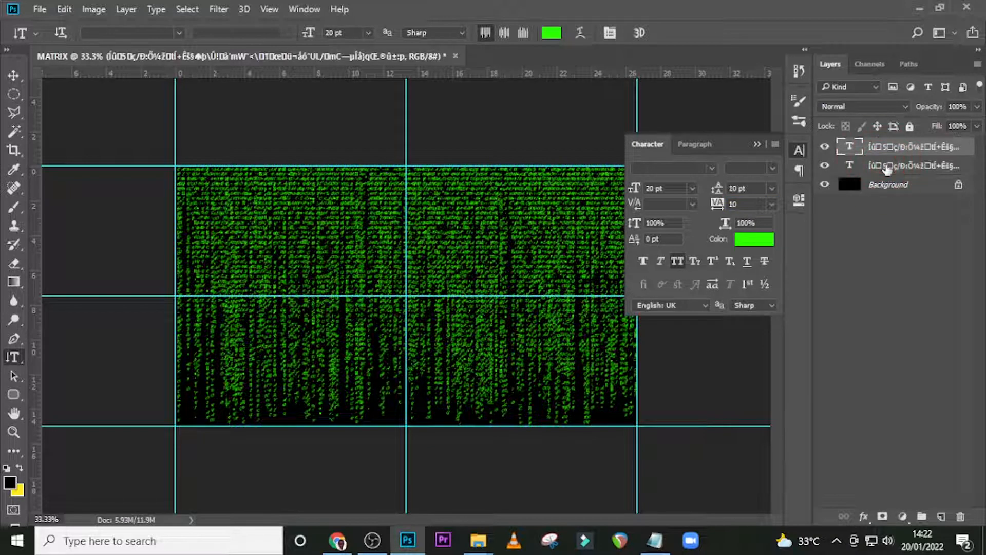
# - Rename the lower layer 1 and the top layer 2, then duplicate layer 2
pyautogui.doubleClick(919, 165)
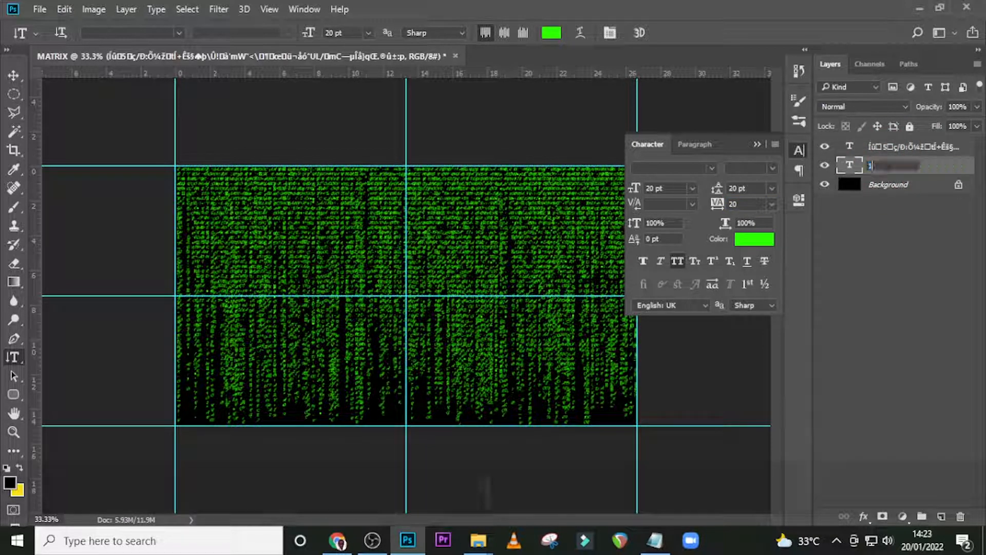
pyautogui.press('Return')
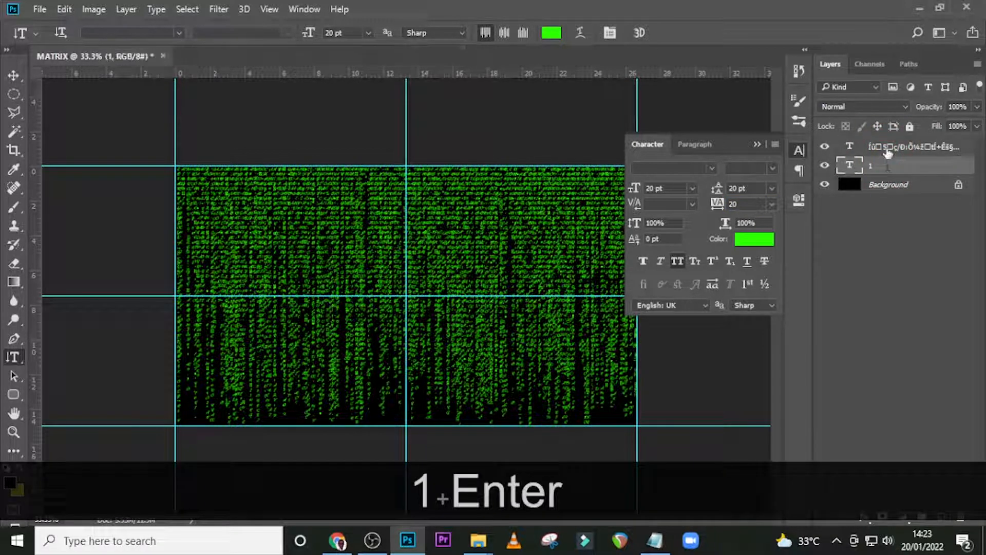
pyautogui.press('enter')
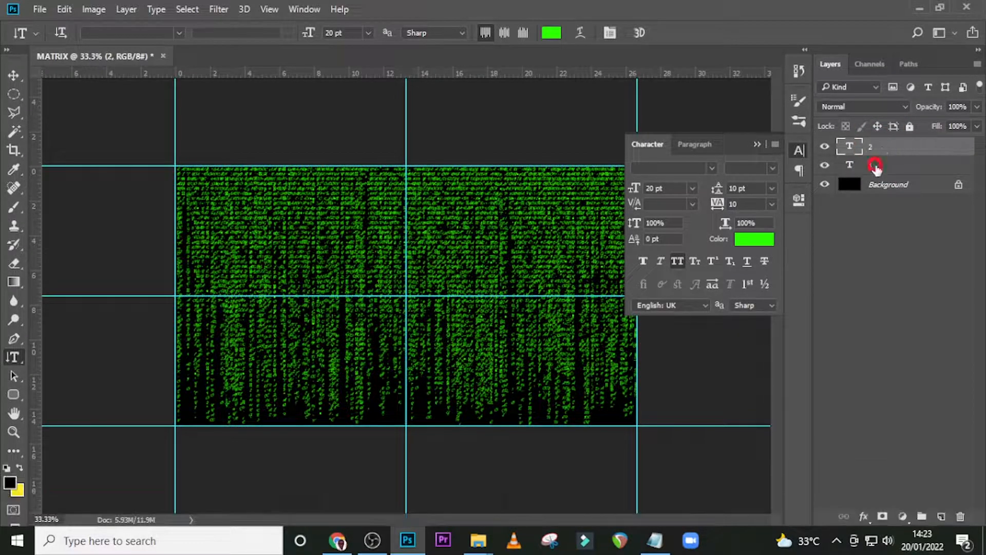
pyautogui.press('ctrl+j')
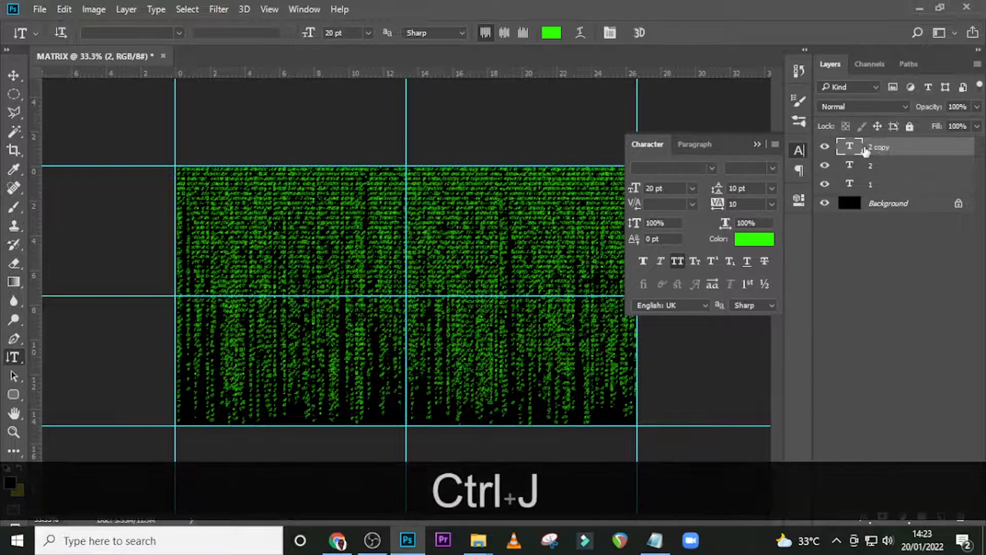
# - Give the top copy 20 pt leading and 25 tracking and rename it 3
pyautogui.press('ctrl+j')
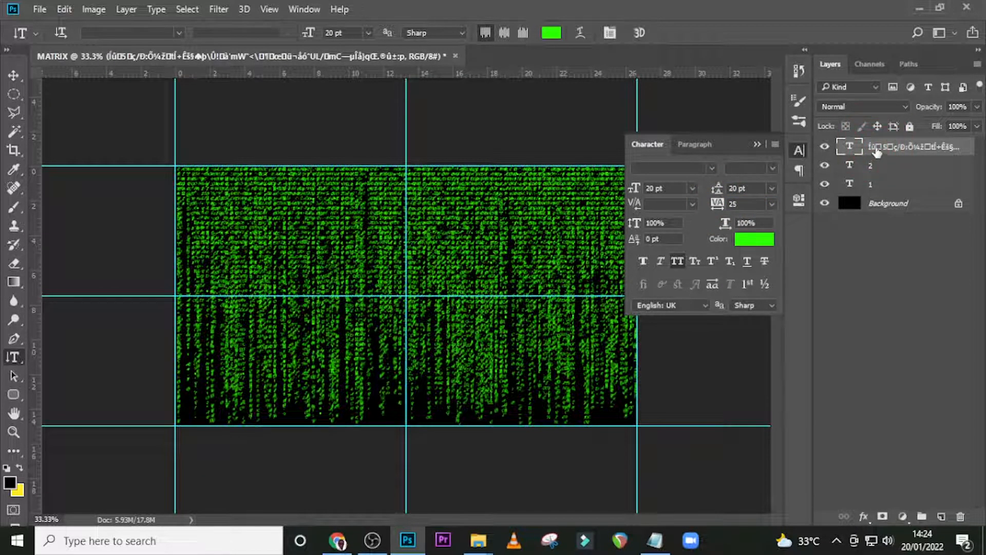
pyautogui.doubleClick(904, 147)
pyautogui.write('3')
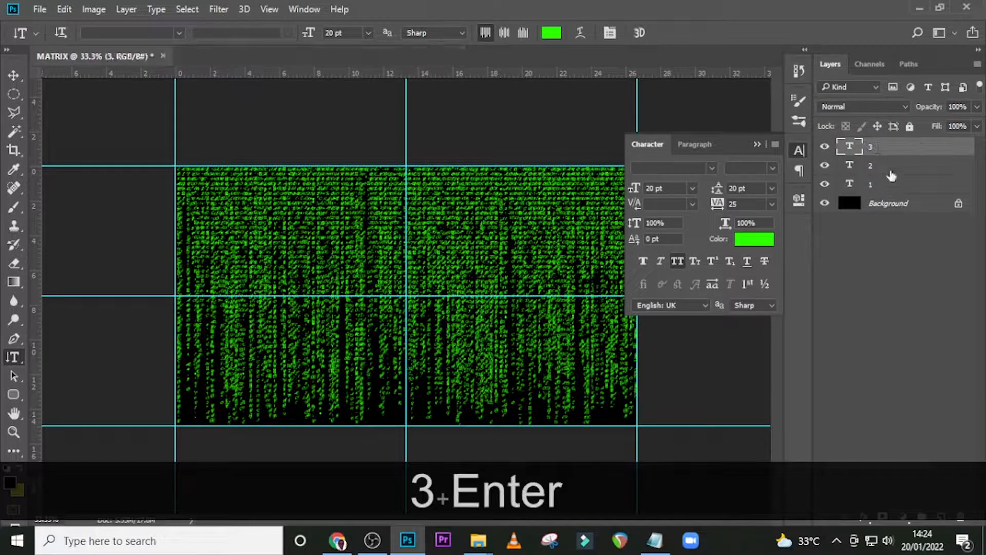
pyautogui.press('Enter')
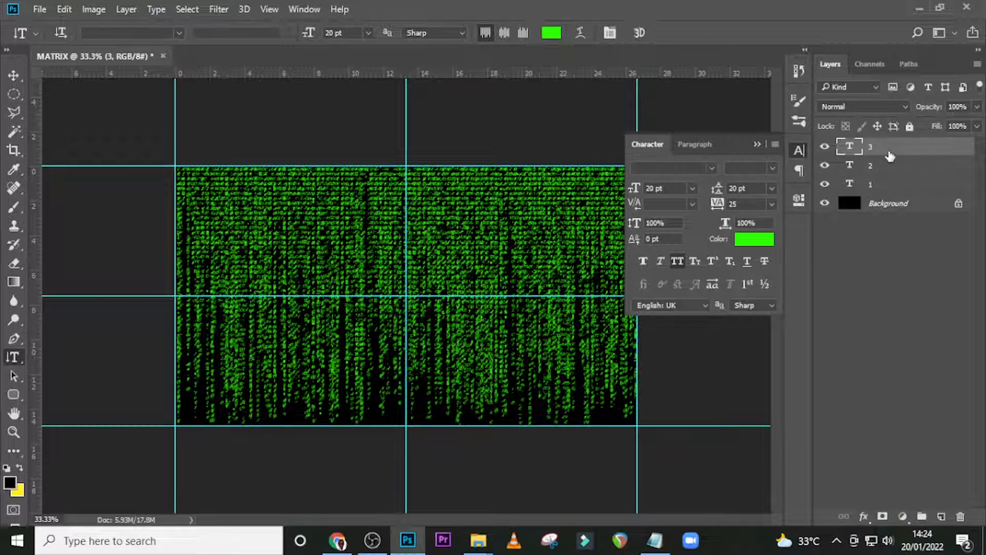
pyautogui.doubleClick(870, 146)
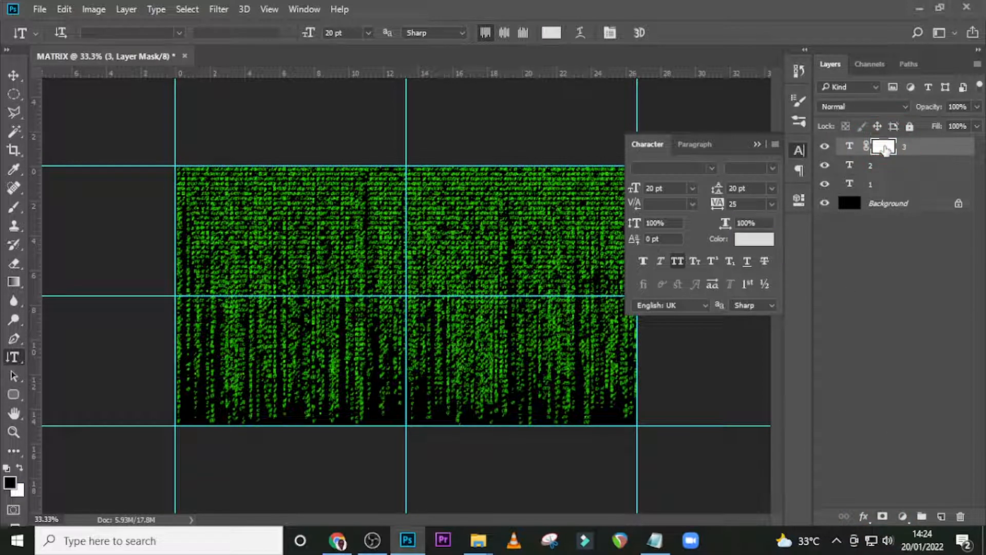
# - Fill layer 3's mask with Clouds and layer 2's mask with Difference Clouds
pyautogui.click(217, 9)
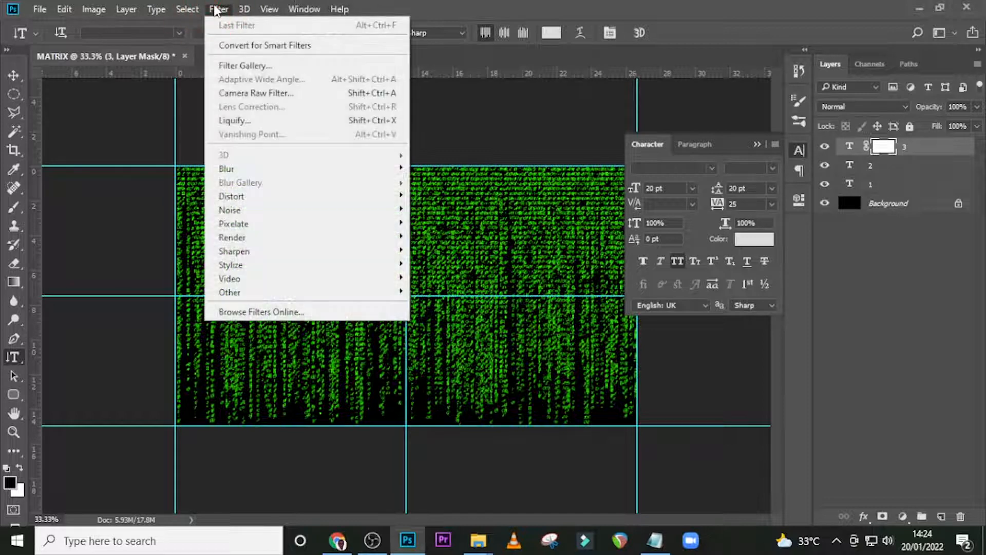
pyautogui.moveTo(229, 210)
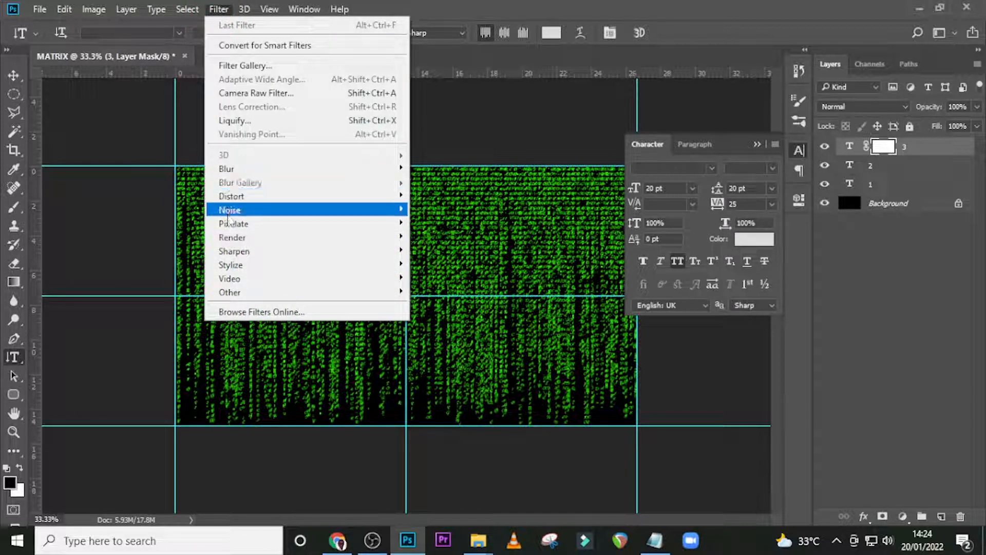
pyautogui.moveTo(232, 237)
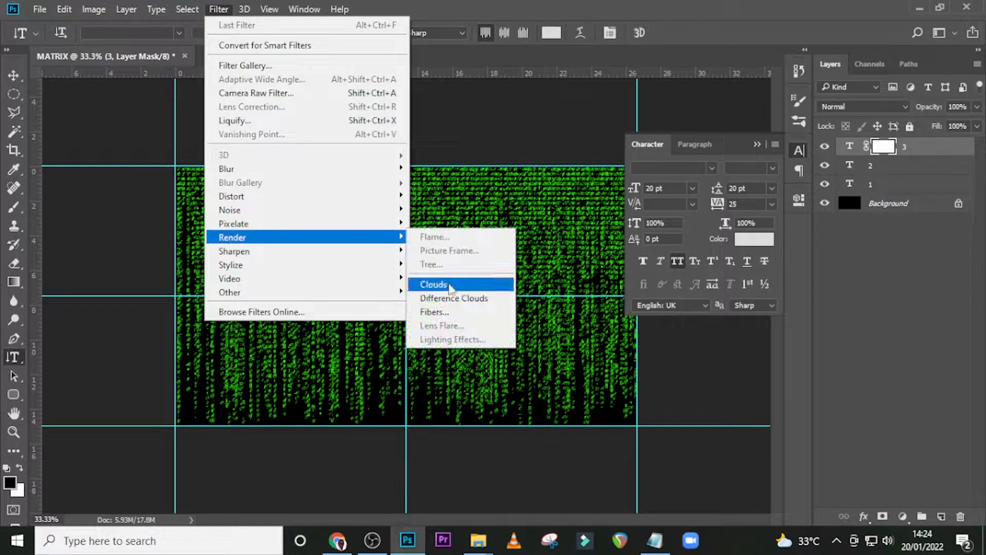
pyautogui.click(434, 284)
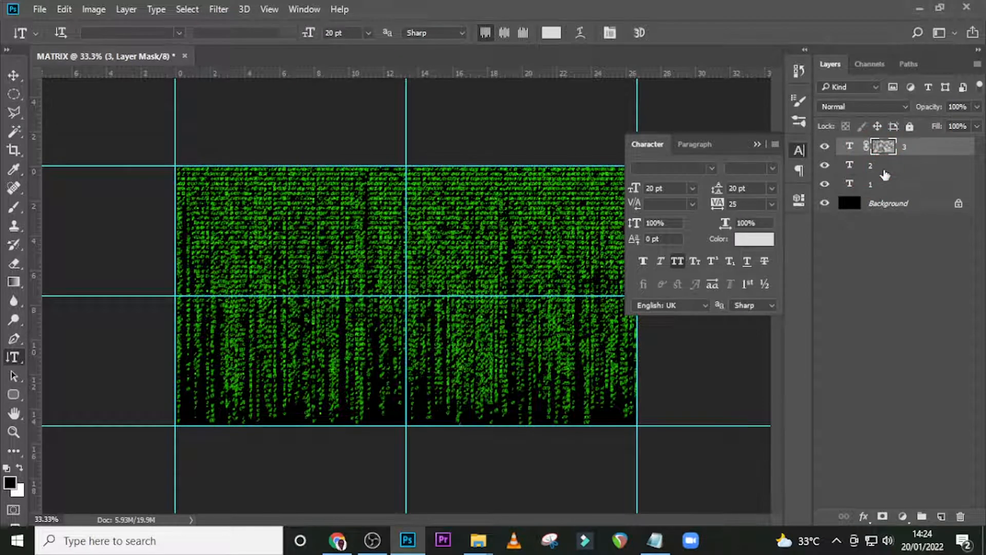
pyautogui.click(887, 164)
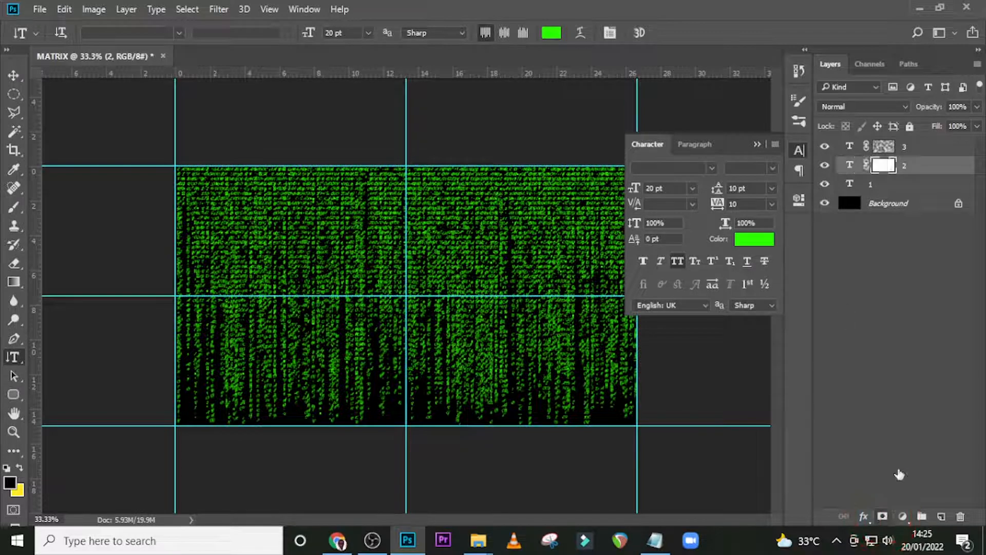
pyautogui.click(218, 10)
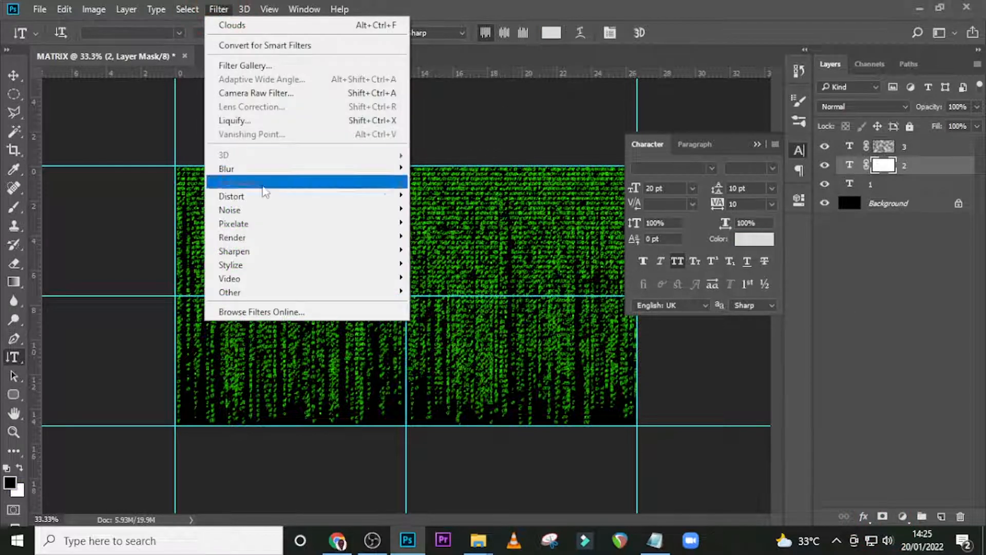
pyautogui.moveTo(231, 238)
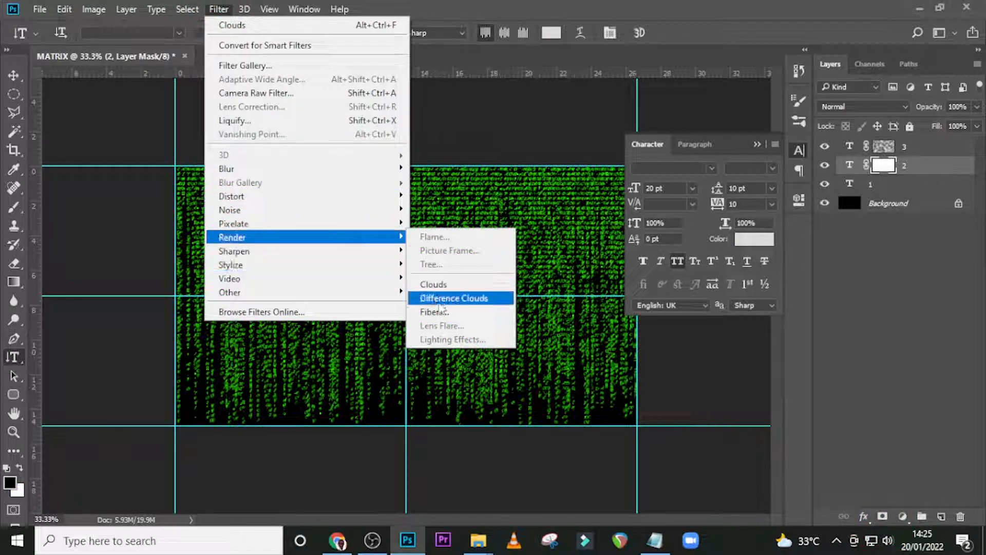
pyautogui.click(453, 298)
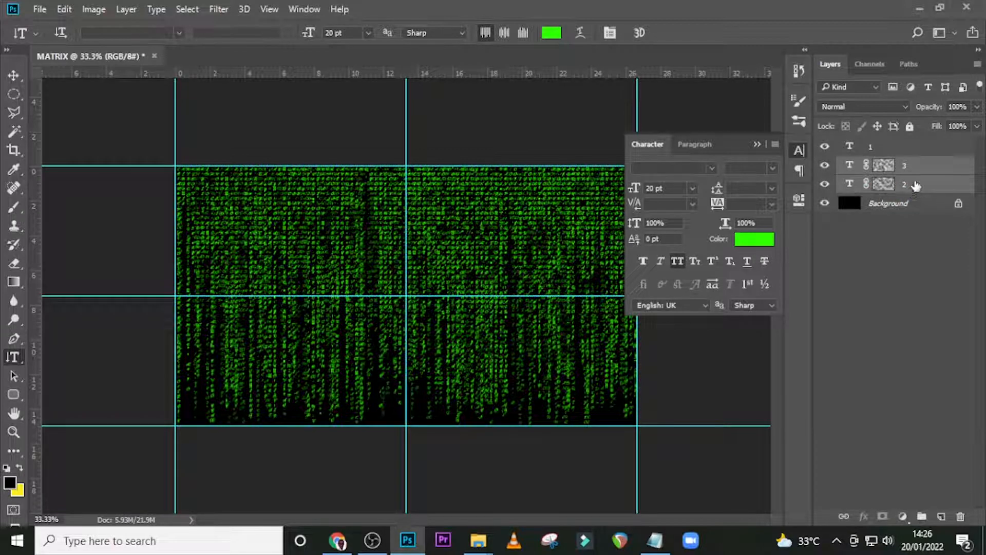
# - Brush layers 3 and 2's masks with an 800 px, 41% opacity brush to fade the code
pyautogui.click(884, 164)
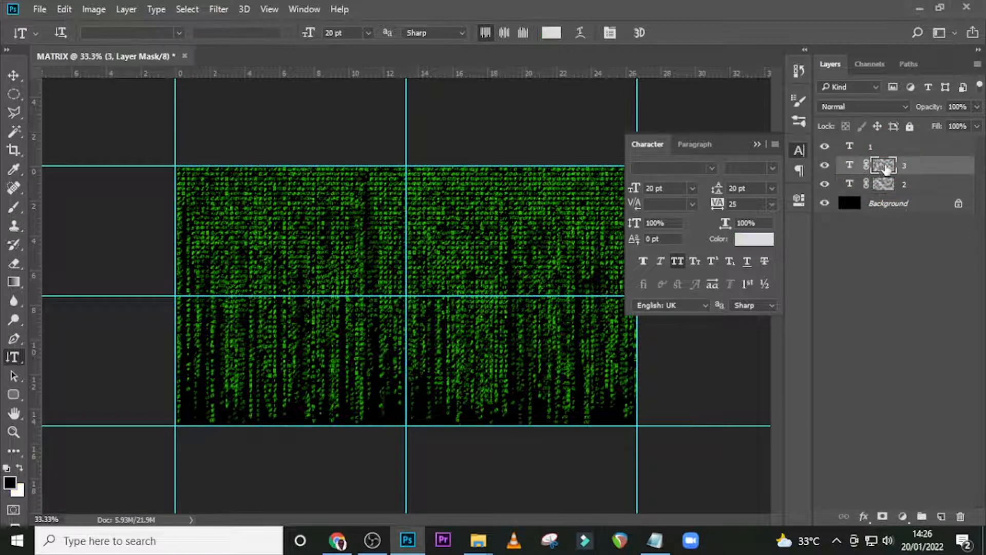
pyautogui.press('b')
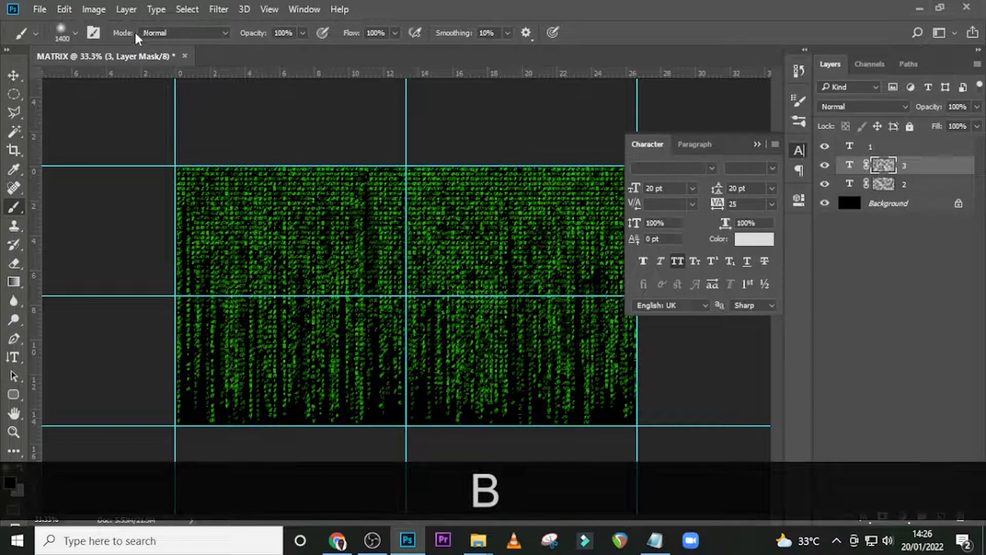
pyautogui.click(75, 33)
pyautogui.write('41')
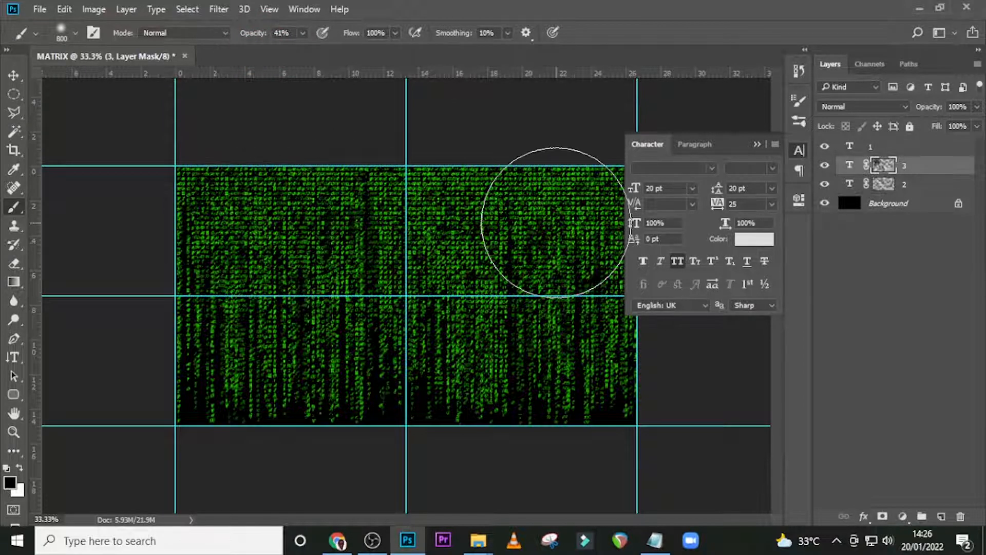
pyautogui.moveTo(397, 352)
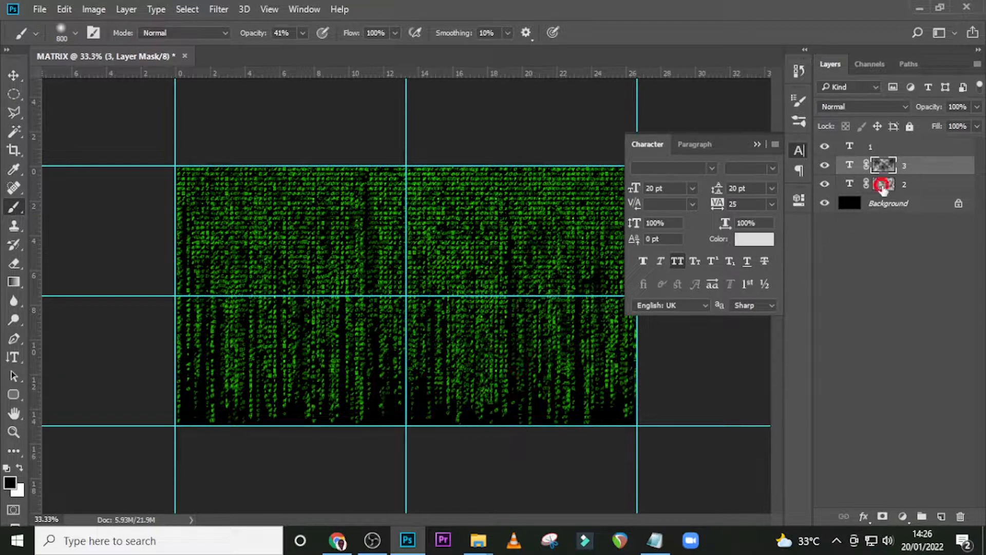
pyautogui.click(905, 183)
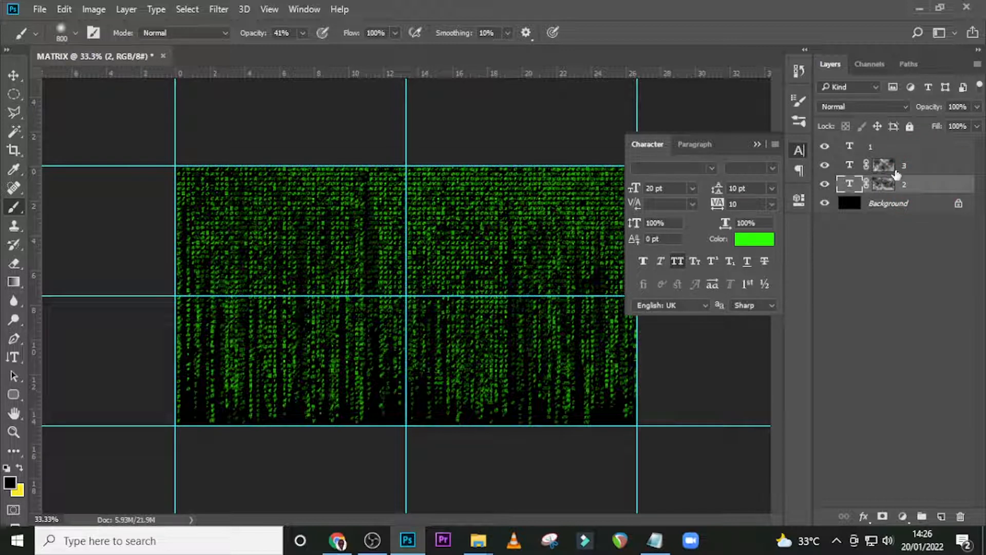
pyautogui.click(887, 146)
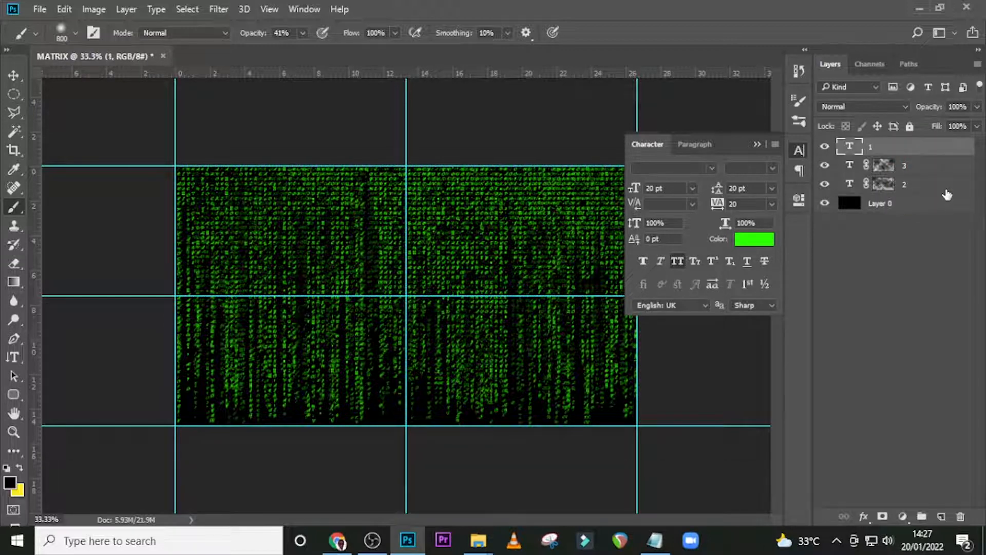
# - Duplicate the three code layers, merge the copies into one layer named motion blur
pyautogui.press('ctrl')
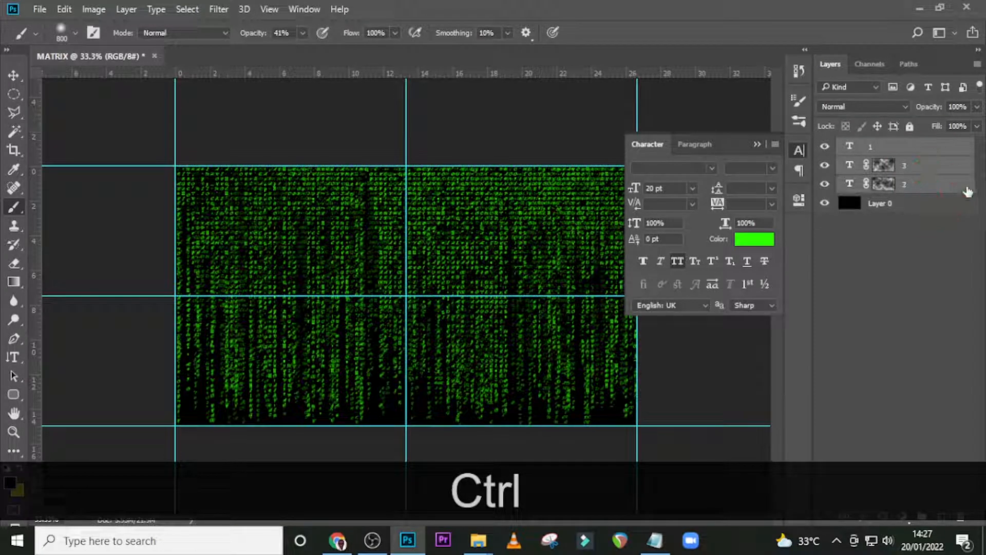
pyautogui.press('ctrl+j')
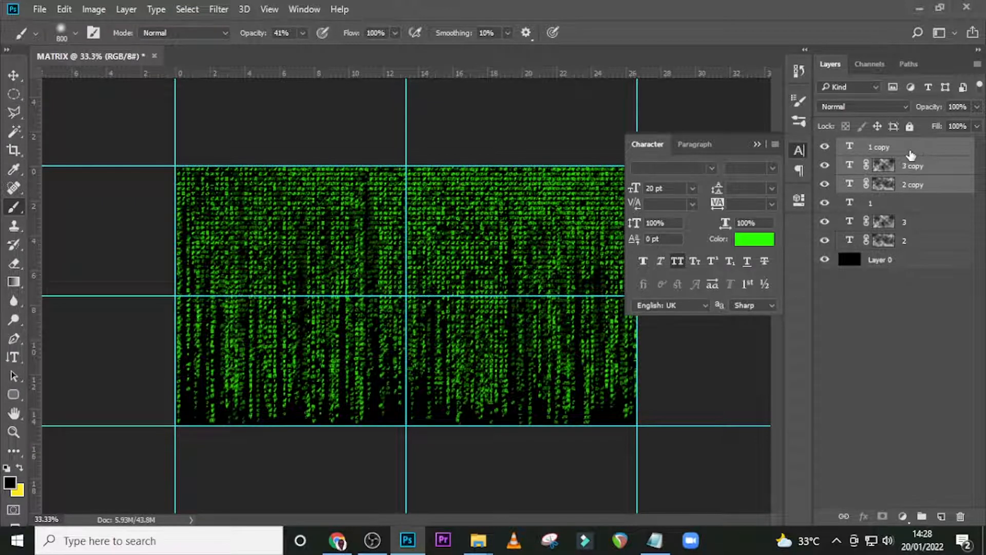
pyautogui.press('ctrl+e')
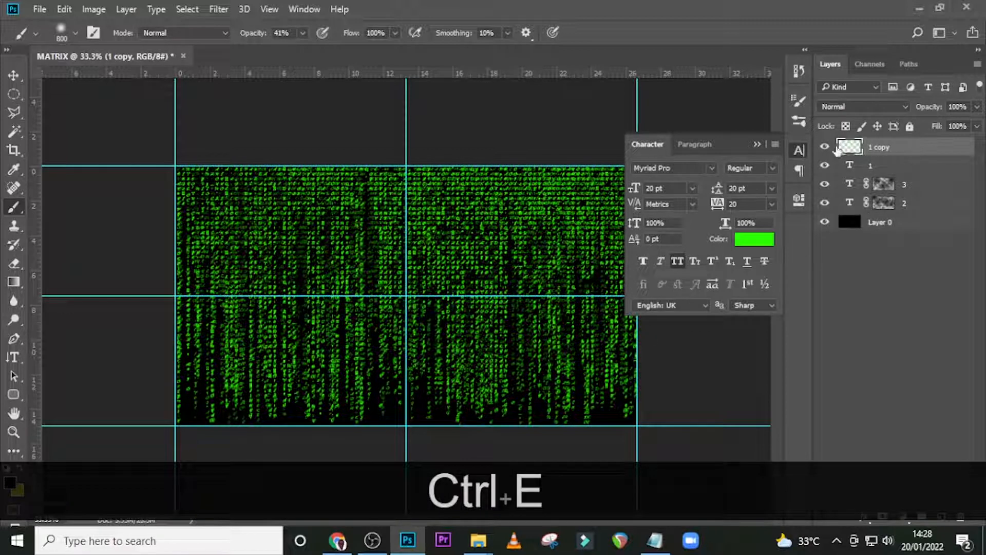
pyautogui.press('ctrl+e')
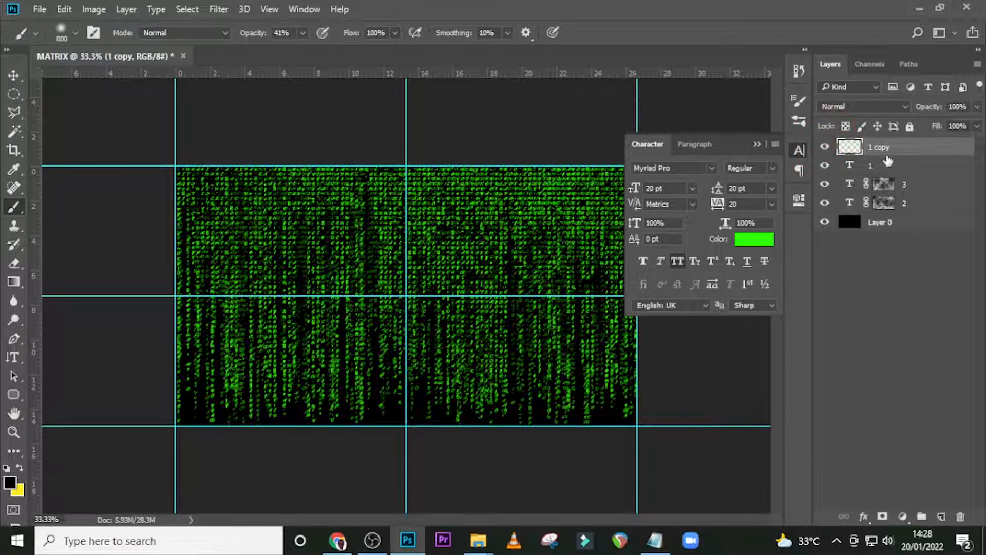
pyautogui.doubleClick(880, 147)
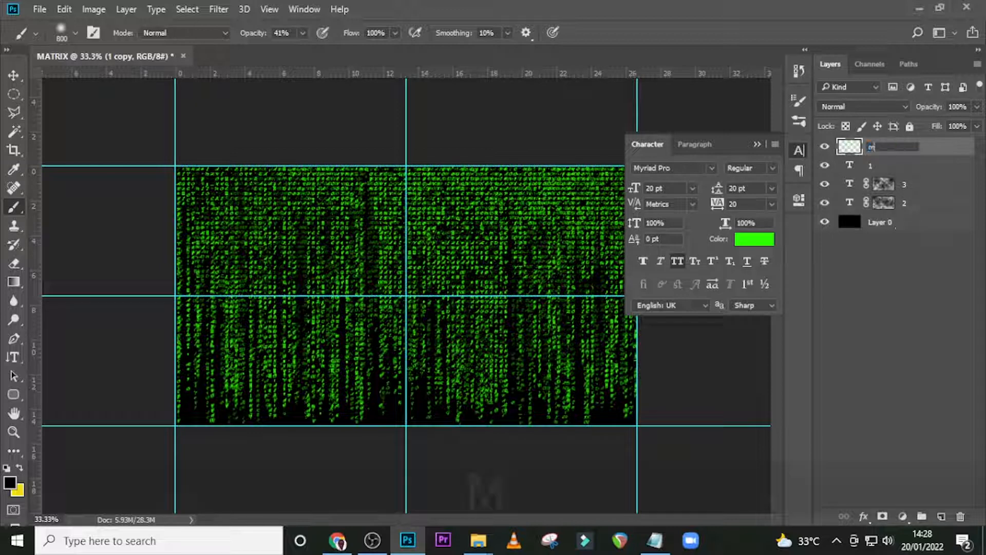
pyautogui.write('motion blur')
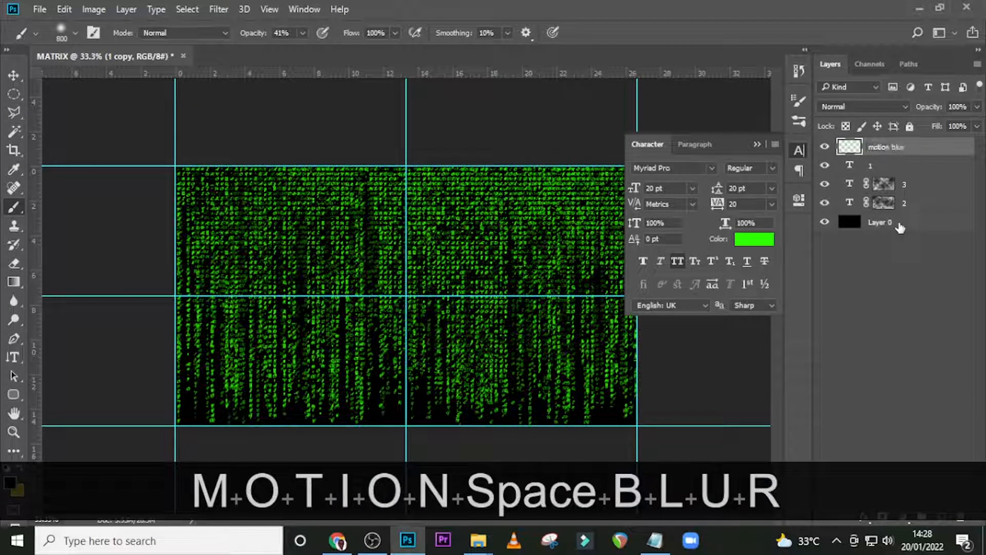
pyautogui.press('Enter')
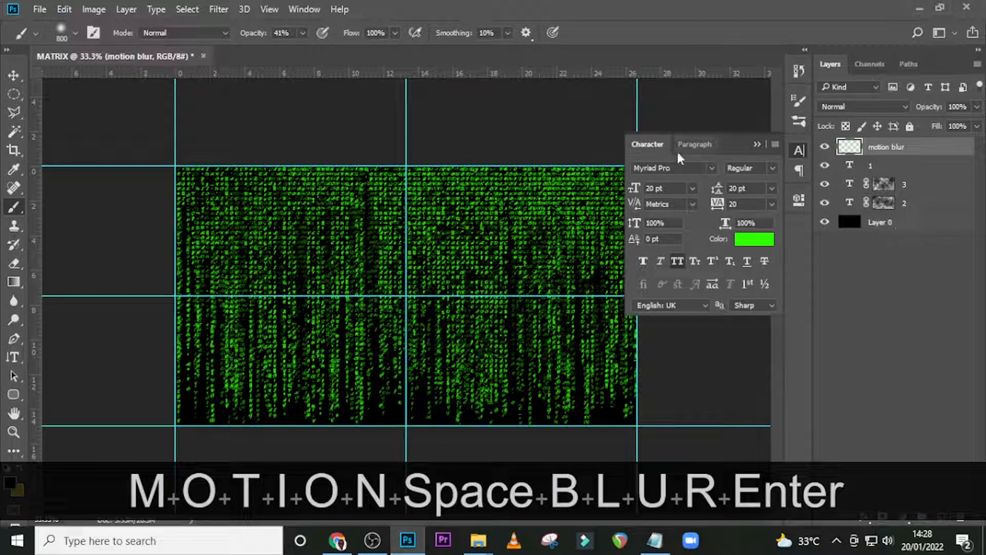
# - Apply a Motion Blur at angle 90° and distance 30 px to the motion blur layer
pyautogui.click(218, 10)
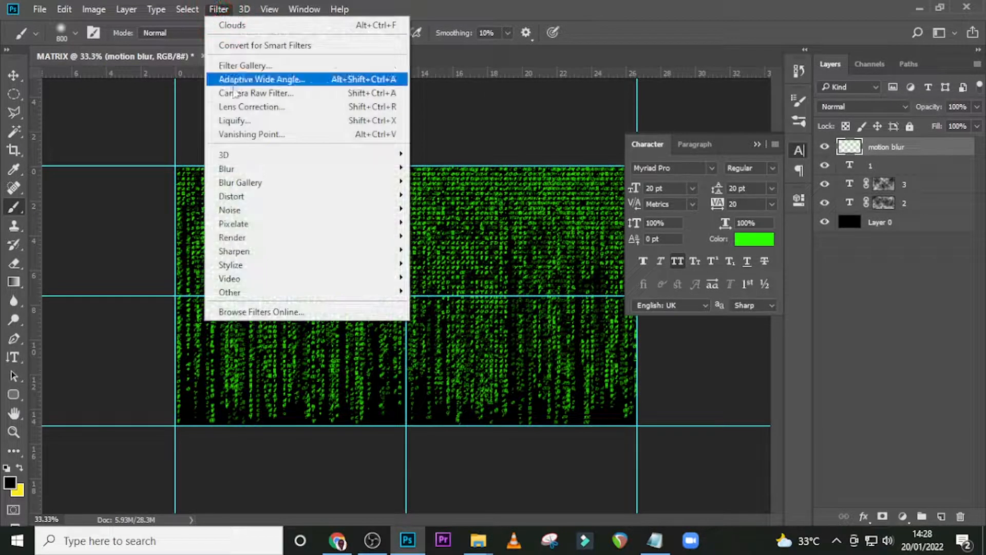
pyautogui.moveTo(421, 223)
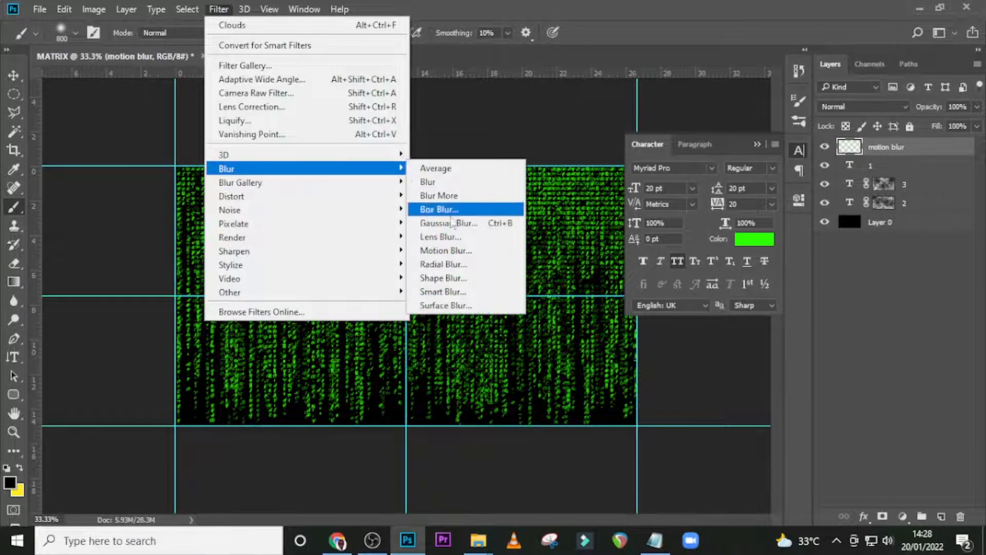
pyautogui.click(445, 251)
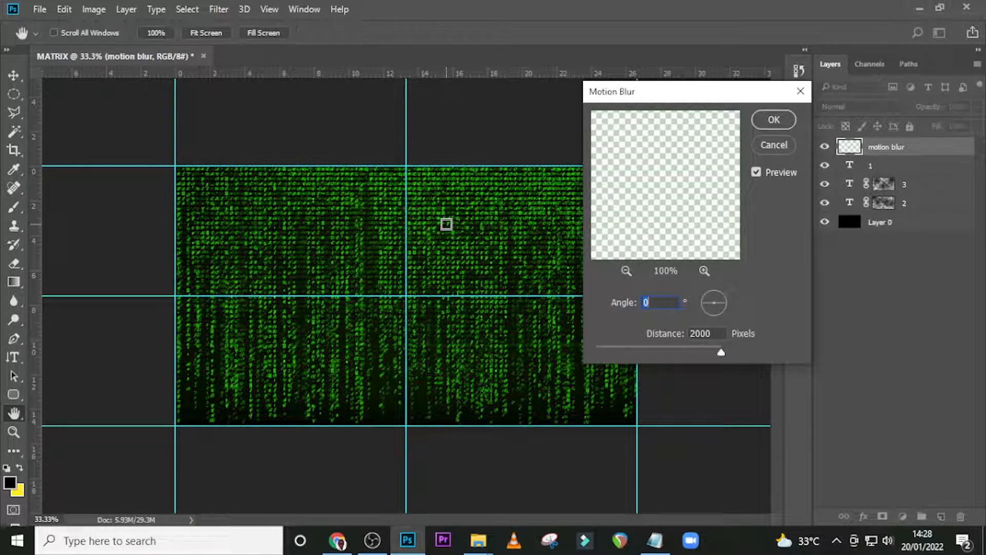
pyautogui.moveTo(563, 246)
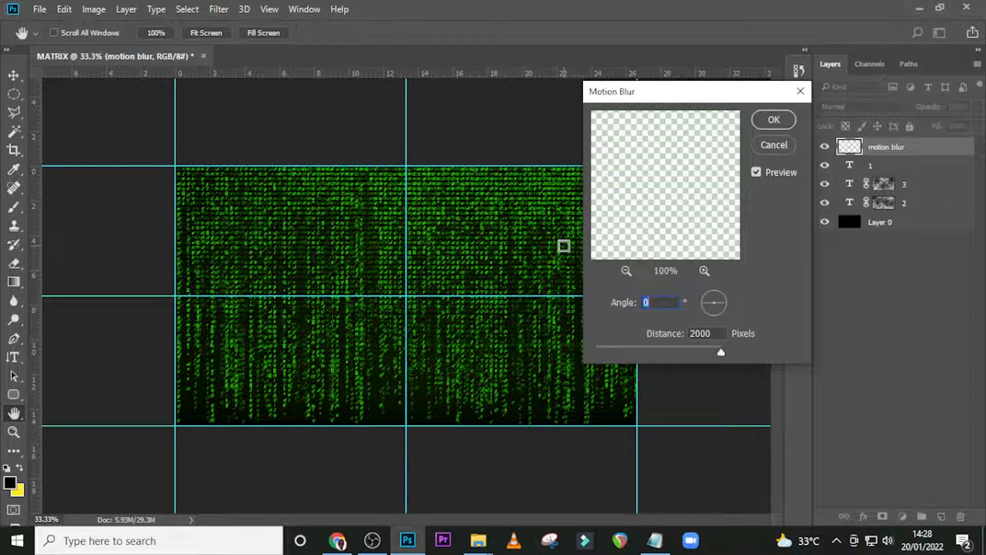
pyautogui.write('90')
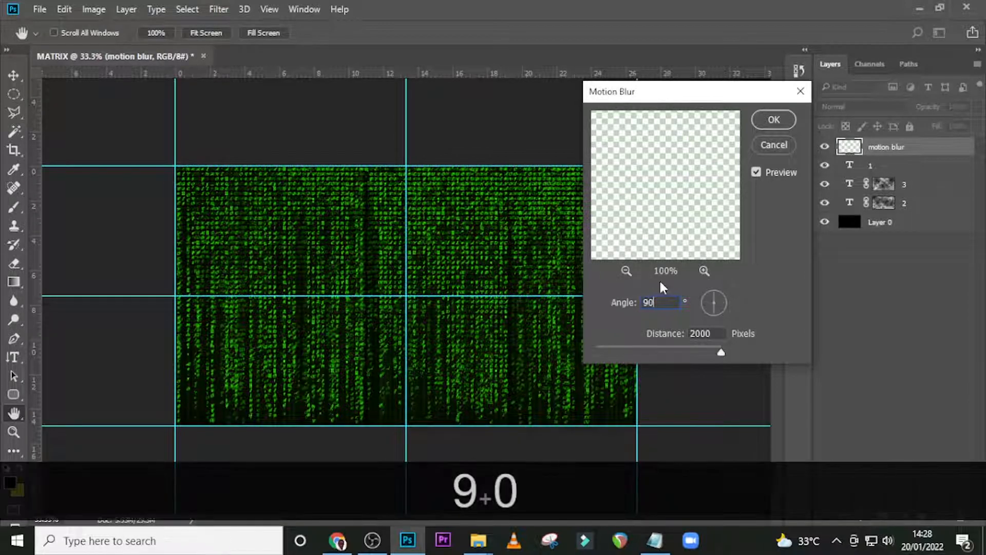
pyautogui.tripleClick(700, 333)
pyautogui.write('30')
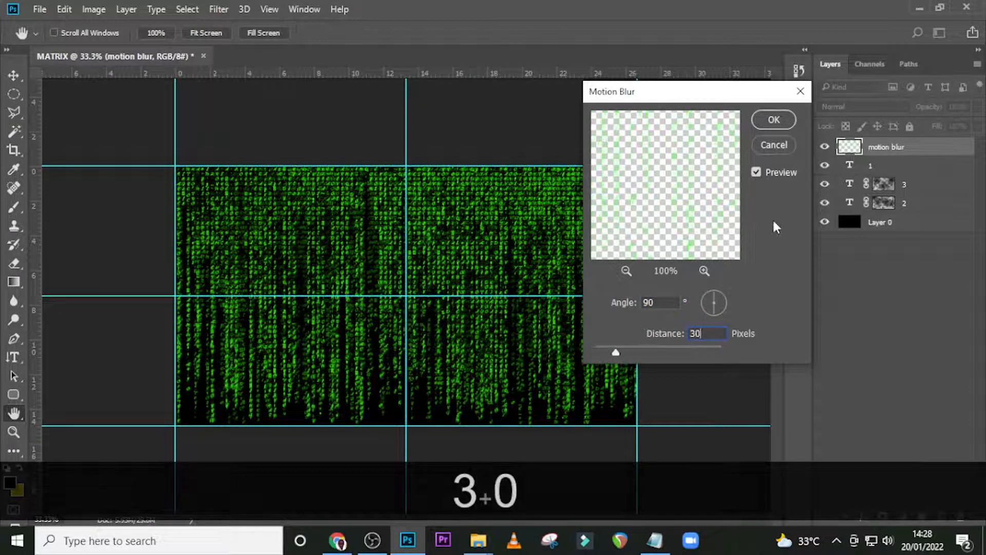
pyautogui.click(773, 119)
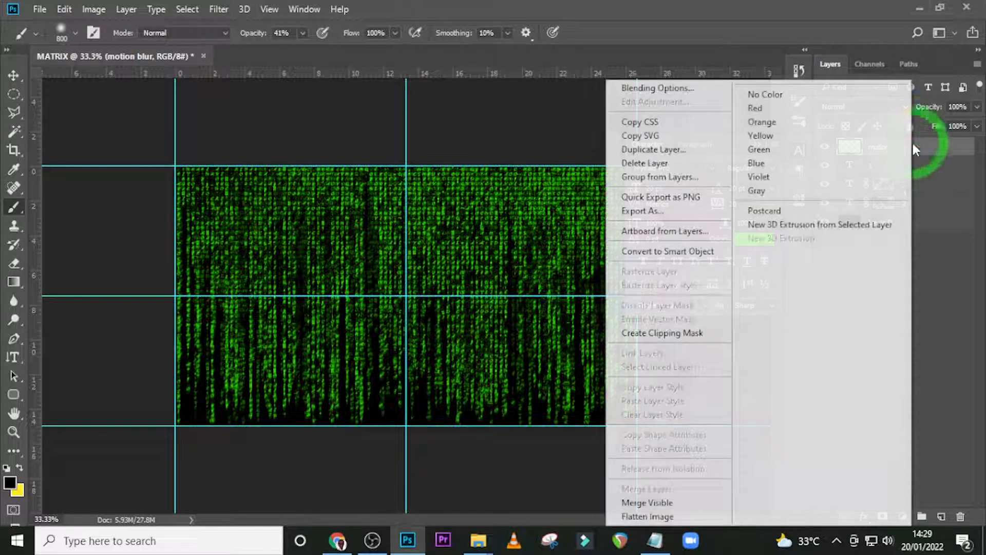
pyautogui.moveTo(647, 517)
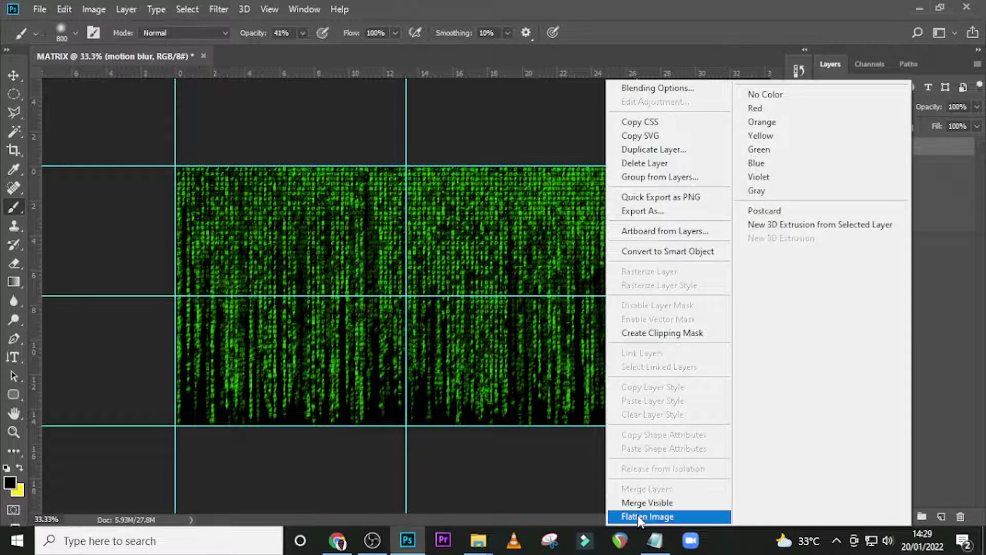
# - Flatten all layers into one image and unlock the background as Layer 0
pyautogui.click(647, 516)
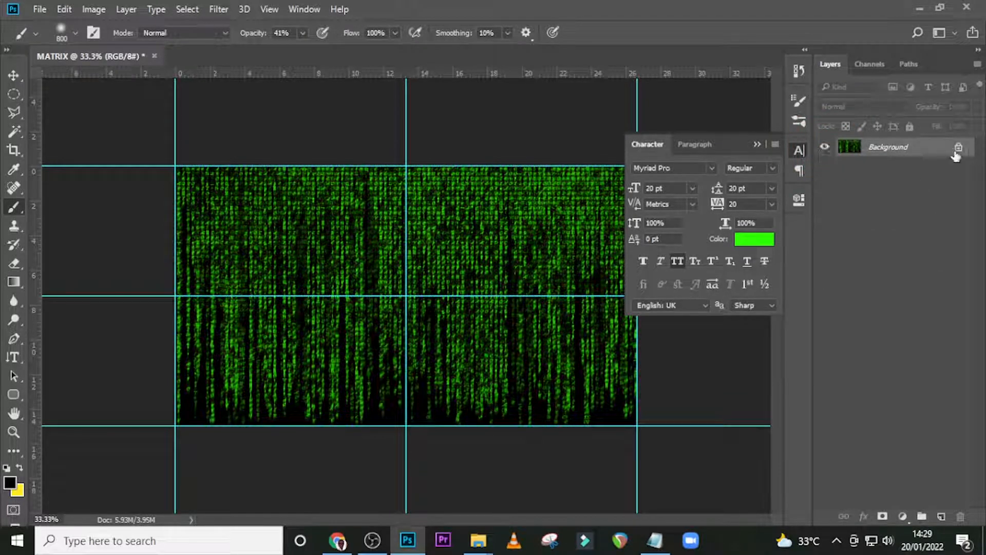
pyautogui.doubleClick(888, 147)
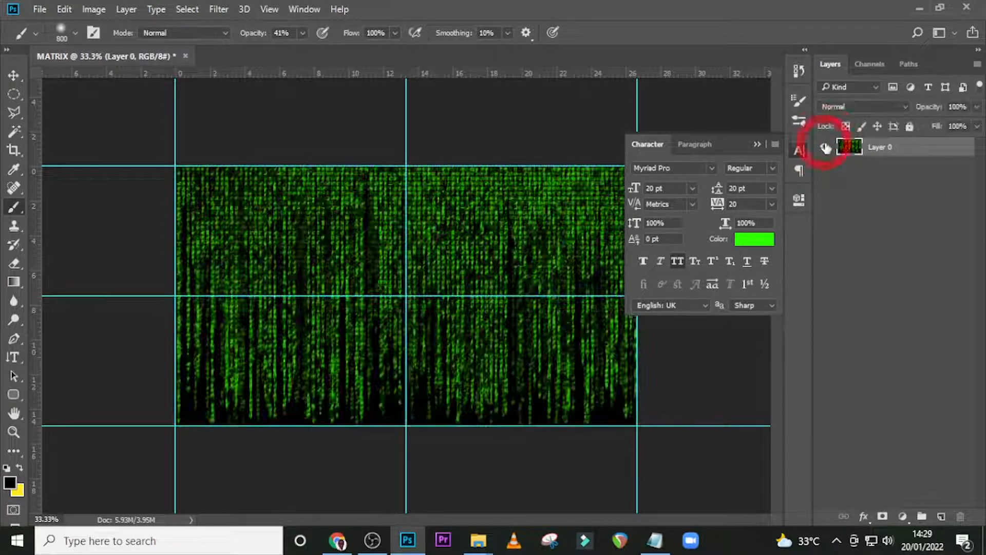
pyautogui.click(13, 75)
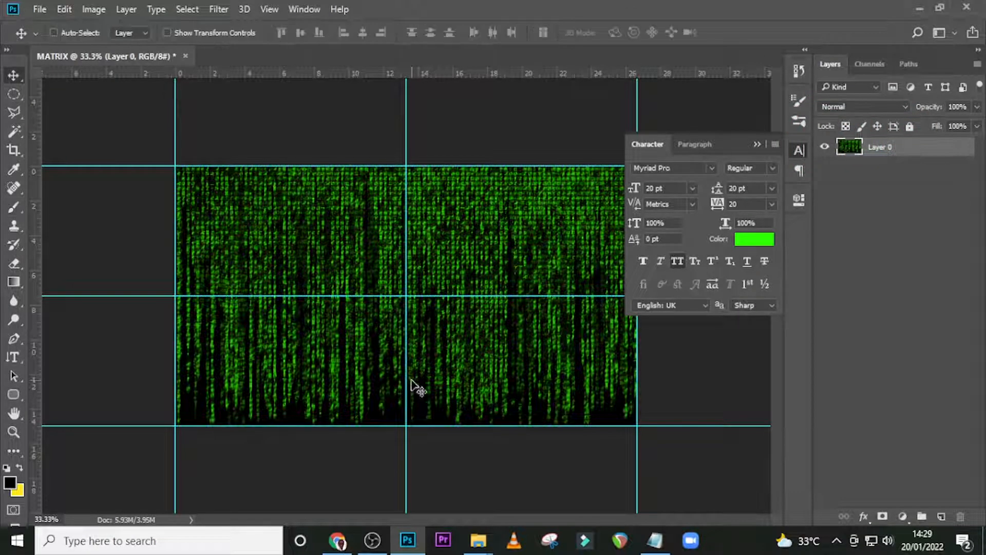
# - Drag the sunglasses face PNG from the u76 folder into the document and commit its placement
pyautogui.click(478, 541)
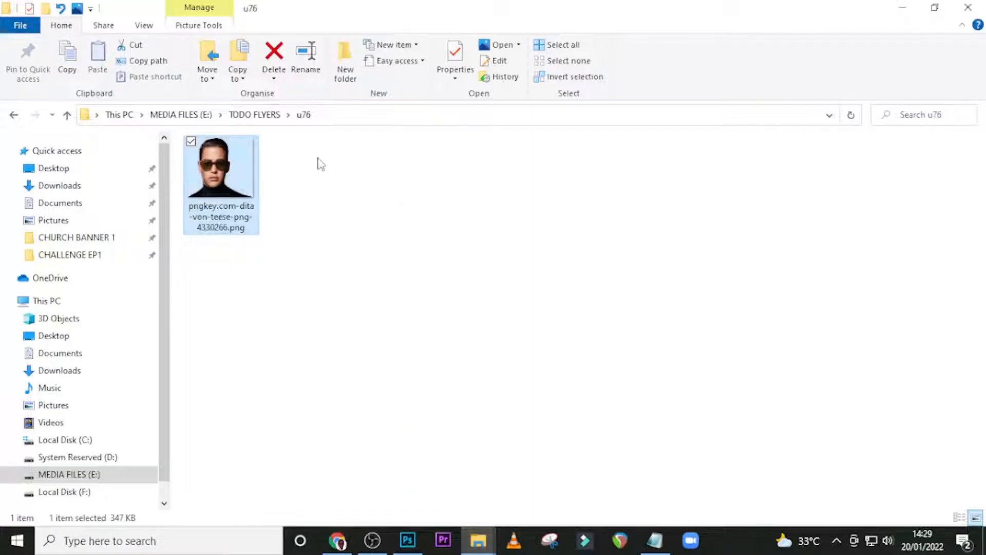
pyautogui.click(408, 540)
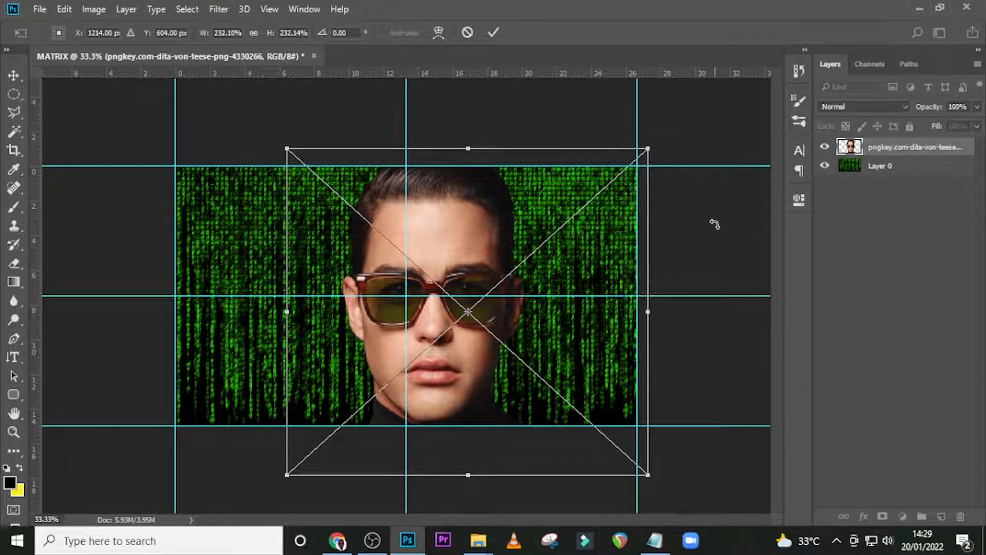
pyautogui.press('Return')
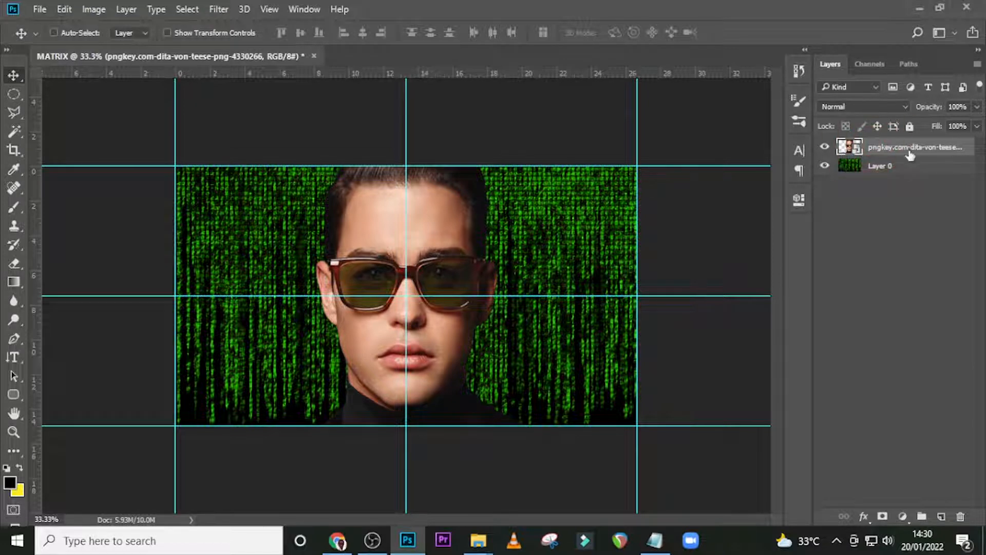
pyautogui.press('ctrl+a')
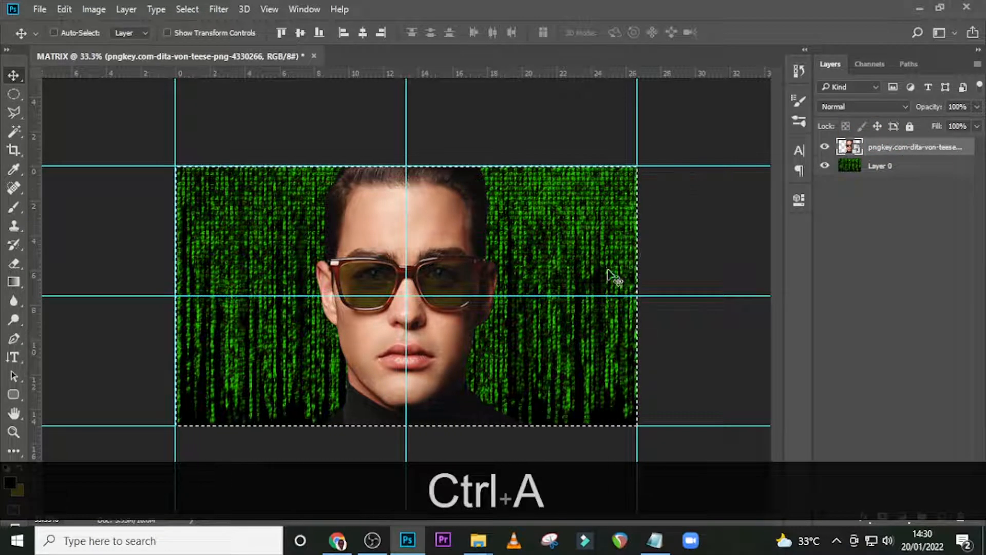
# - Crop the document to the whole-canvas selection, trimming the face overhang, then deselect
pyautogui.press('ctrl+a')
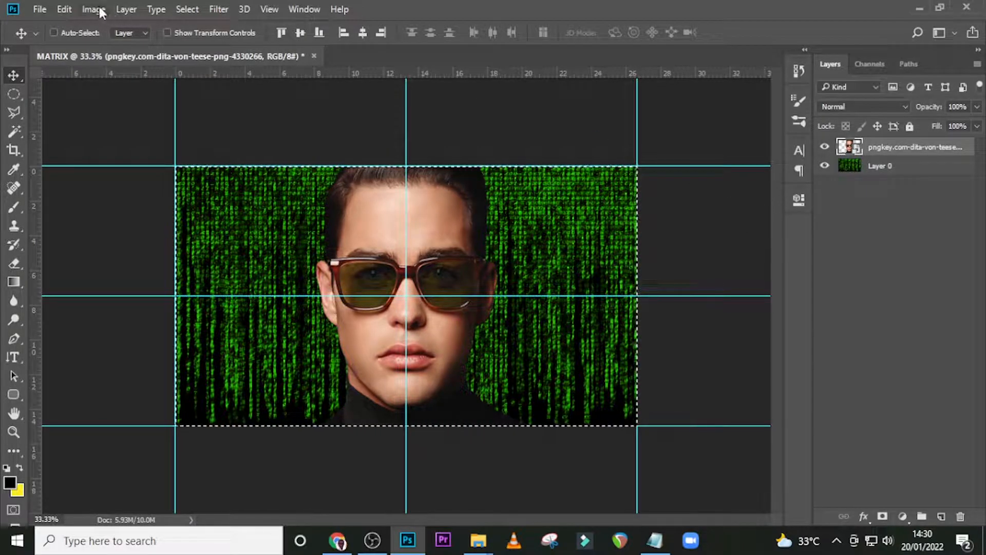
pyautogui.click(93, 9)
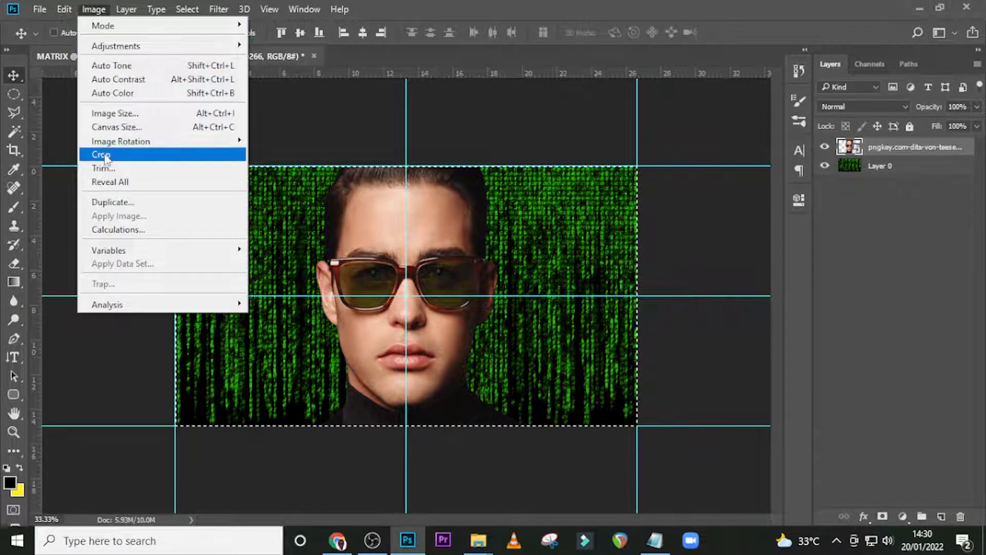
pyautogui.click(102, 154)
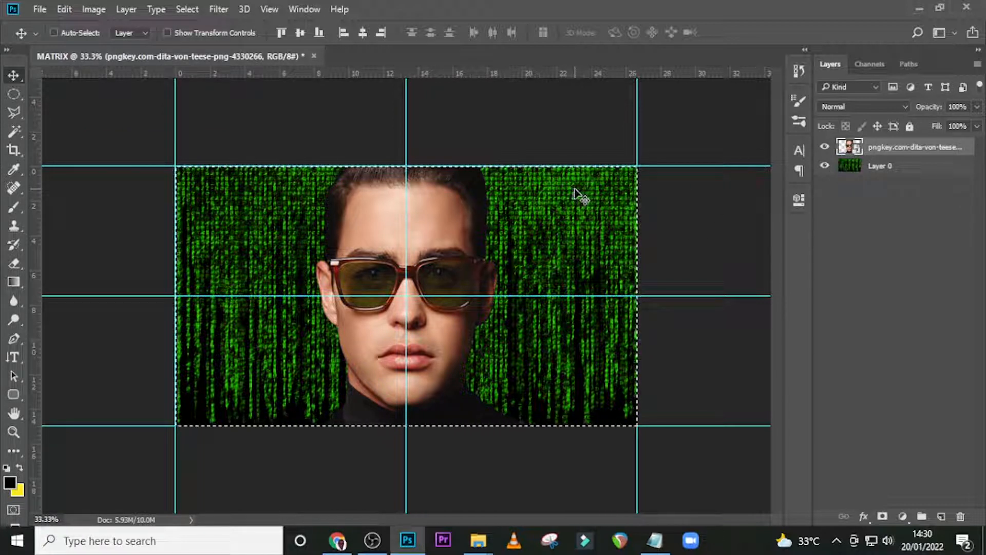
pyautogui.press('Ctrl+D')
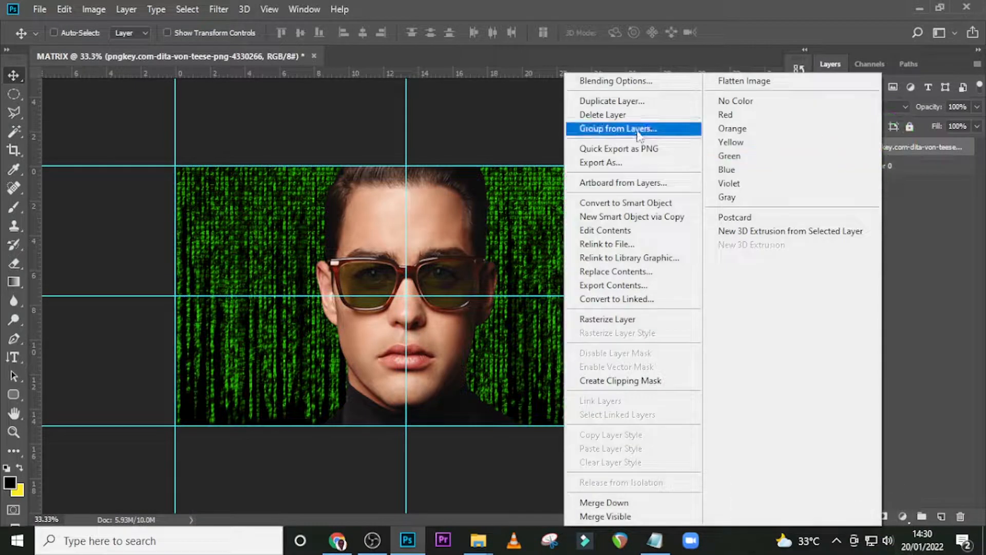
# - Duplicate the face layer into a new document named face
pyautogui.click(612, 100)
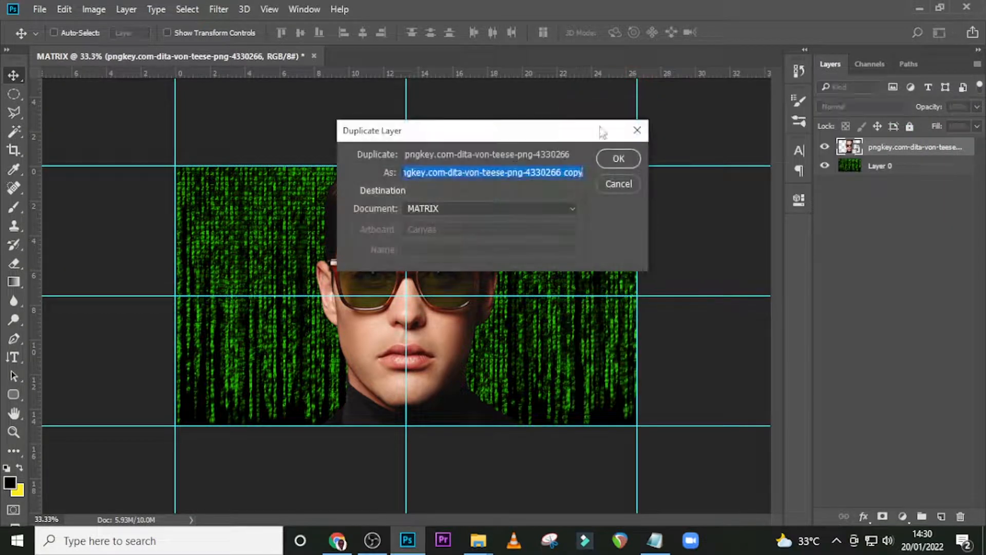
pyautogui.moveTo(450, 213)
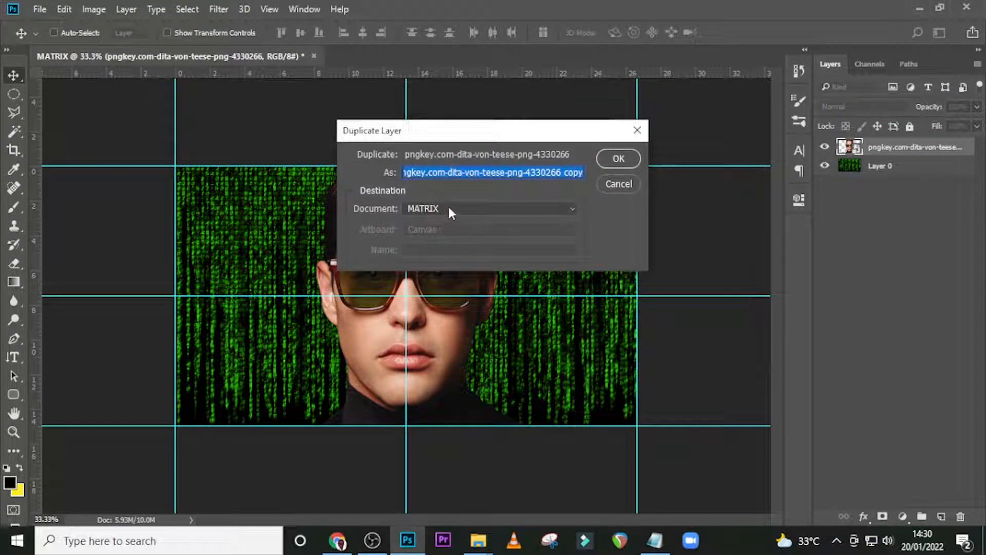
pyautogui.click(489, 208)
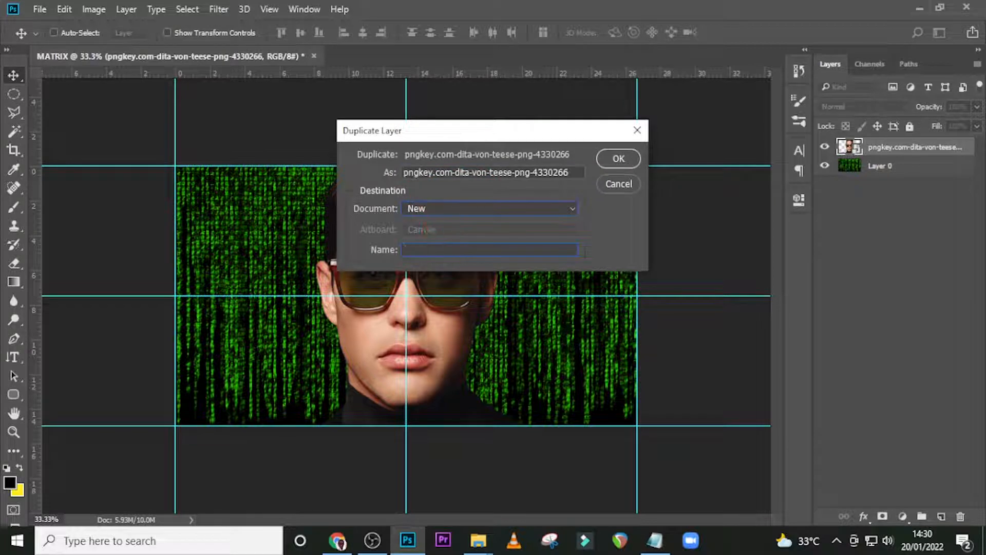
pyautogui.click(491, 249)
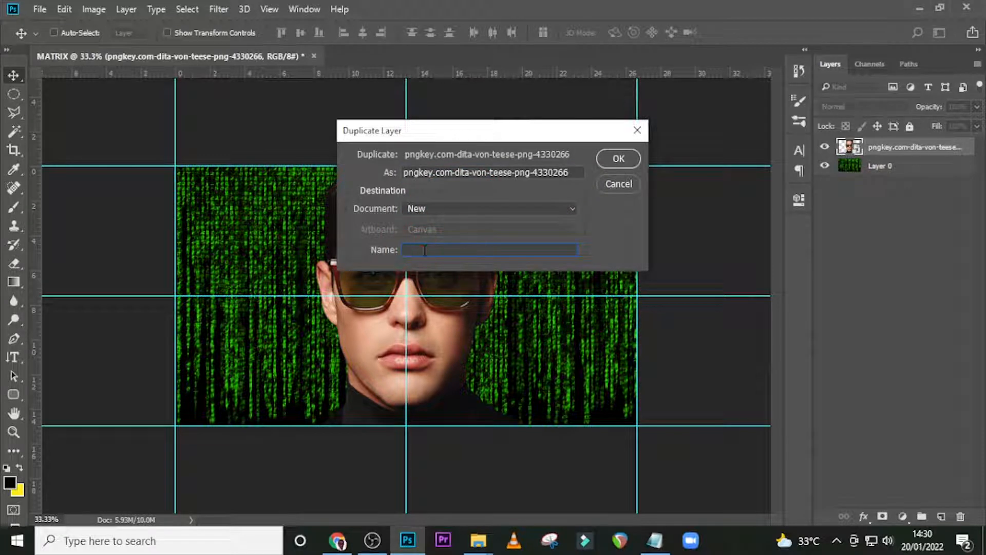
pyautogui.write('face')
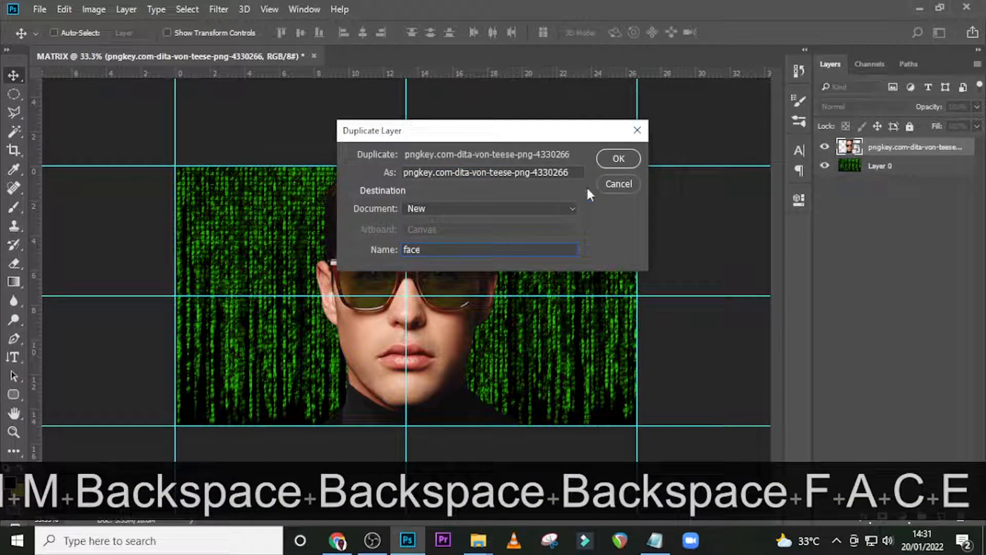
pyautogui.click(618, 158)
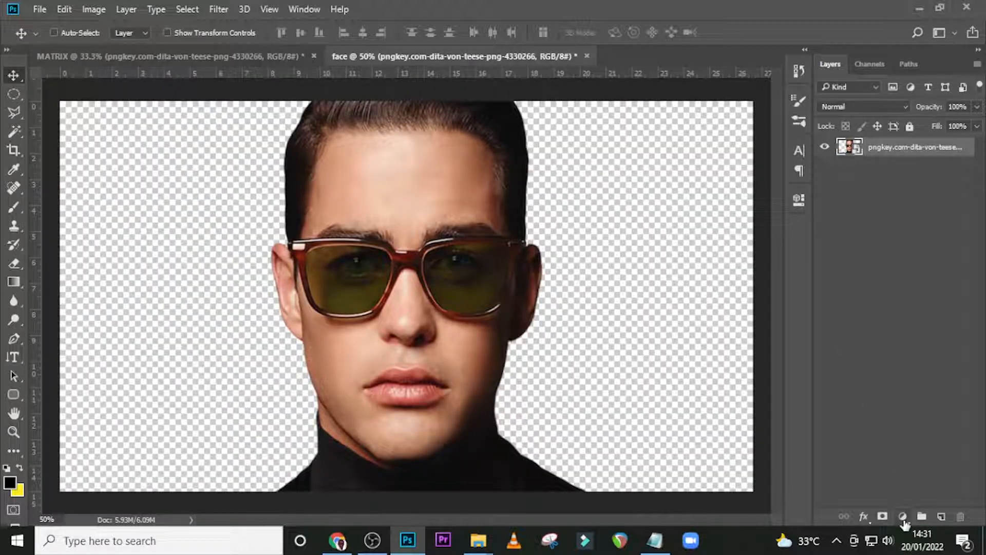
pyautogui.moveTo(902, 517)
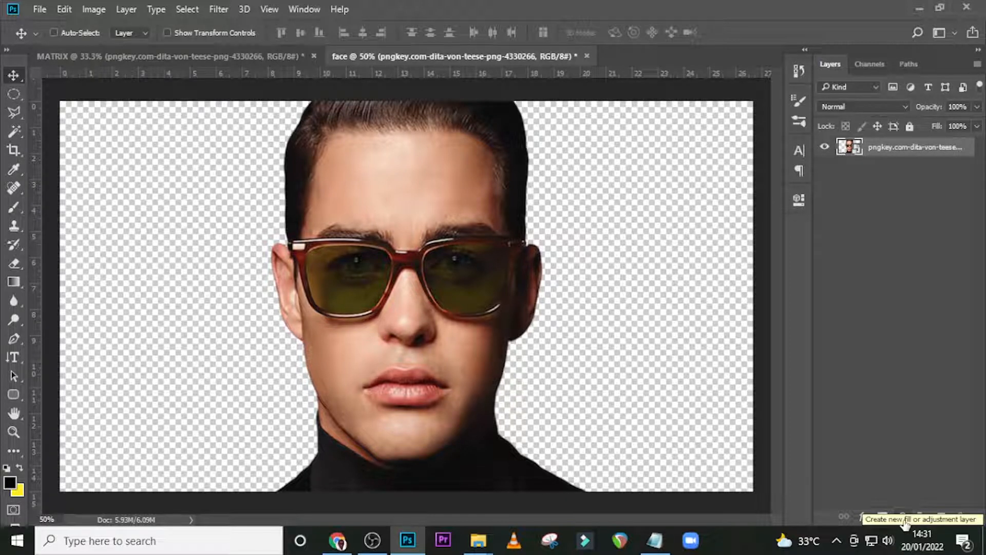
# - Add a Black & White adjustment and a 3-pixel Gaussian Blur to the face photo, then save
pyautogui.click(904, 516)
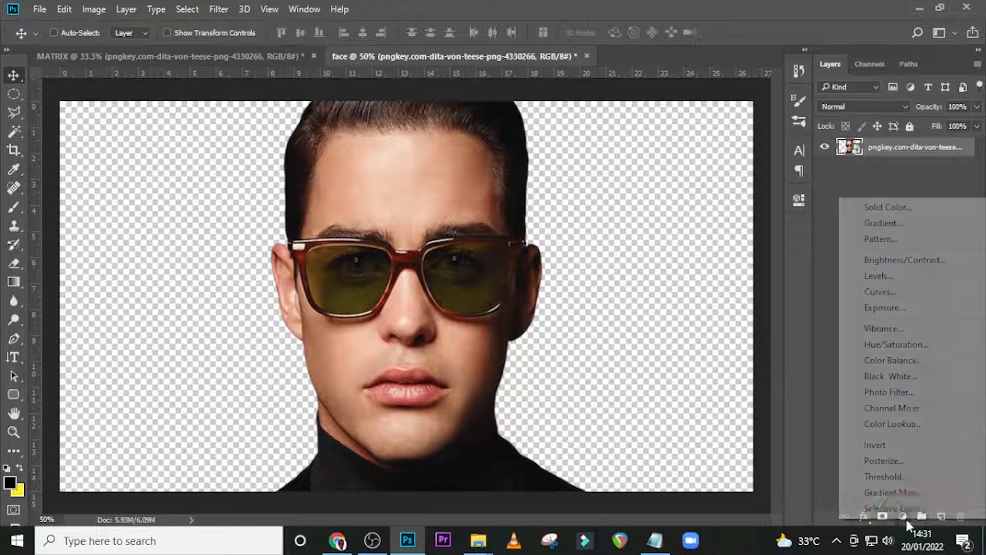
pyautogui.moveTo(890, 376)
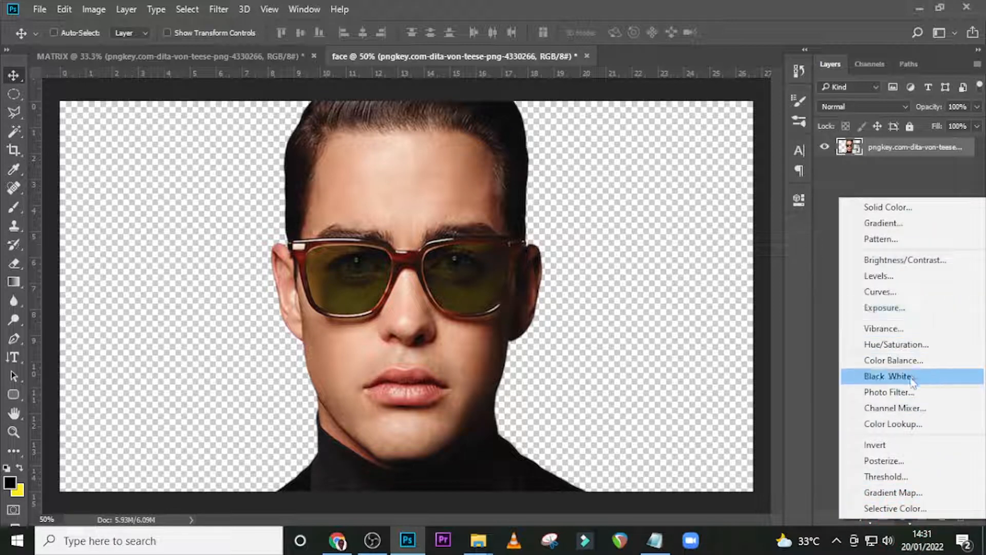
pyautogui.click(886, 376)
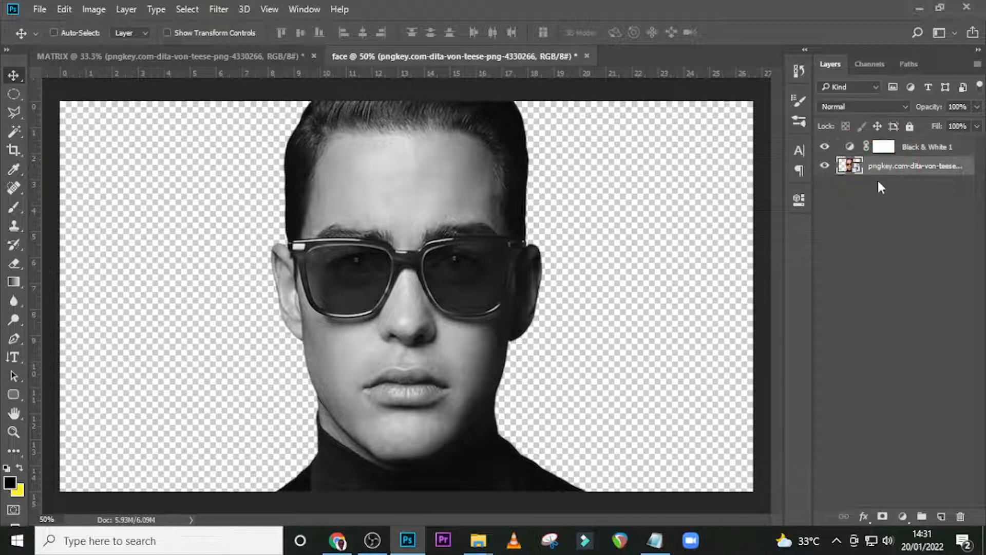
pyautogui.click(218, 9)
pyautogui.write('3')
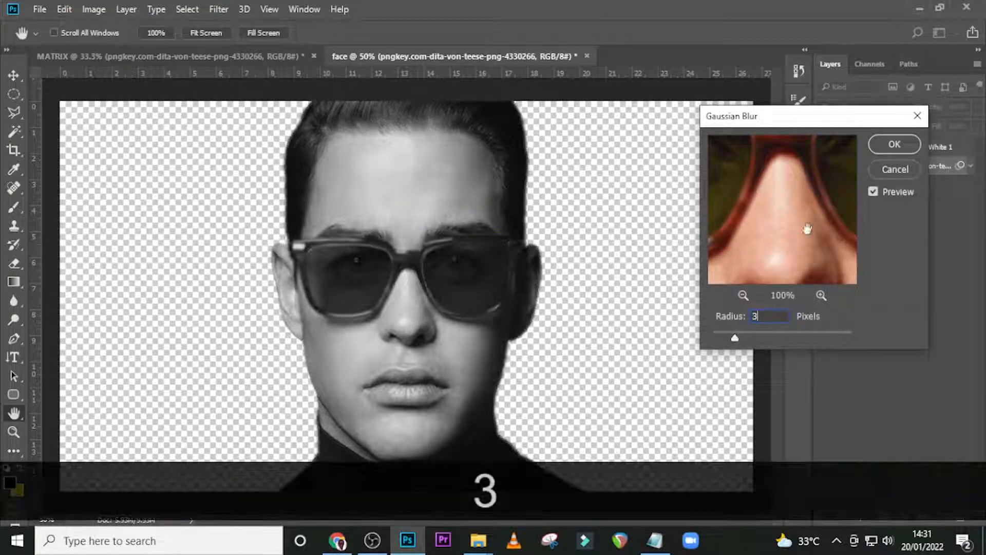
pyautogui.click(892, 144)
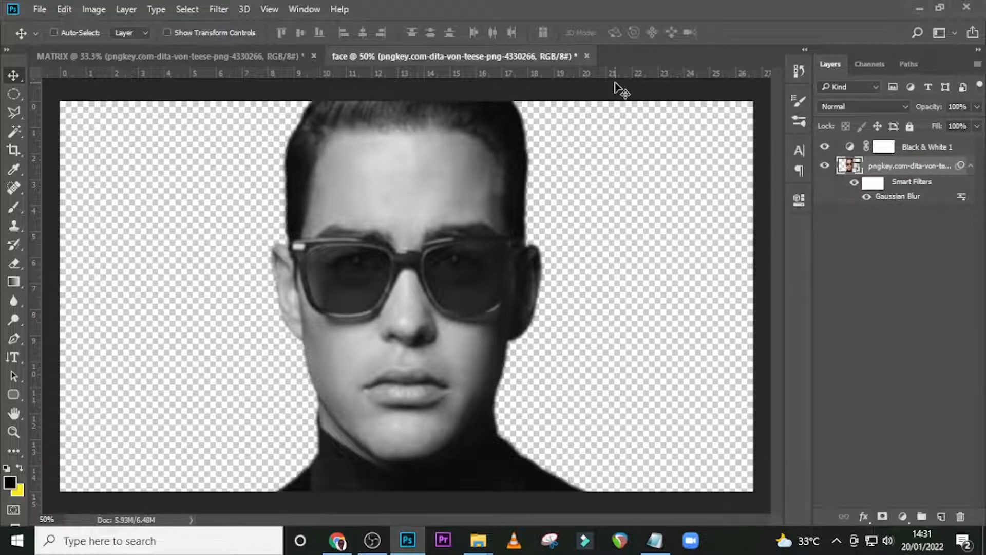
pyautogui.press('ctrl+s')
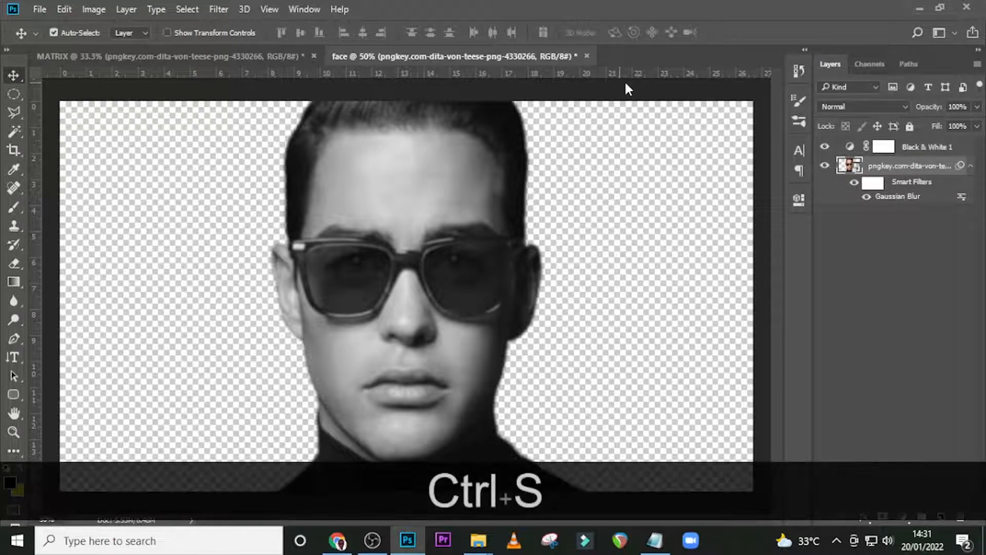
# - Save the face document as displacement map.psd with Maximize Compatibility and close it
pyautogui.press('Ctrl+S')
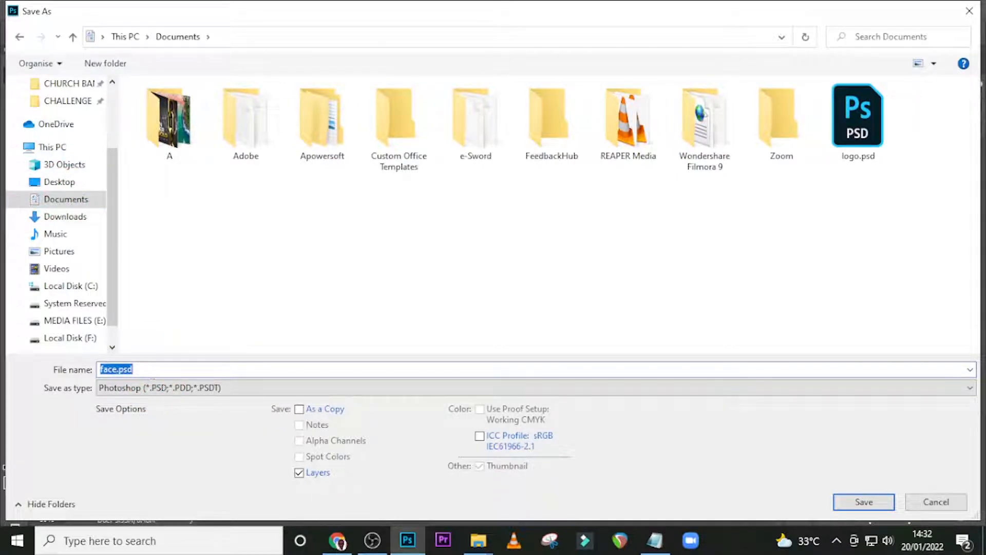
pyautogui.write('dispa')
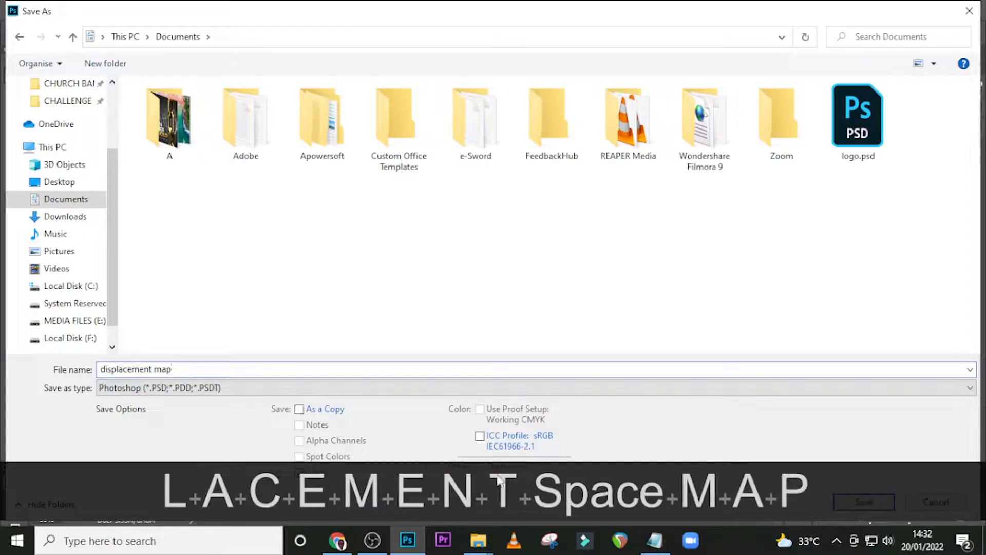
pyautogui.click(864, 501)
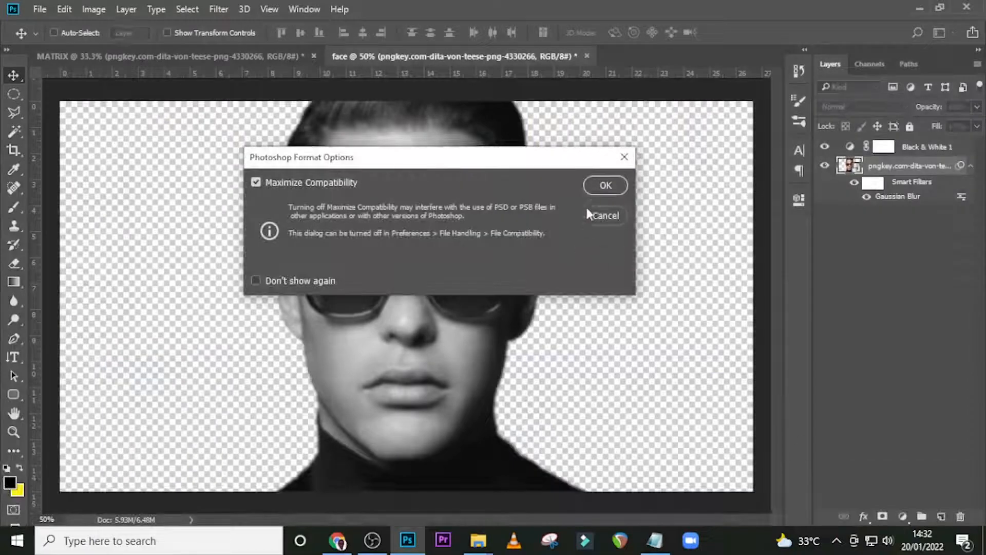
pyautogui.click(604, 184)
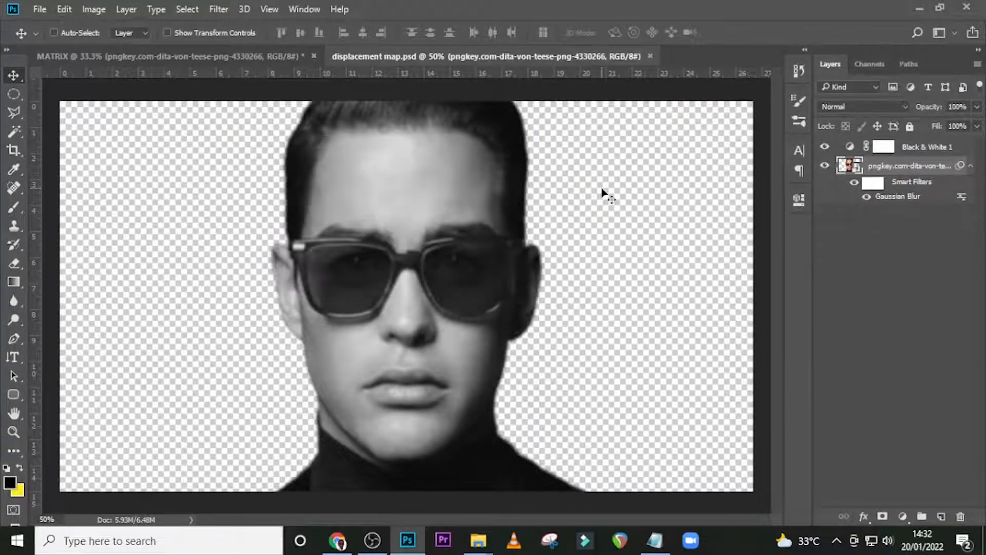
pyautogui.click(649, 55)
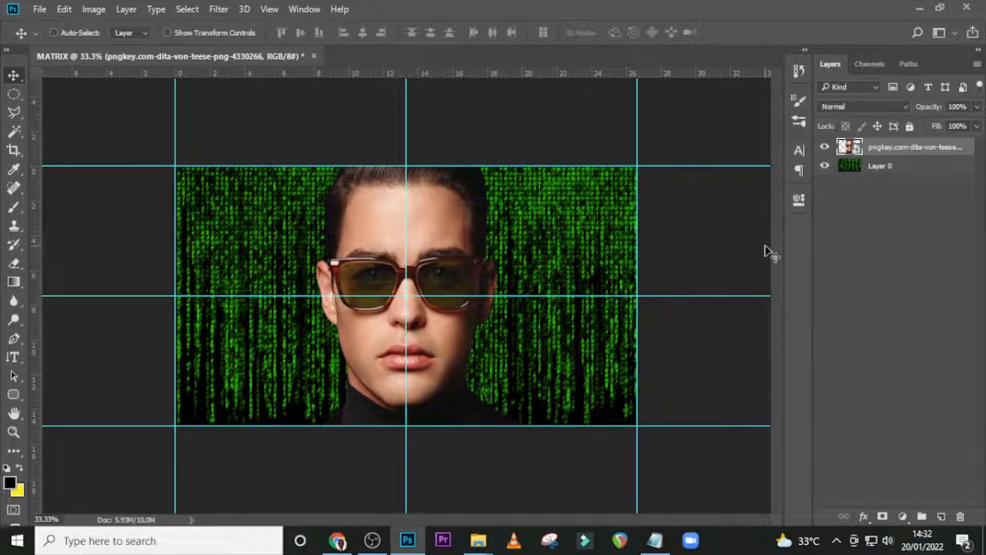
# - Duplicate Layer 0, load the face outline as a selection, hide the face layer and make the copy a smart object
pyautogui.click(881, 166)
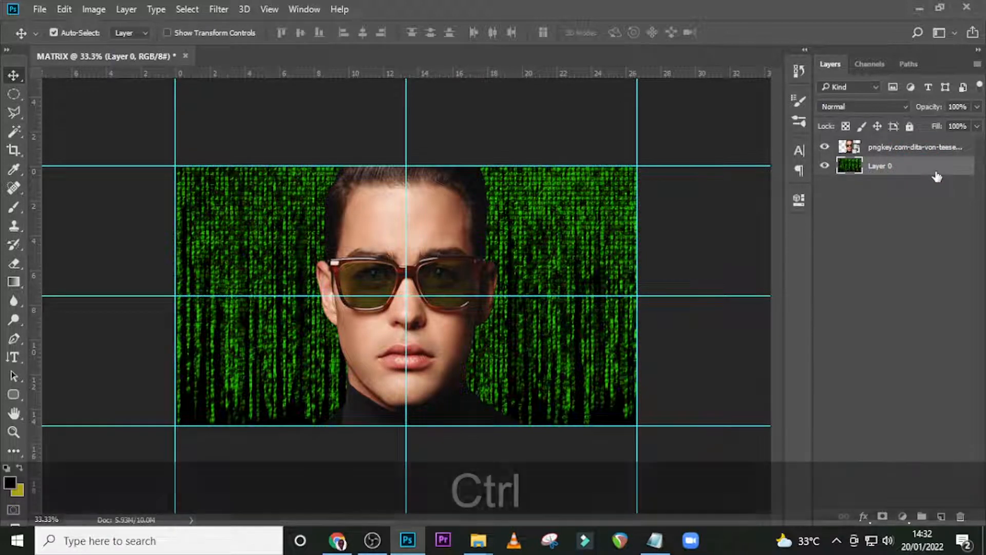
pyautogui.press('ctrl+j')
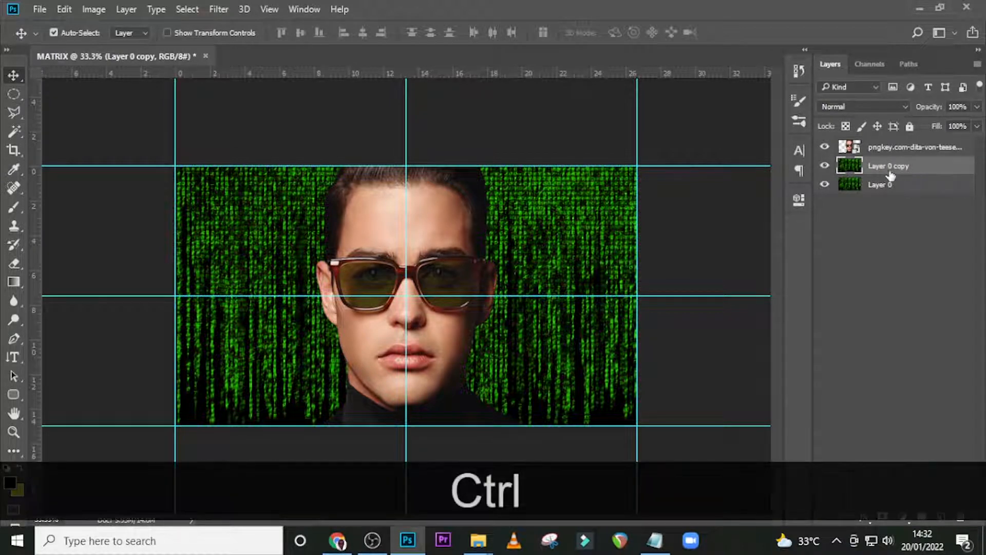
pyautogui.click(849, 166)
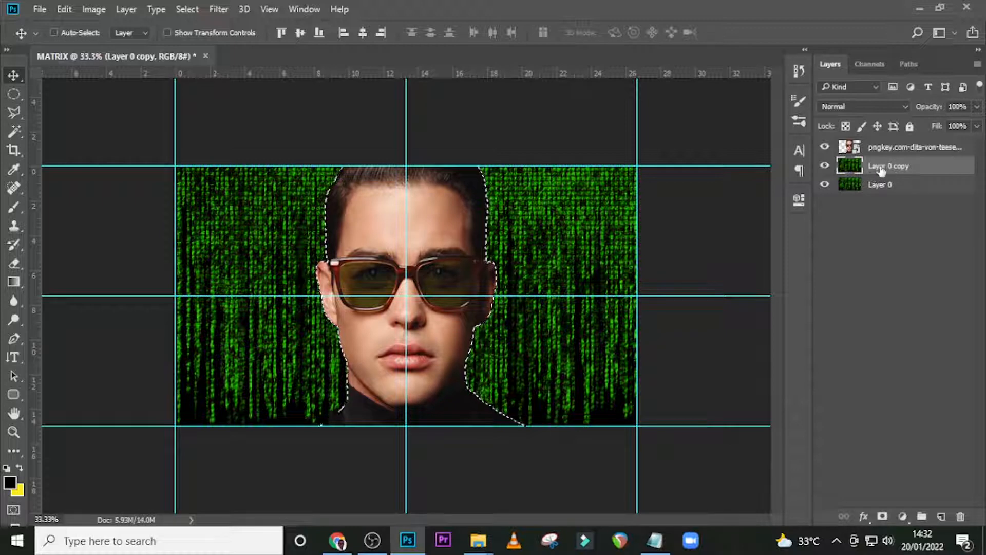
pyautogui.click(825, 147)
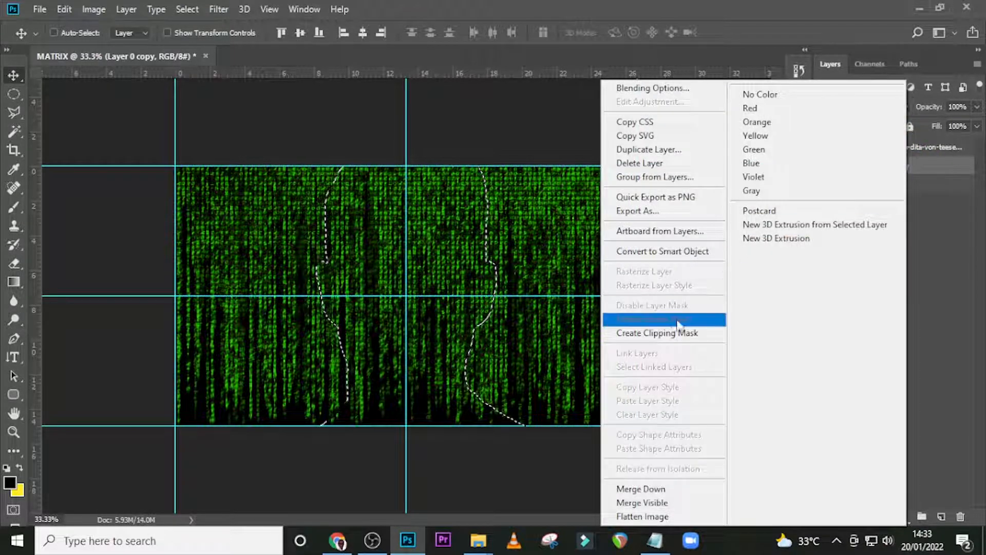
pyautogui.click(657, 333)
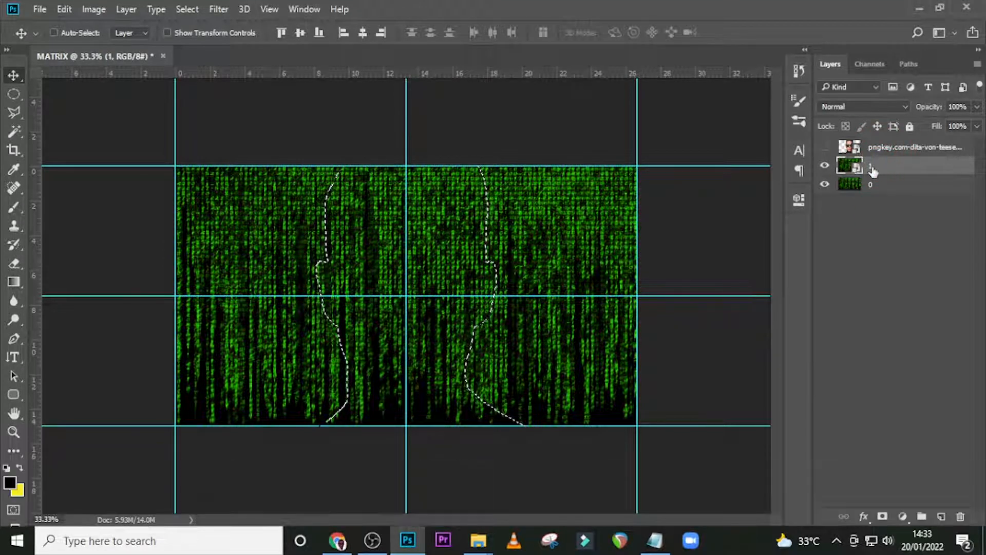
pyautogui.click(218, 9)
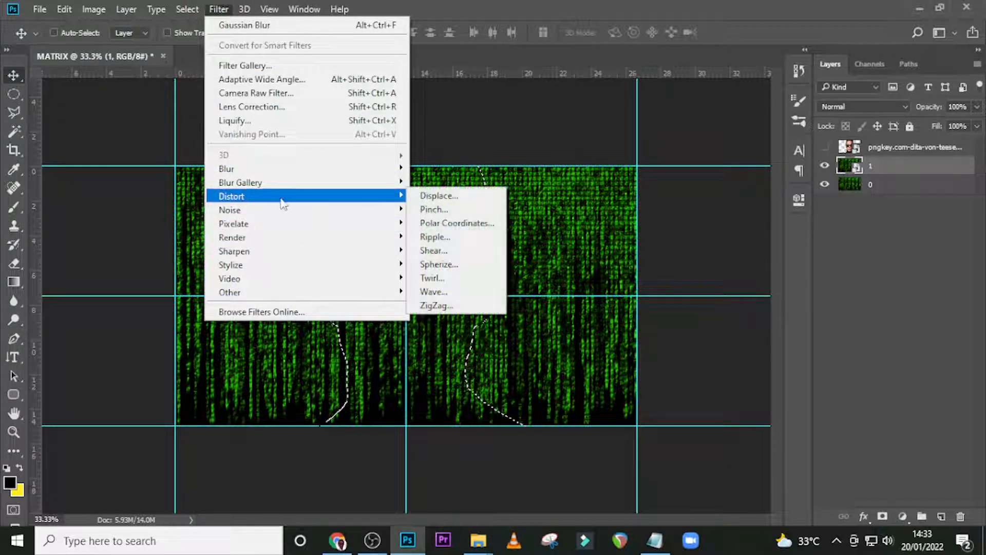
# - Apply Displace at scale 20 by 20 to layer 1 using displacement map.psd as the map
pyautogui.click(439, 196)
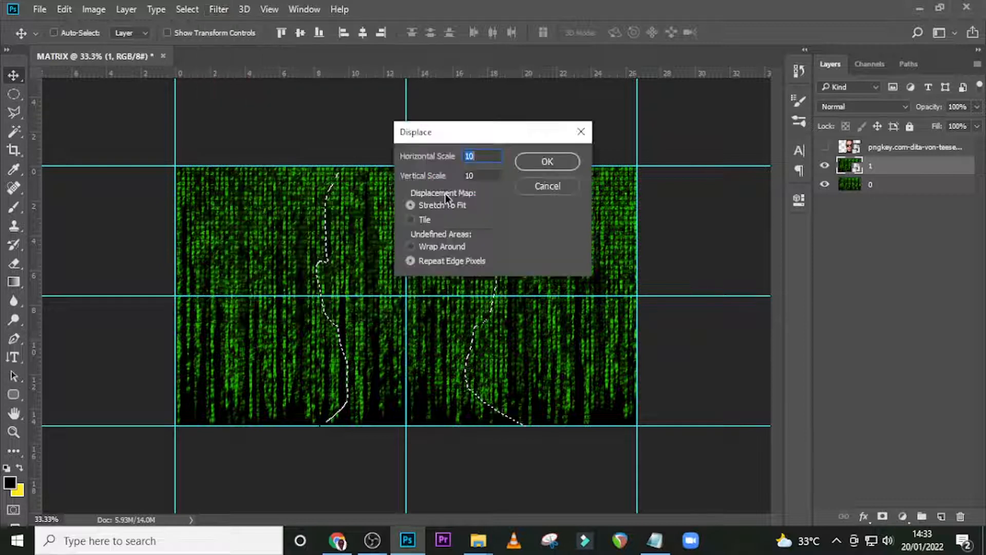
pyautogui.write('2')
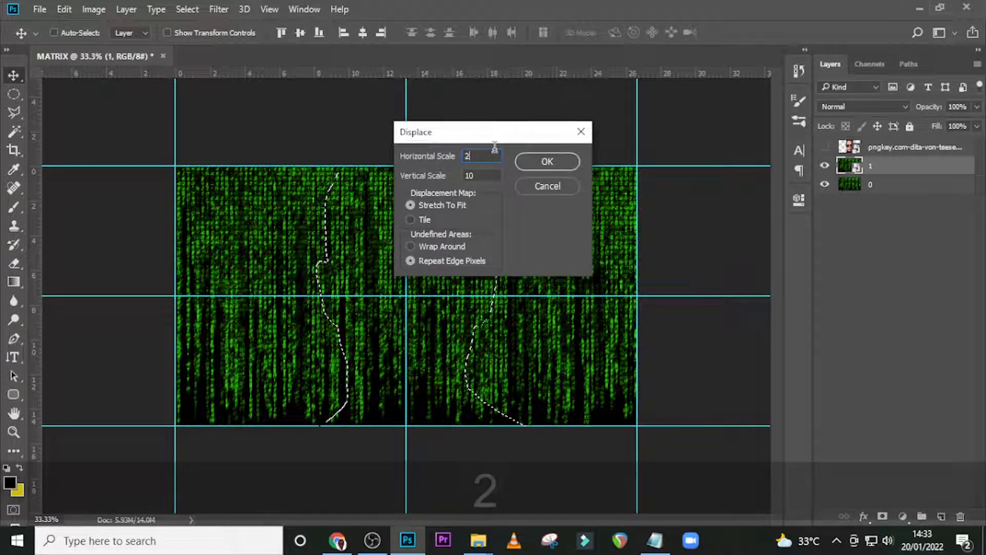
pyautogui.write('0')
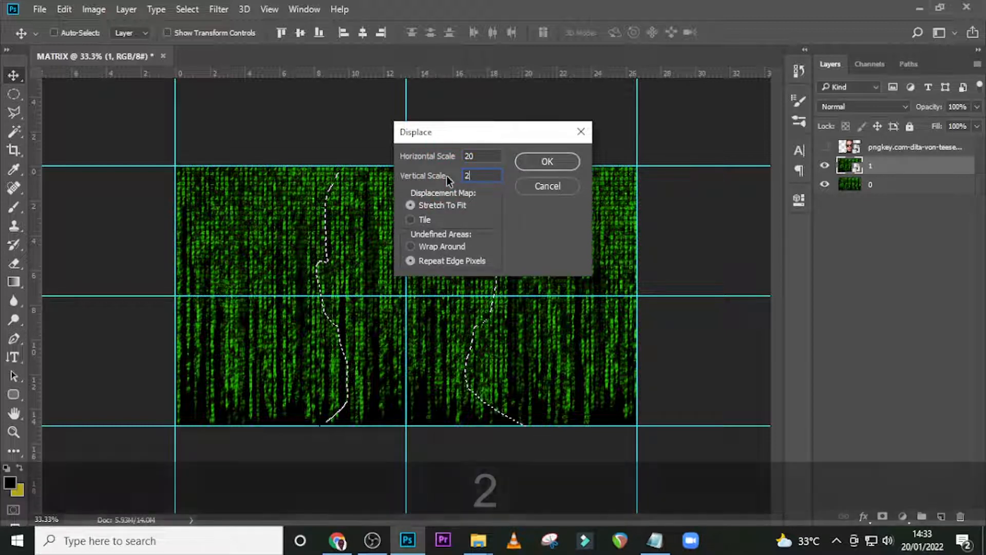
pyautogui.write('0')
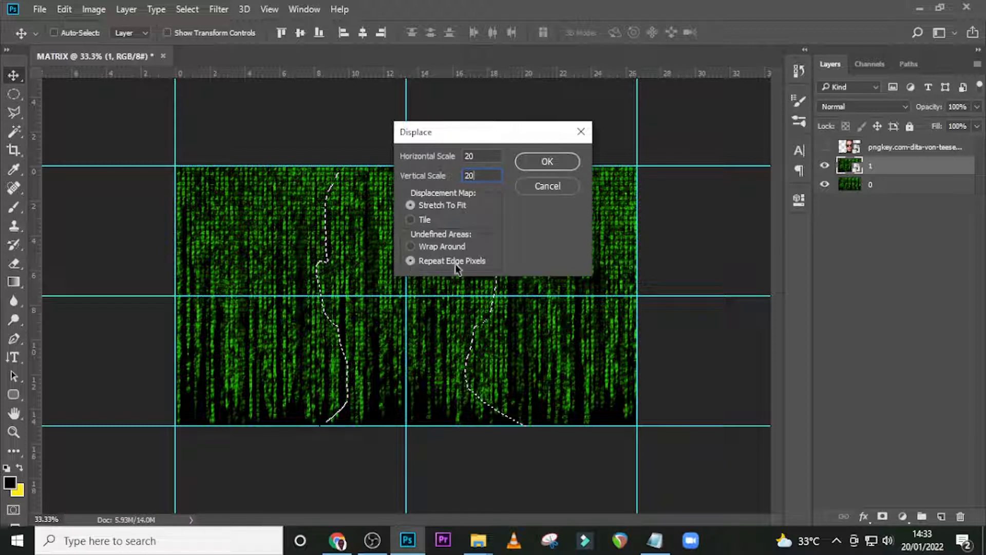
pyautogui.click(545, 161)
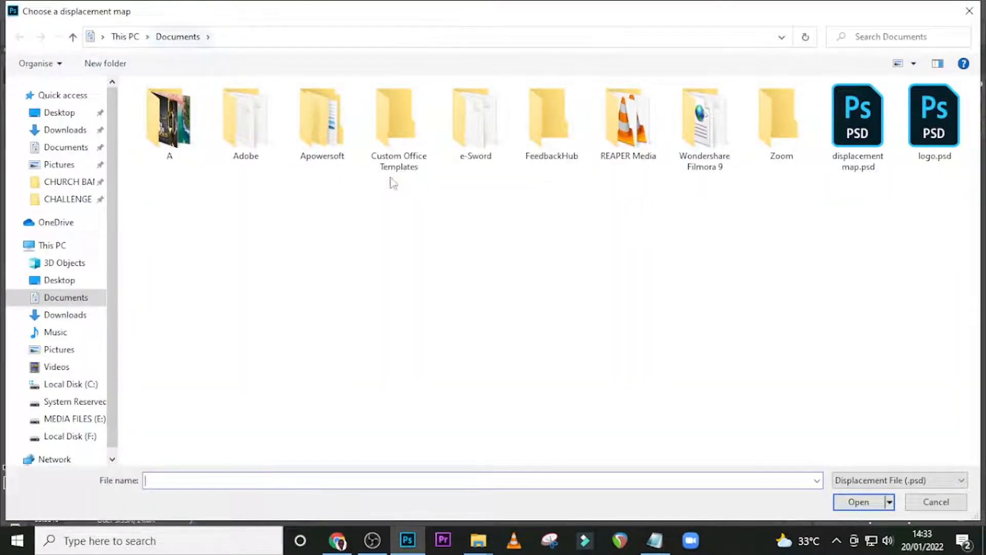
pyautogui.click(857, 116)
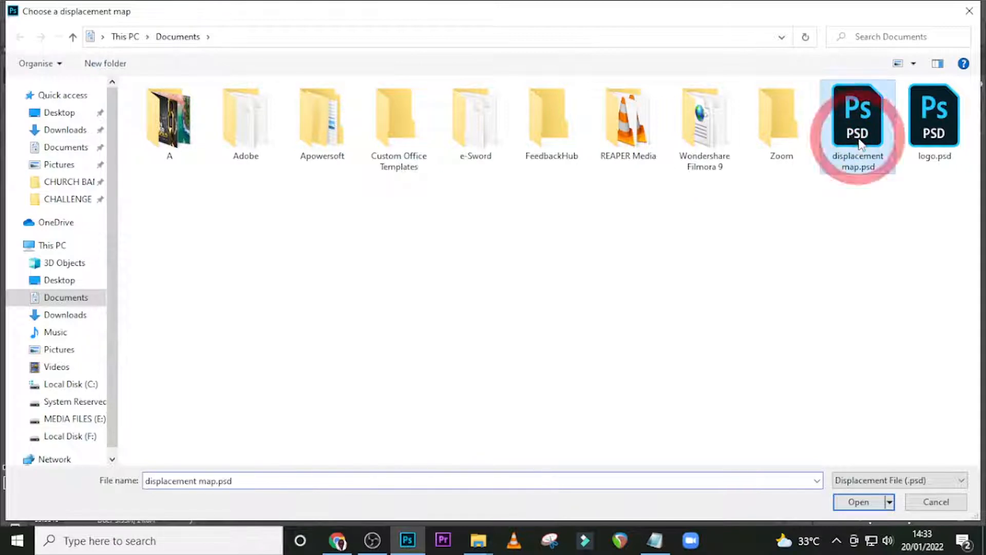
pyautogui.click(858, 502)
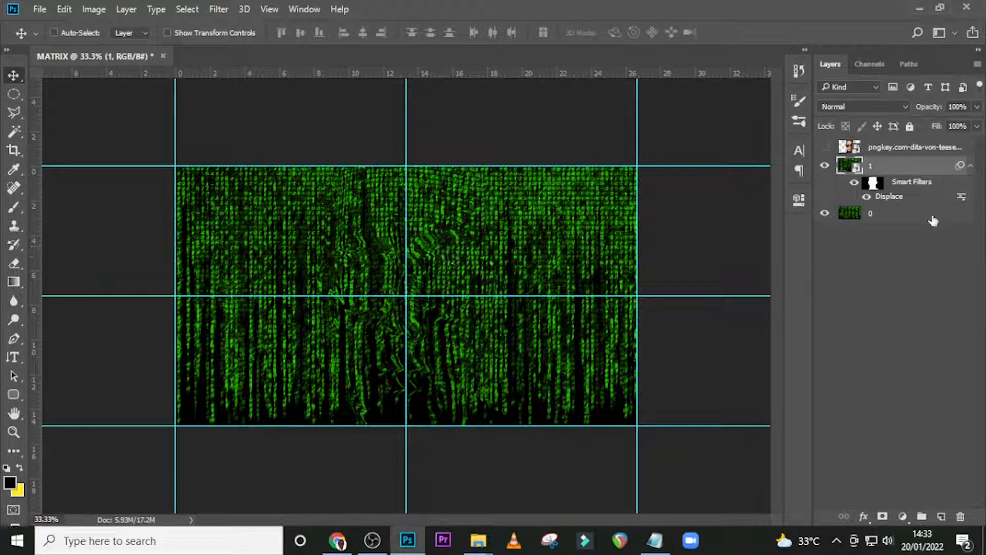
# - Collapse the code layer's smart filters, show the face photo layer and blend it in Soft Light
pyautogui.click(970, 165)
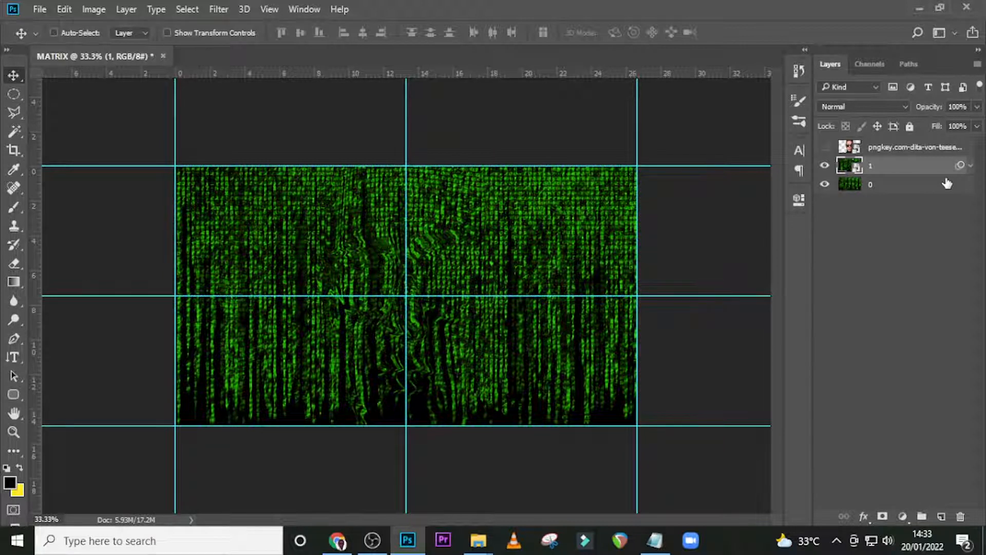
pyautogui.click(825, 146)
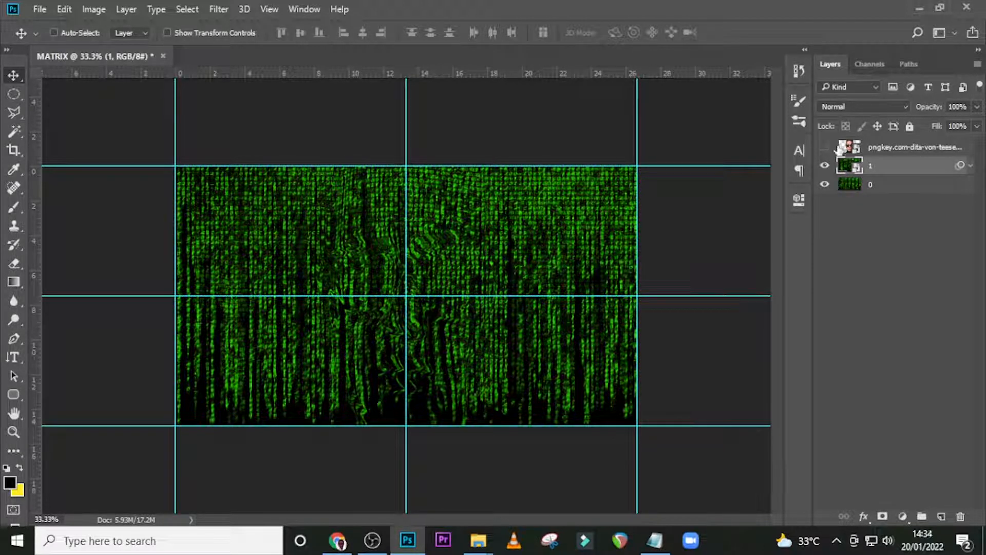
pyautogui.click(825, 147)
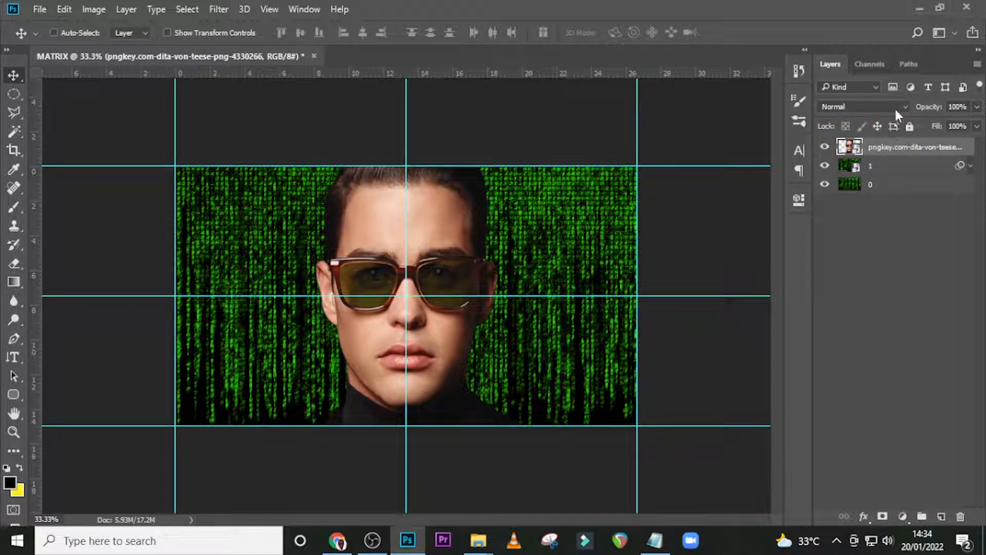
pyautogui.click(862, 106)
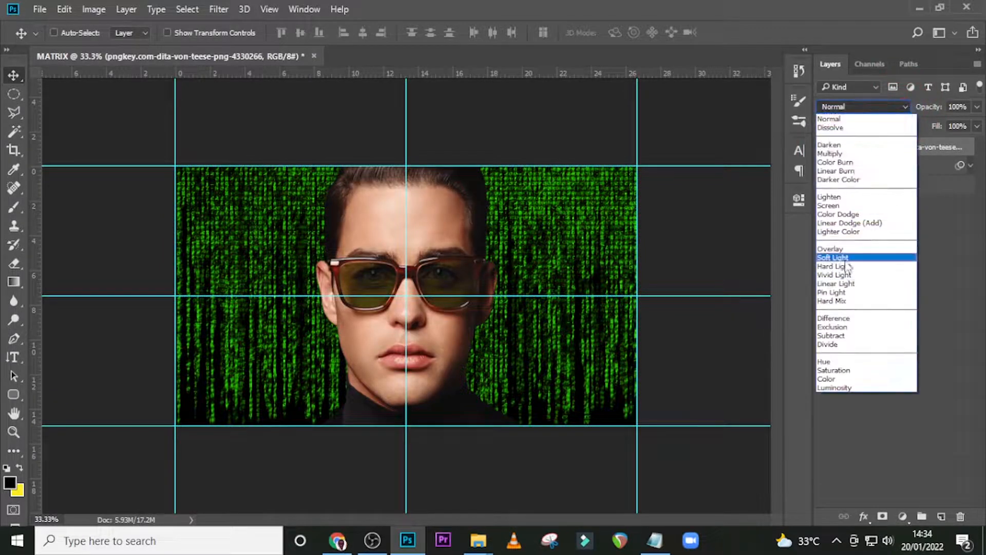
pyautogui.click(832, 257)
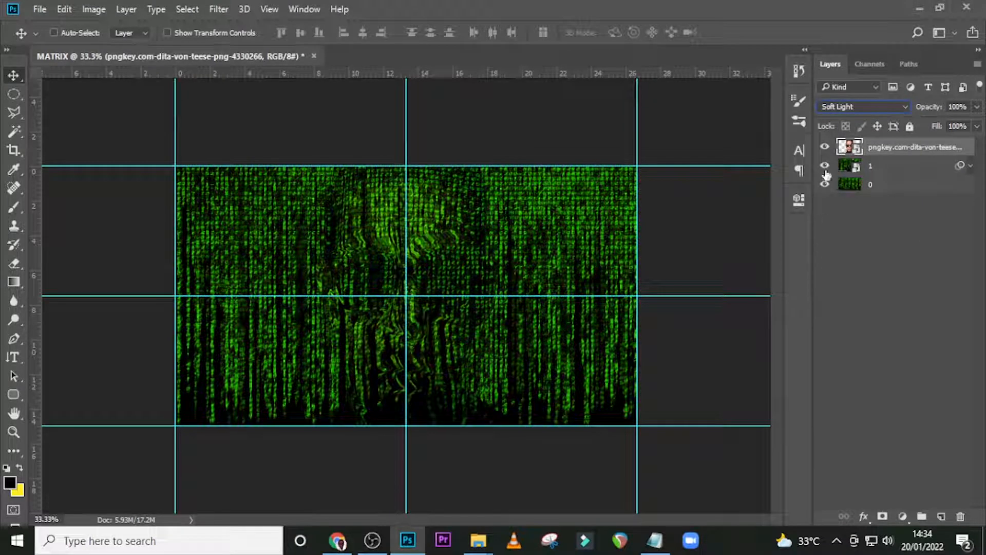
# - Toggle the face layer's visibility to compare the Soft Light blend against the plain code
pyautogui.click(825, 147)
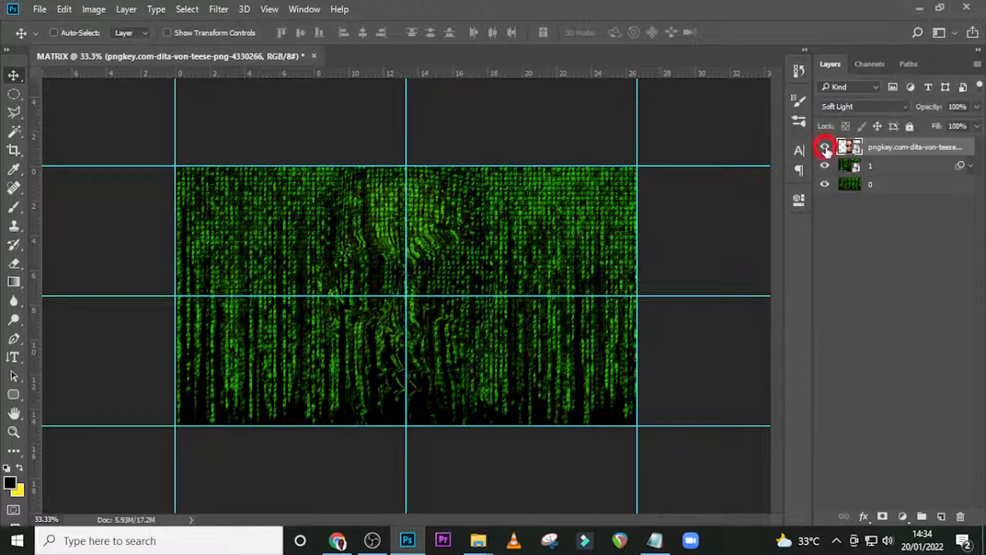
pyautogui.click(825, 147)
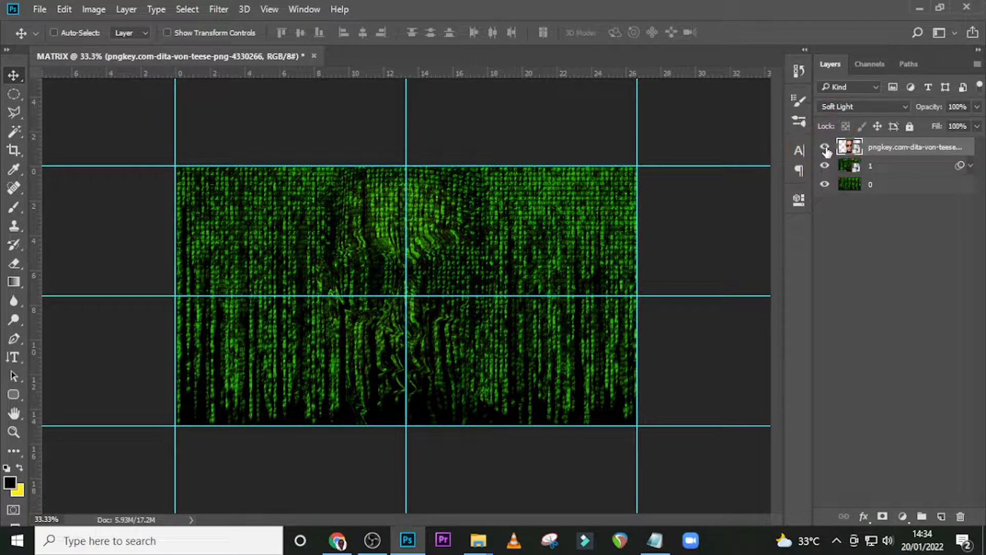
pyautogui.click(825, 147)
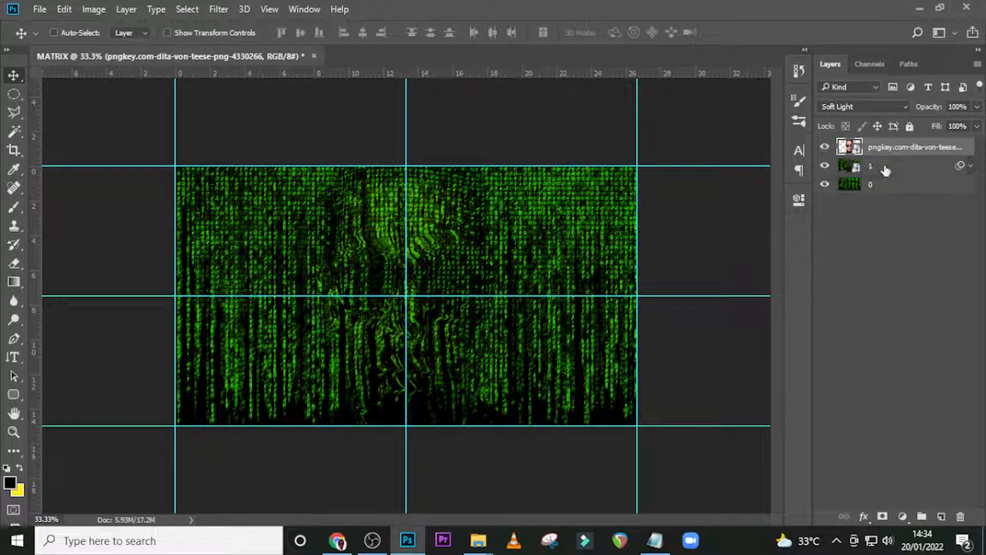
# - Duplicate the Soft Light face photo with Ctrl+J and add a layer mask to code layer 1
pyautogui.press('ctrl+j')
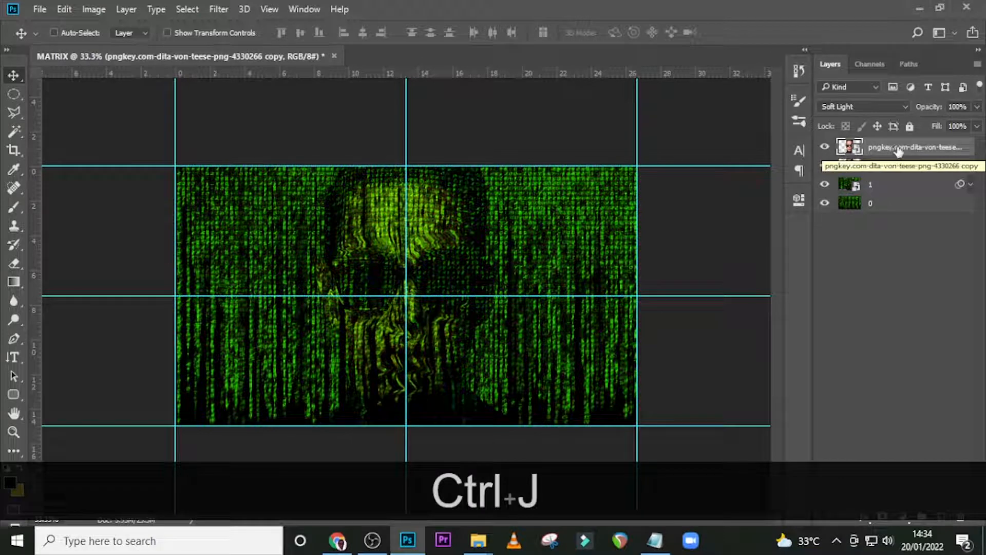
pyautogui.press('ctrl+j')
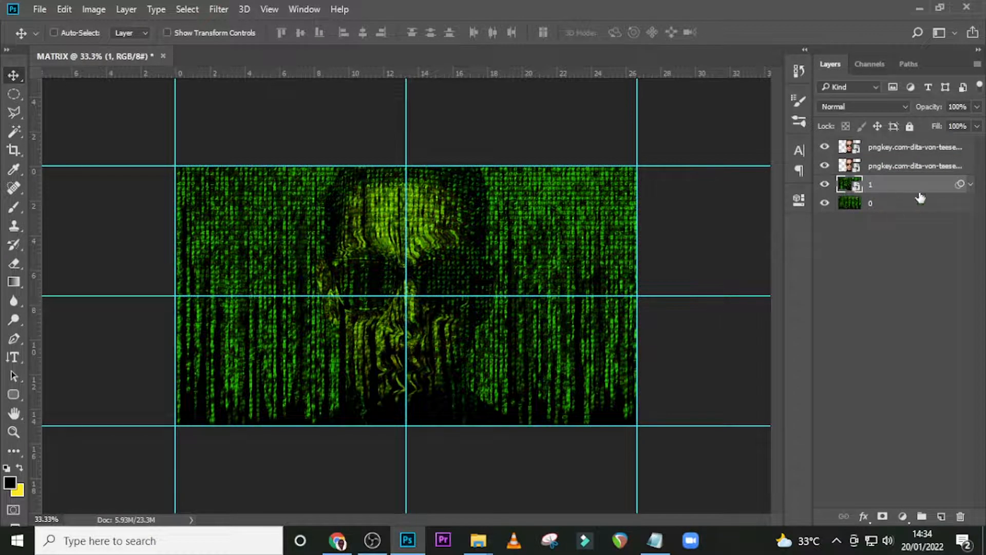
pyautogui.click(882, 516)
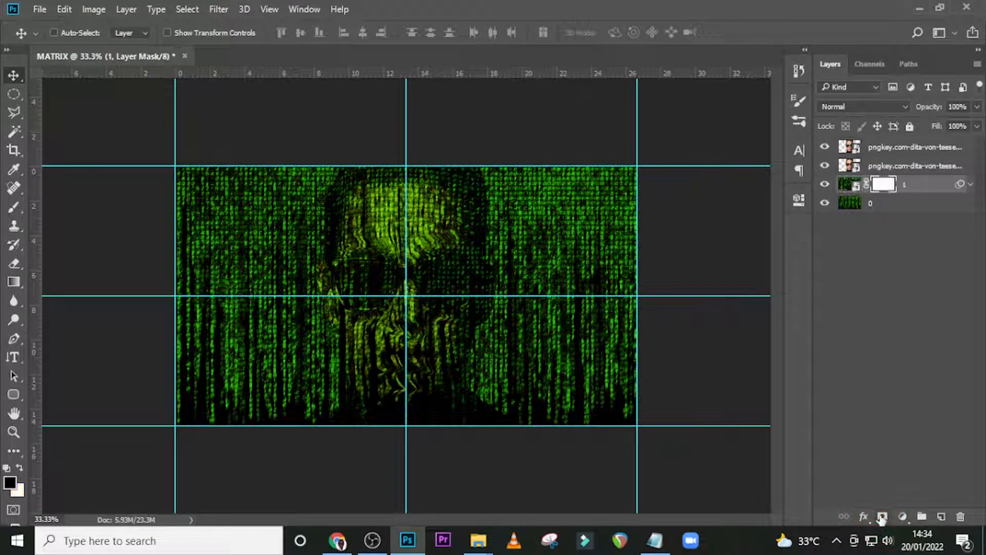
# - Fill layer 1's mask with image content from the mask options to texture it
pyautogui.click(218, 9)
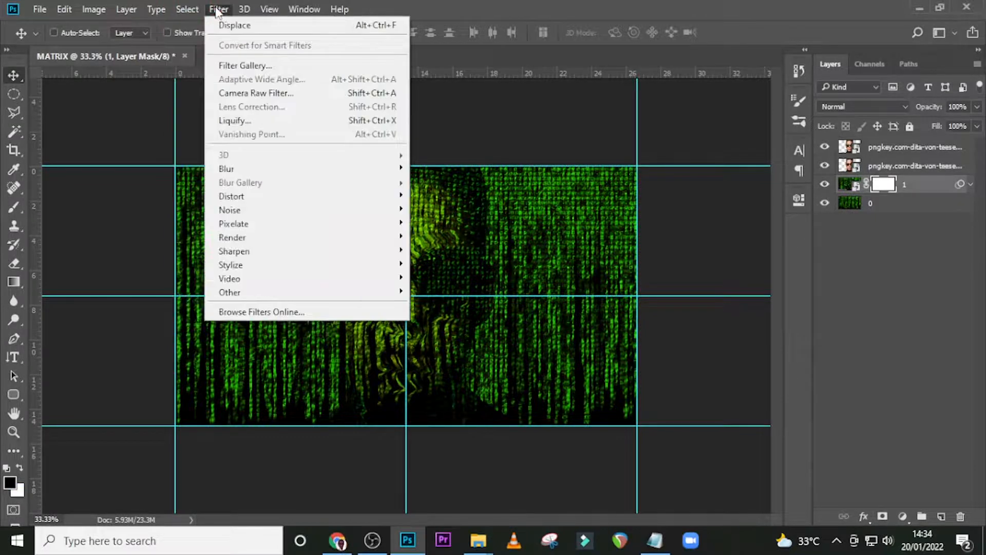
pyautogui.moveTo(232, 238)
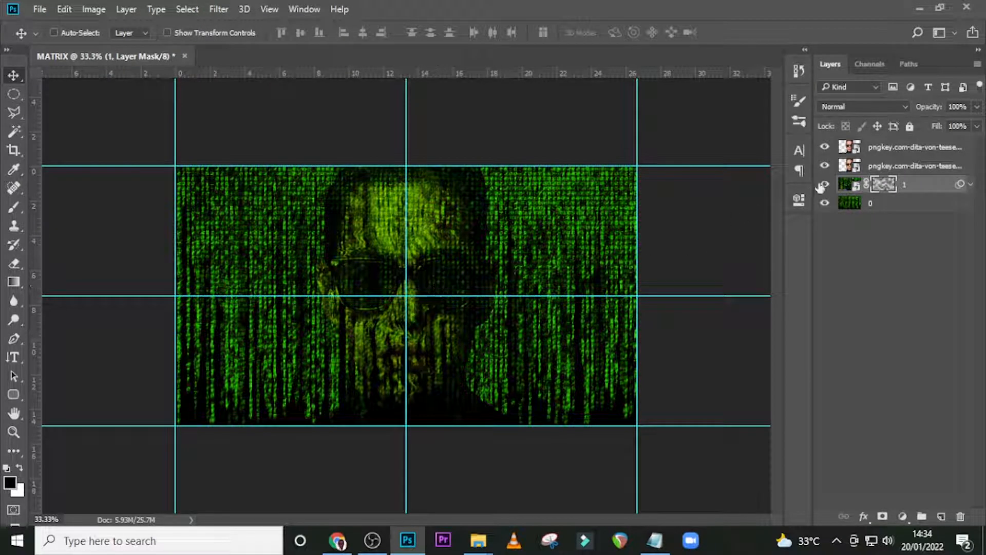
pyautogui.rightClick(883, 184)
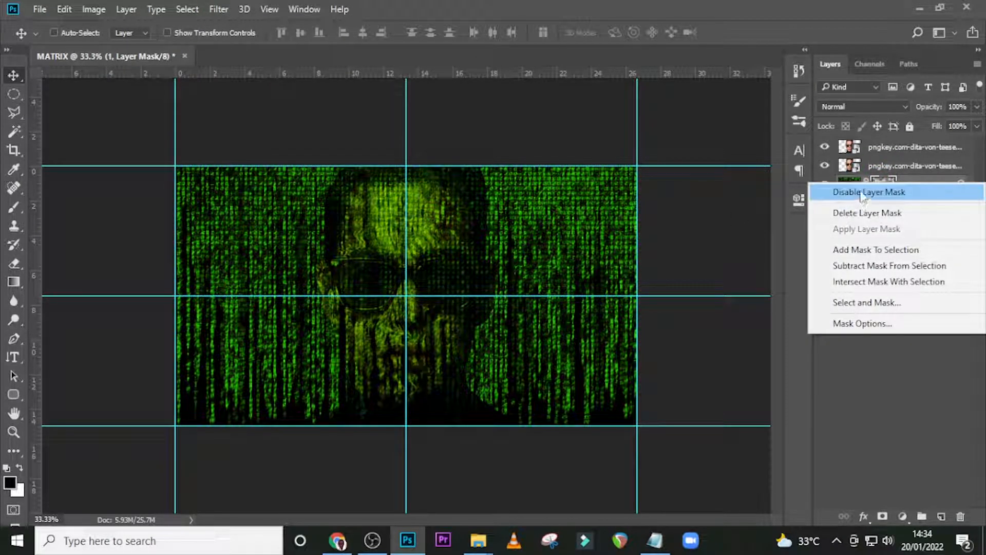
pyautogui.click(870, 192)
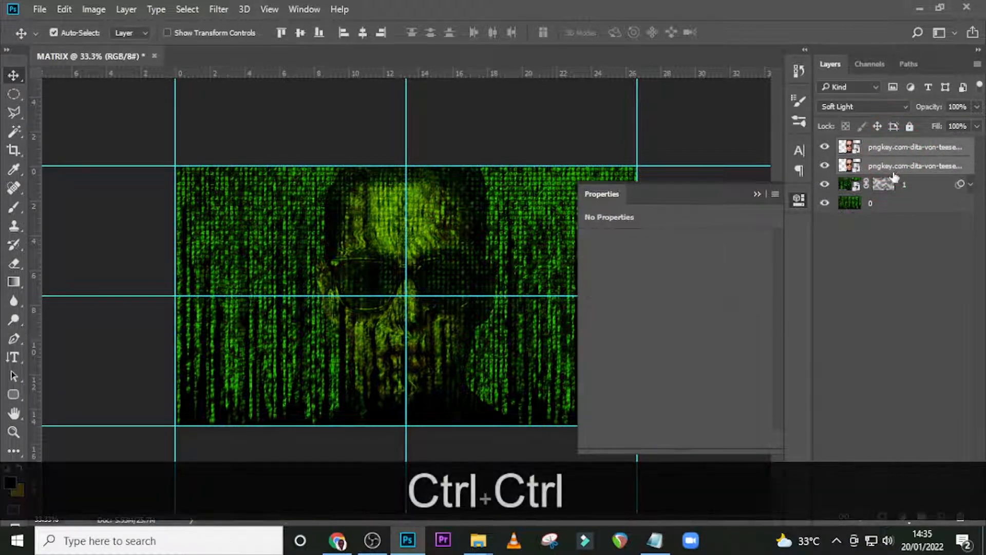
# - Group both face copies into Group 1 and clip a Black & White adjustment to the group
pyautogui.press('ctrl+g')
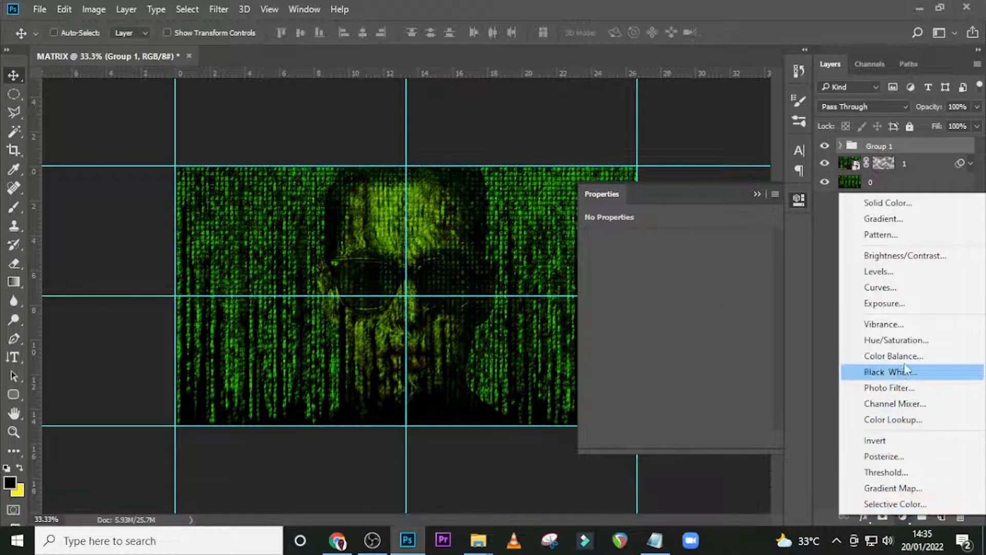
pyautogui.click(887, 371)
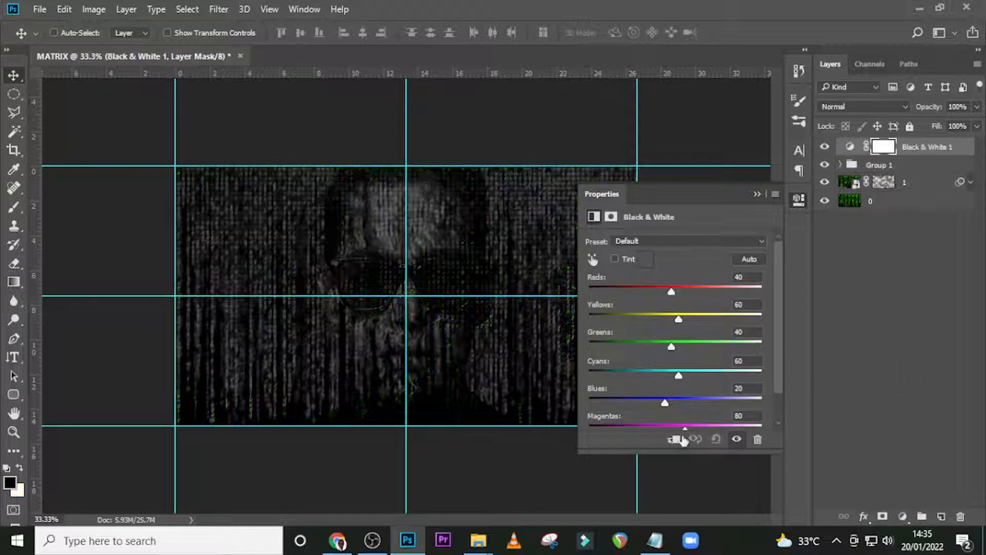
pyautogui.click(673, 439)
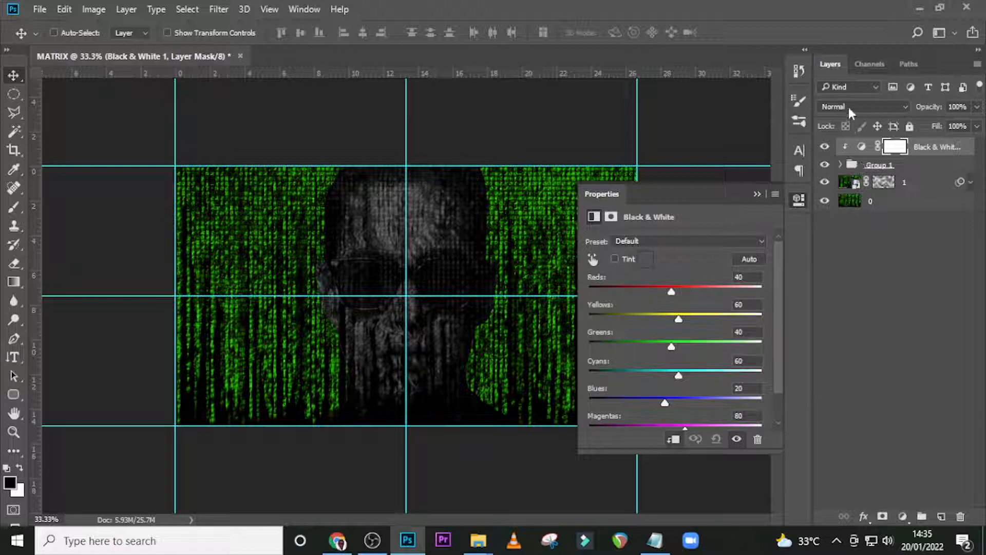
pyautogui.click(862, 106)
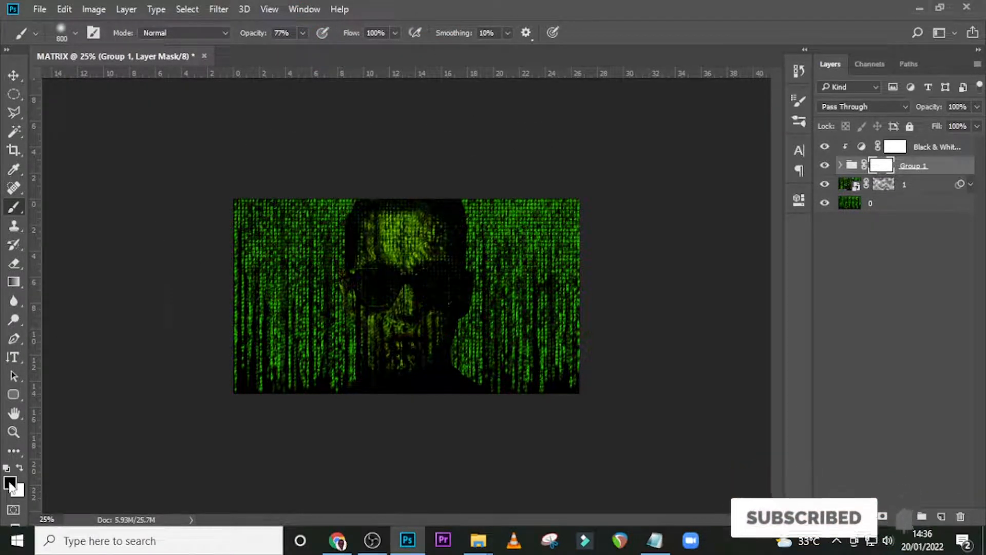
pyautogui.moveTo(462, 183)
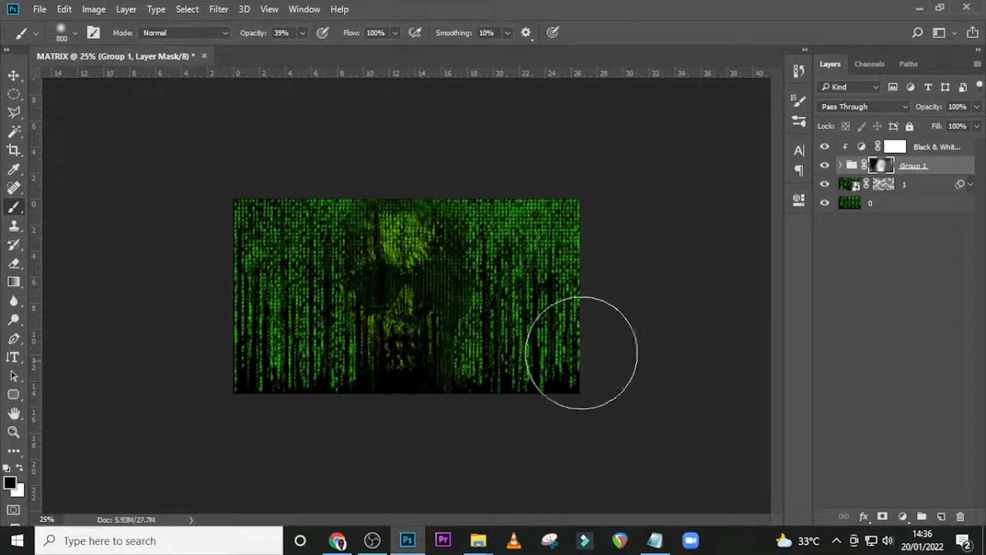
# - Undo the last unwanted black brush strokes on Group 1's mask with Ctrl+Z
pyautogui.press('ctrl+z')
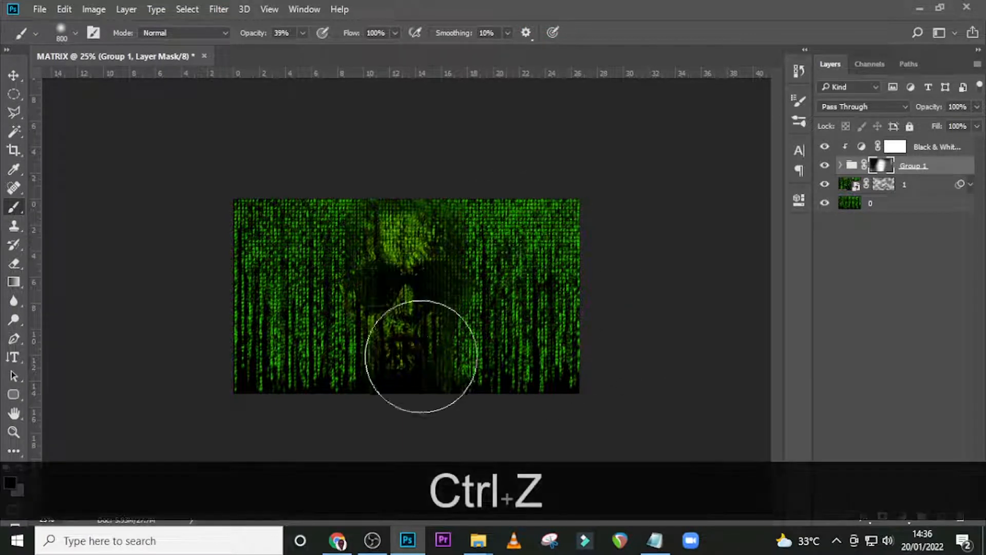
pyautogui.press('ctrl+z')
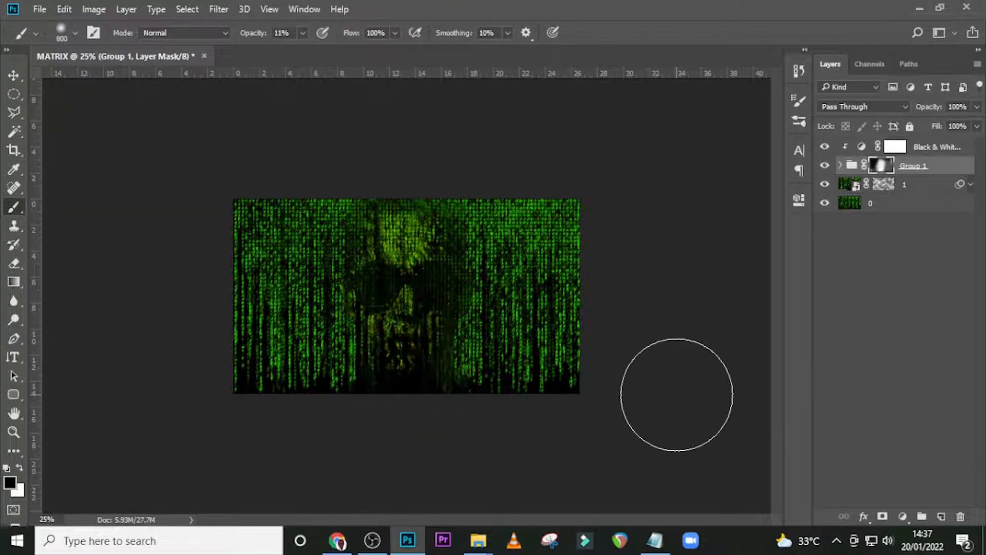
pyautogui.press('ctrl+0')
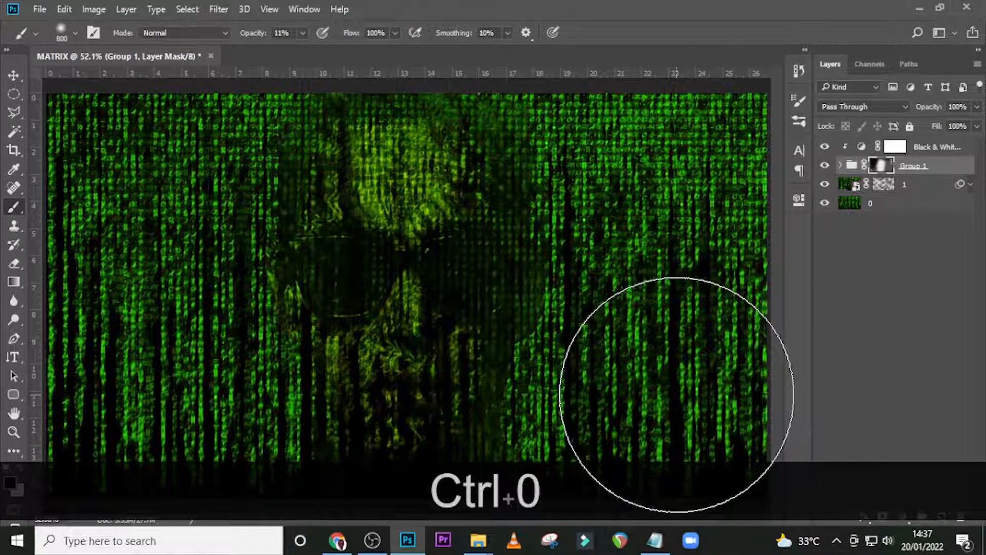
pyautogui.press('ctrl+=')
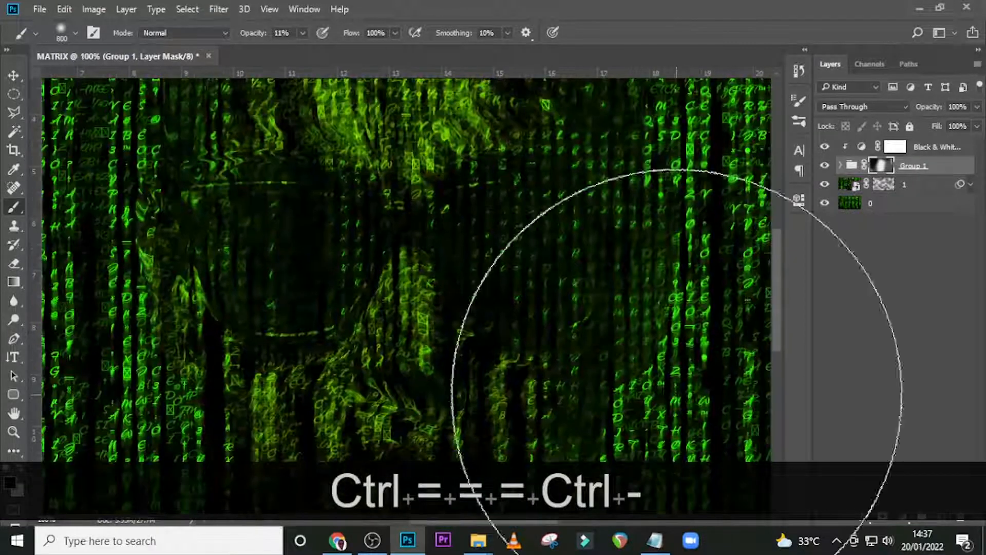
pyautogui.press('v')
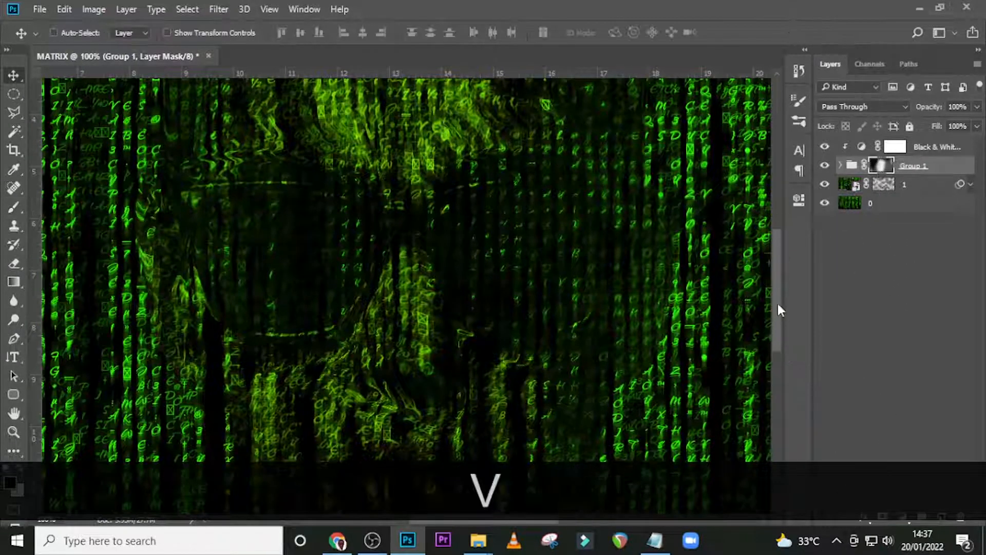
pyautogui.scroll(3)
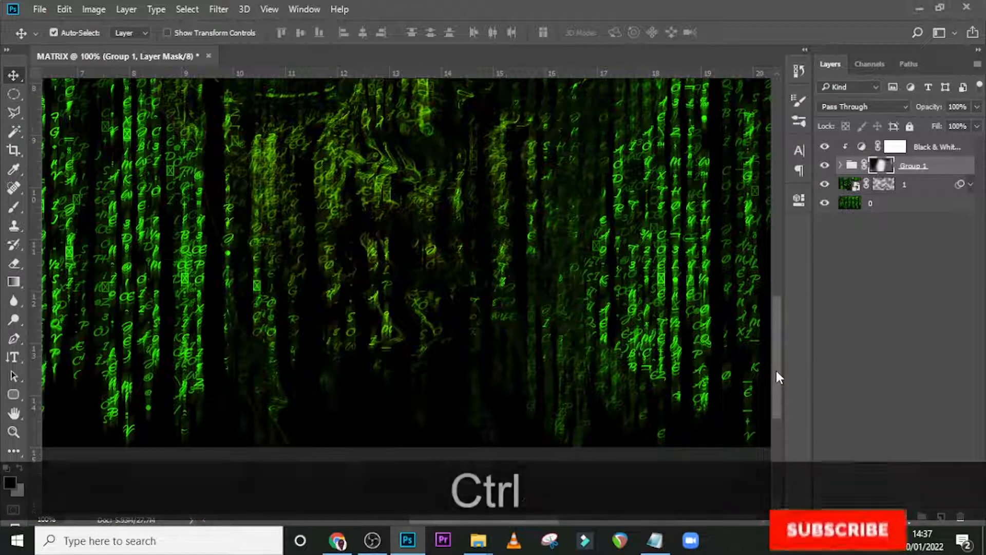
pyautogui.press('ctrl+0')
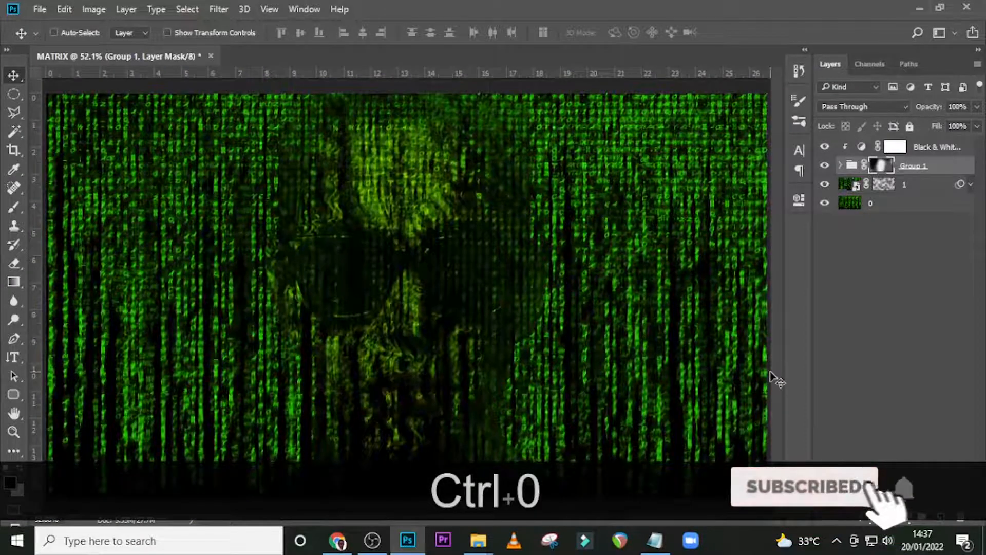